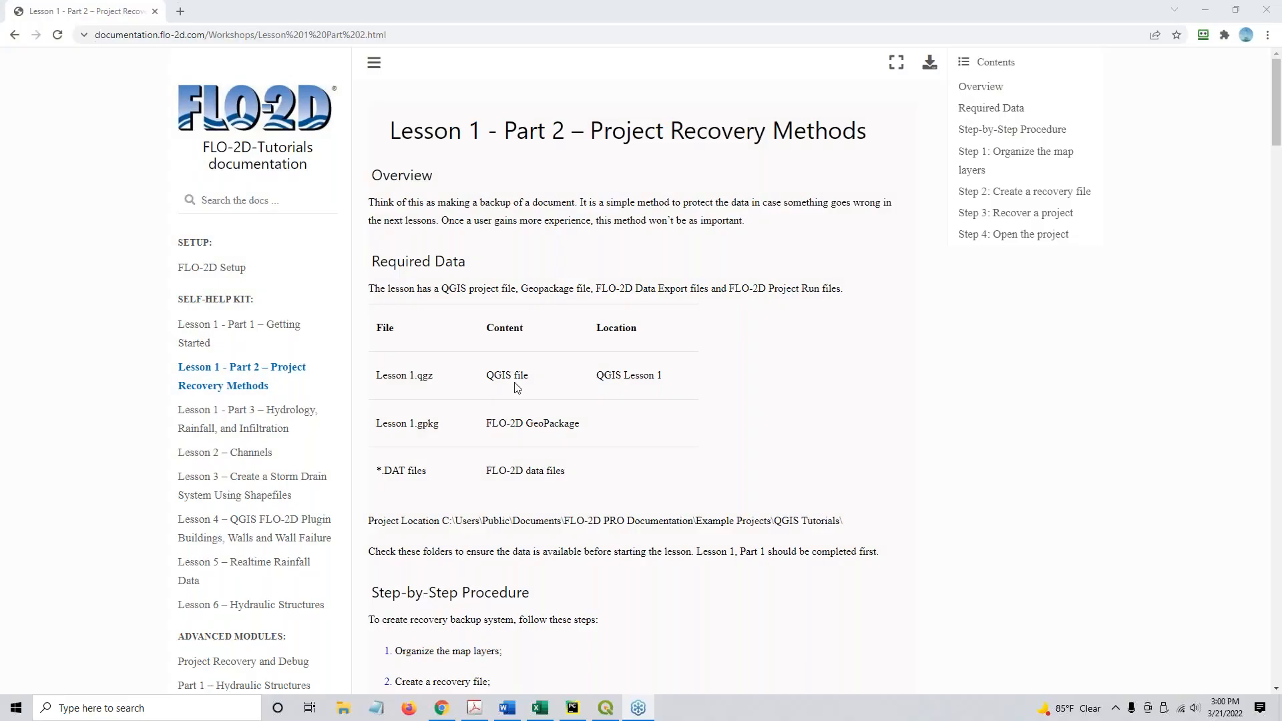
{"action": "mouse_move", "coordinate": [537, 148]}
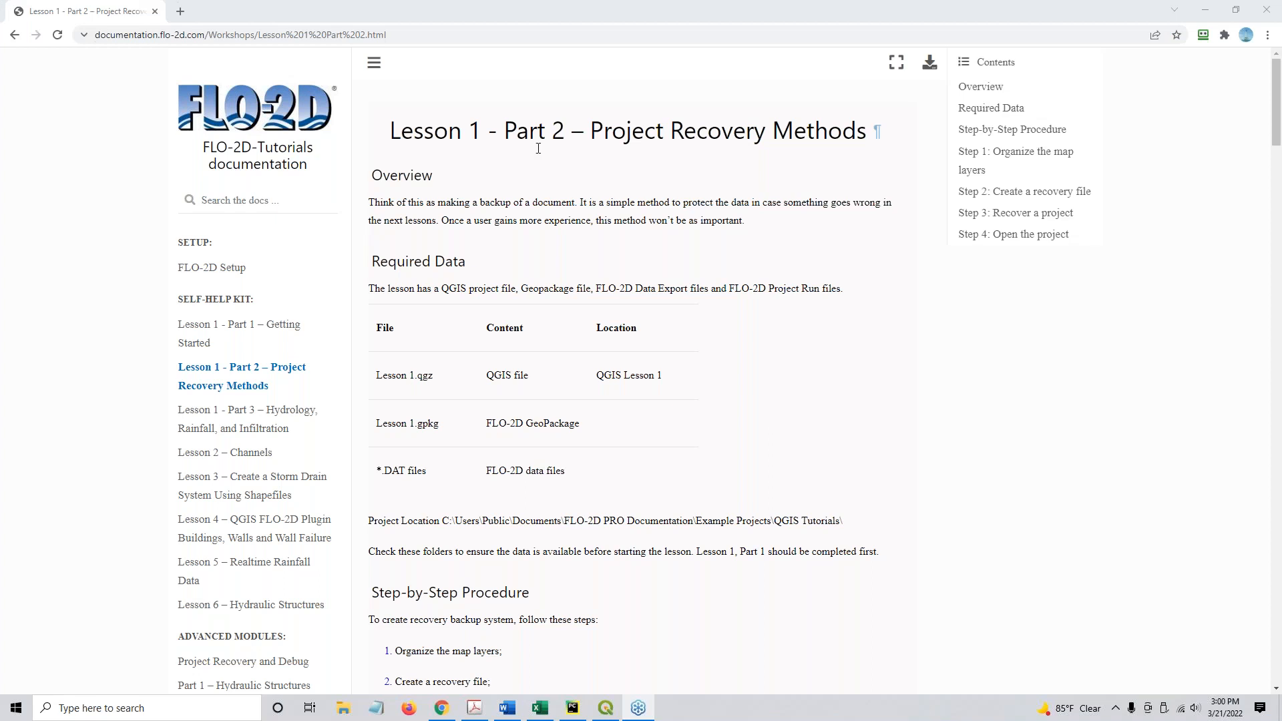
{"action": "mouse_move", "coordinate": [673, 338]}
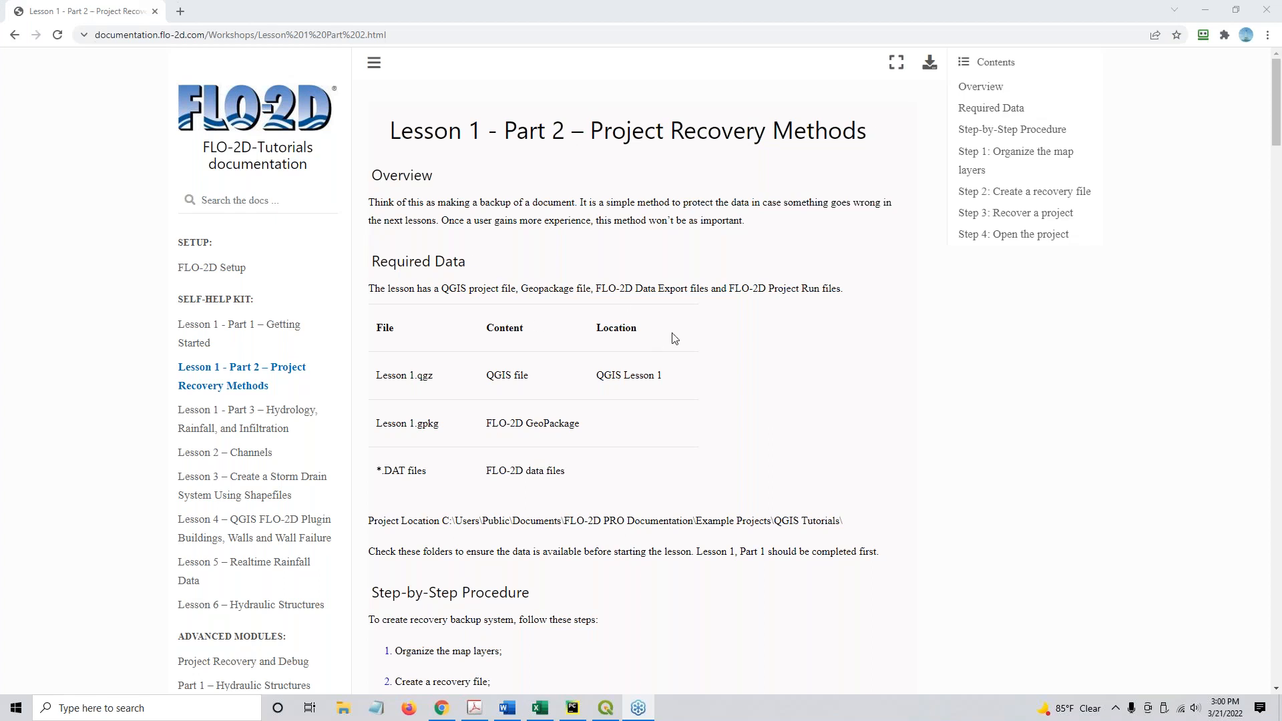
Step: Scroll the Lesson 1 Part 2 page down to the Step 1: Organize the map layers section
{"action": "scroll", "scroll_direction": "down", "scroll_amount": 3}
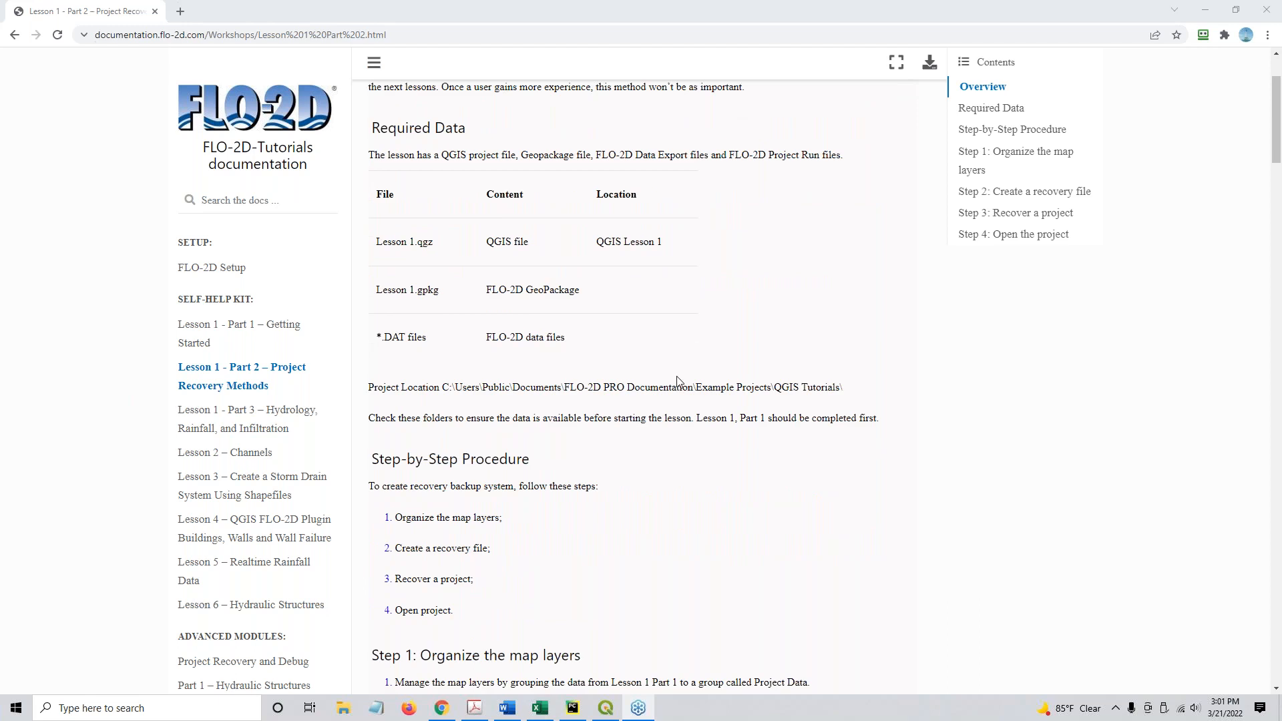
{"action": "scroll", "scroll_direction": "down", "scroll_amount": 3}
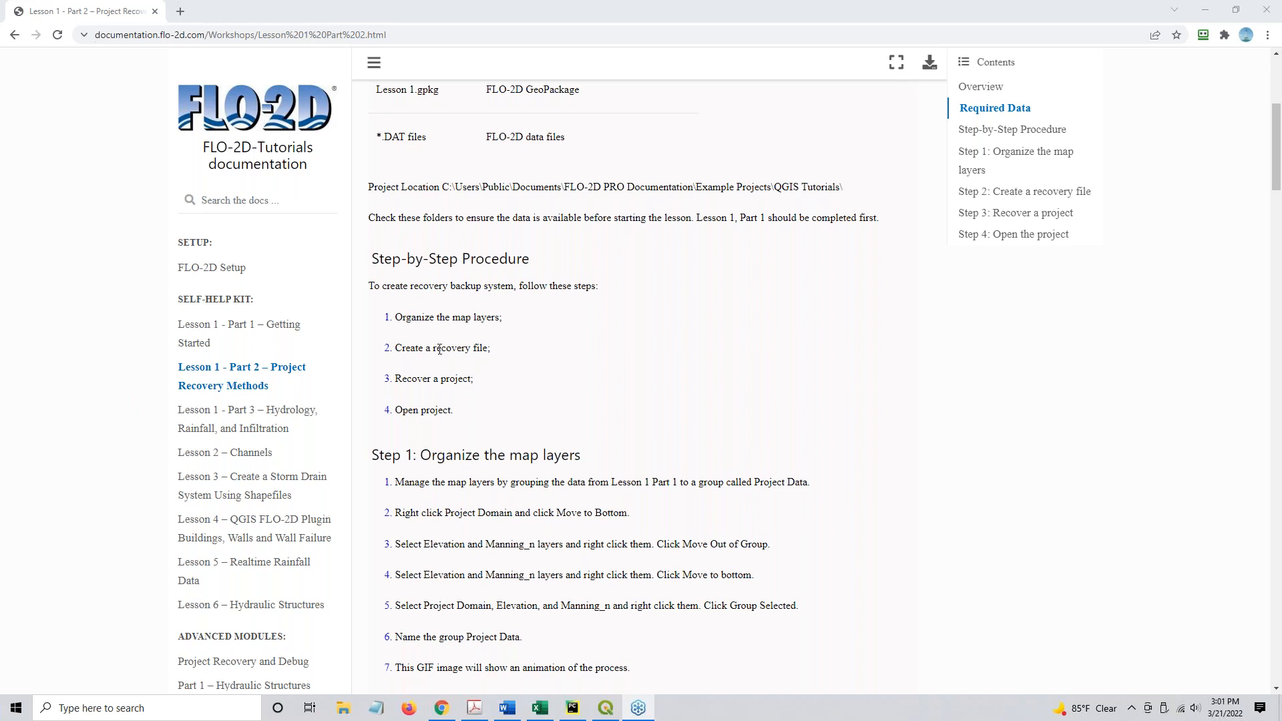
{"action": "mouse_move", "coordinate": [443, 376]}
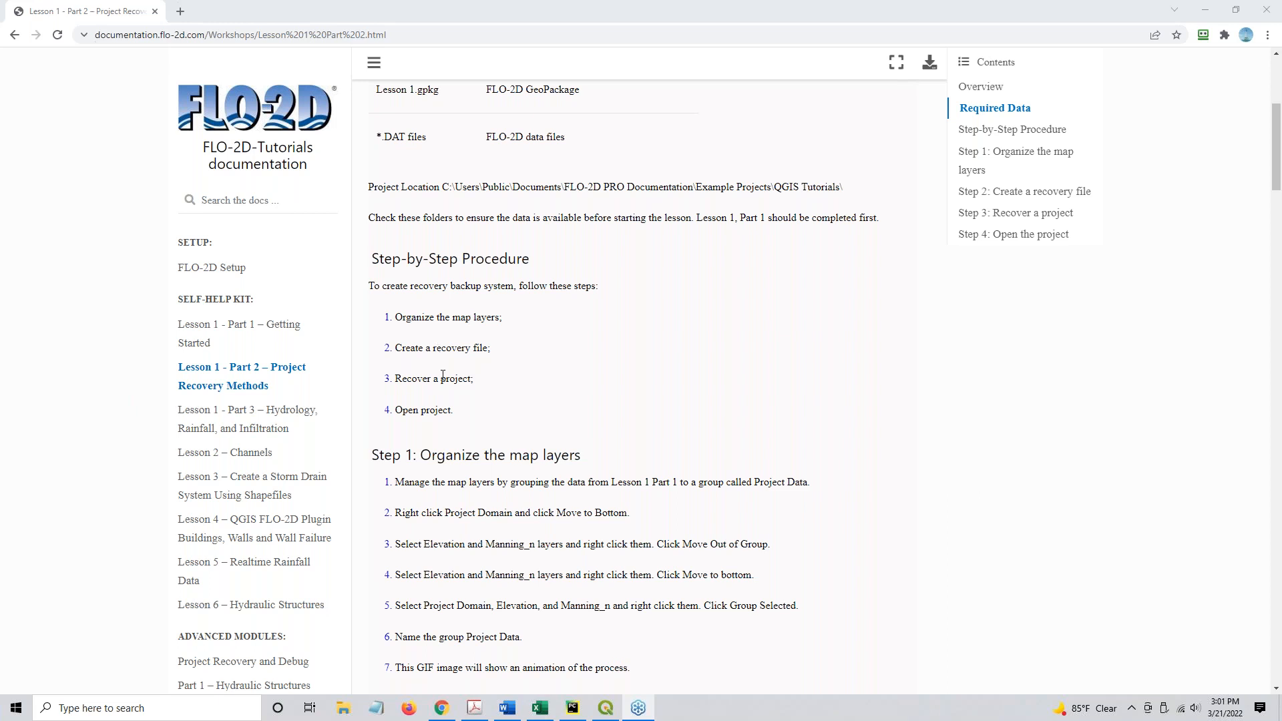
{"action": "mouse_move", "coordinate": [676, 362]}
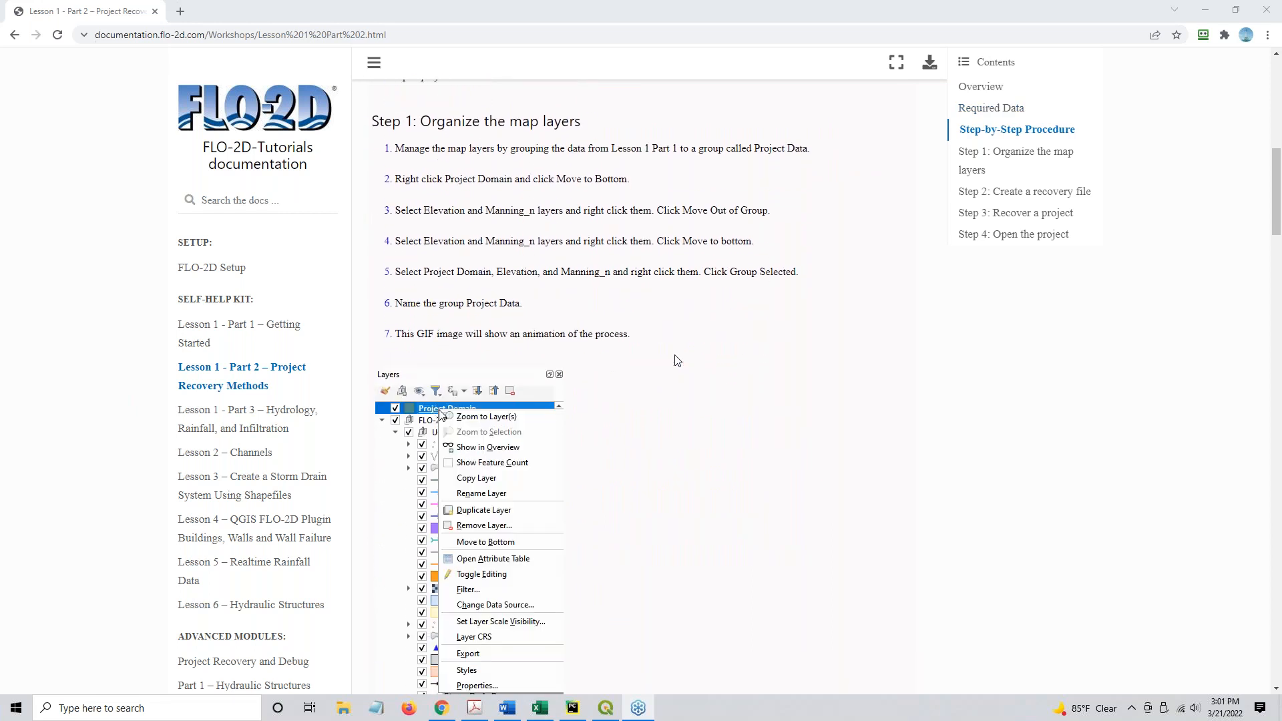
{"action": "mouse_move", "coordinate": [483, 543]}
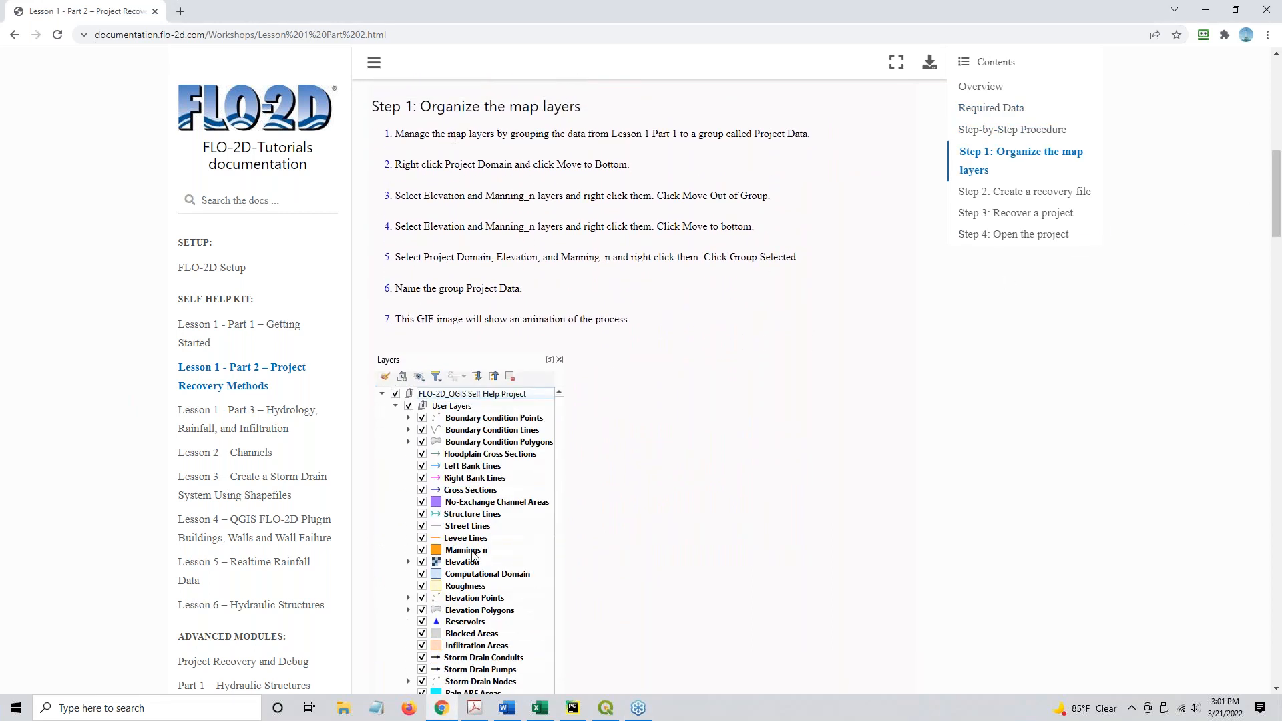
Step: Review the Step 1 layer-grouping GIF and minimize Chrome to show the desktop
{"action": "left_click", "coordinate": [462, 562]}
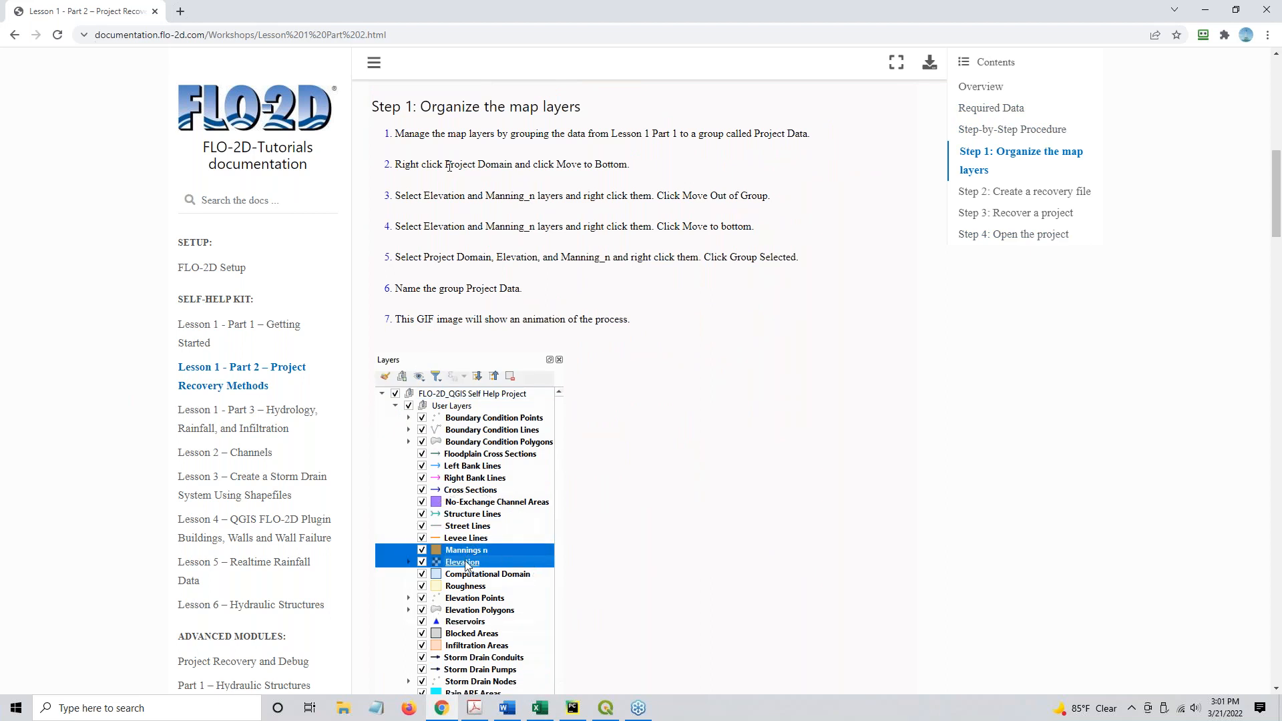
{"action": "right_click", "coordinate": [462, 563]}
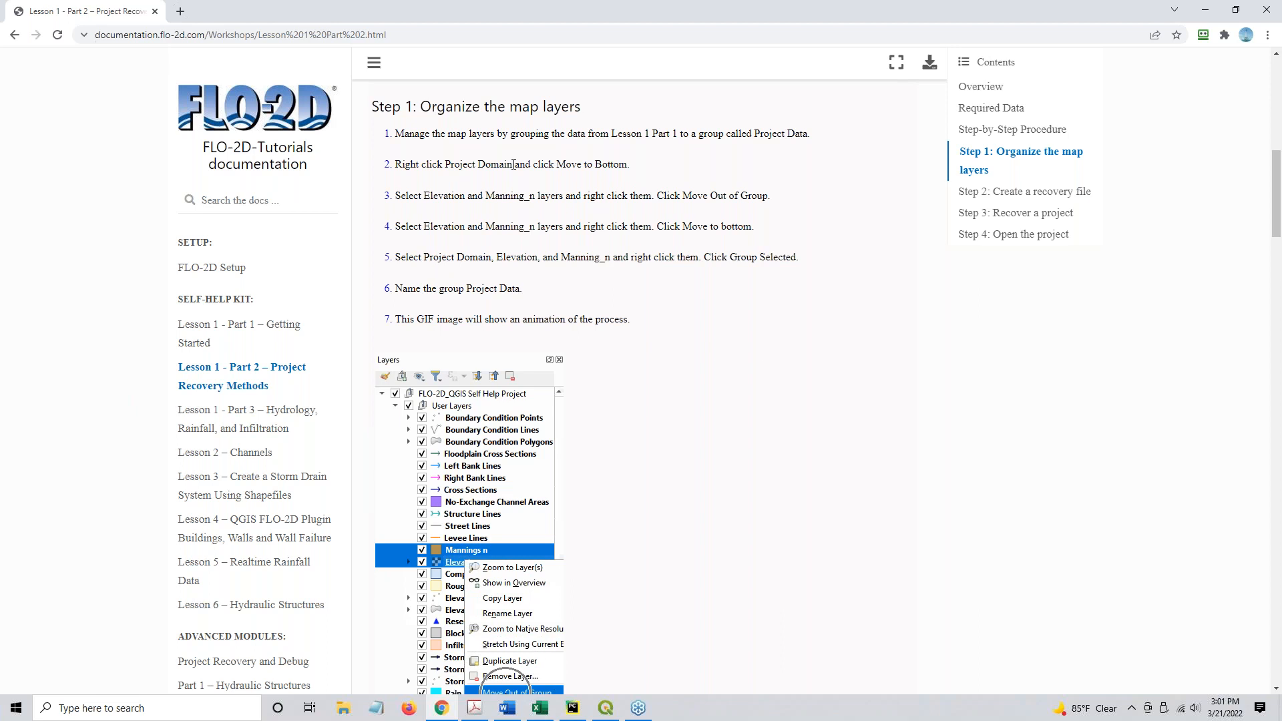
{"action": "left_click", "coordinate": [518, 692]}
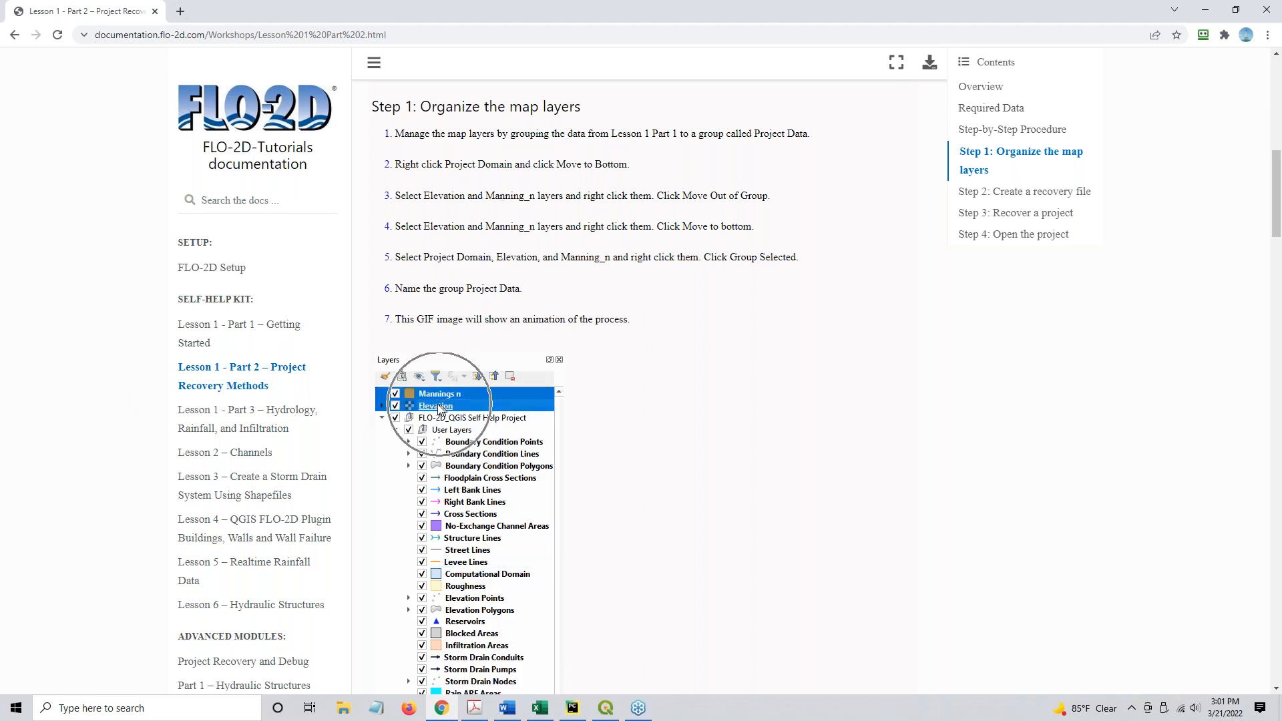
{"action": "right_click", "coordinate": [435, 407]}
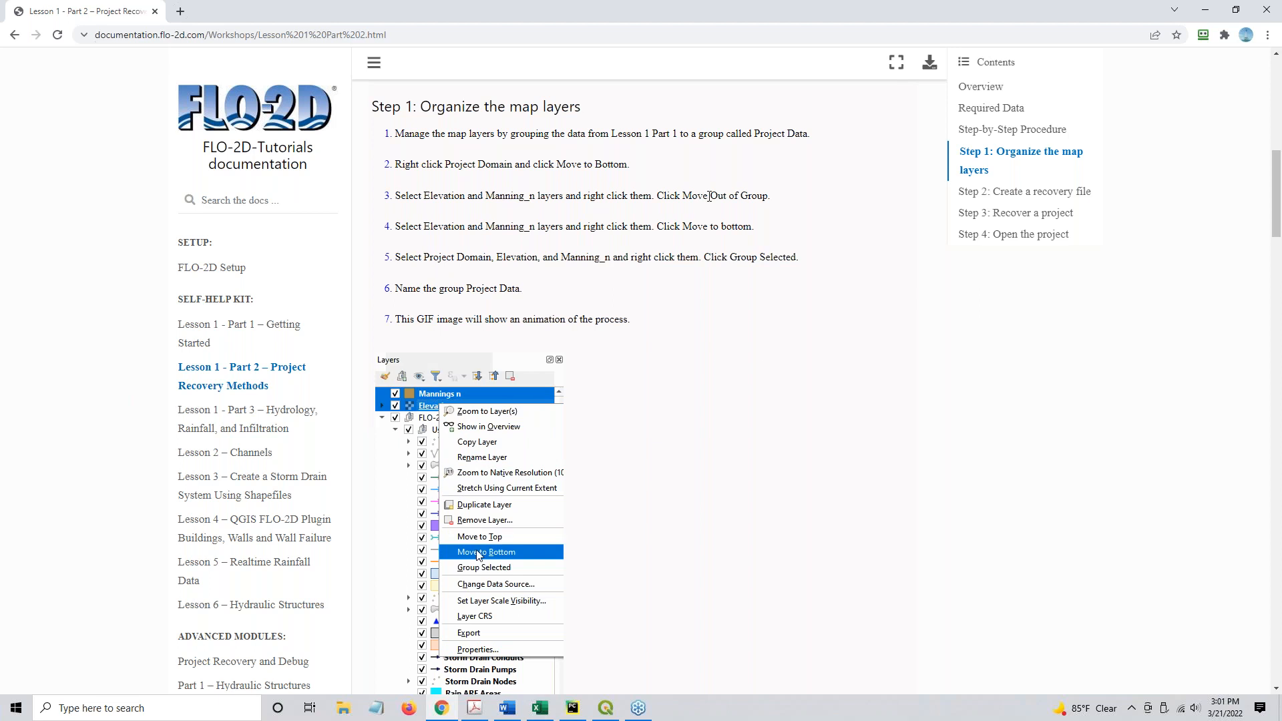
{"action": "left_click", "coordinate": [481, 552]}
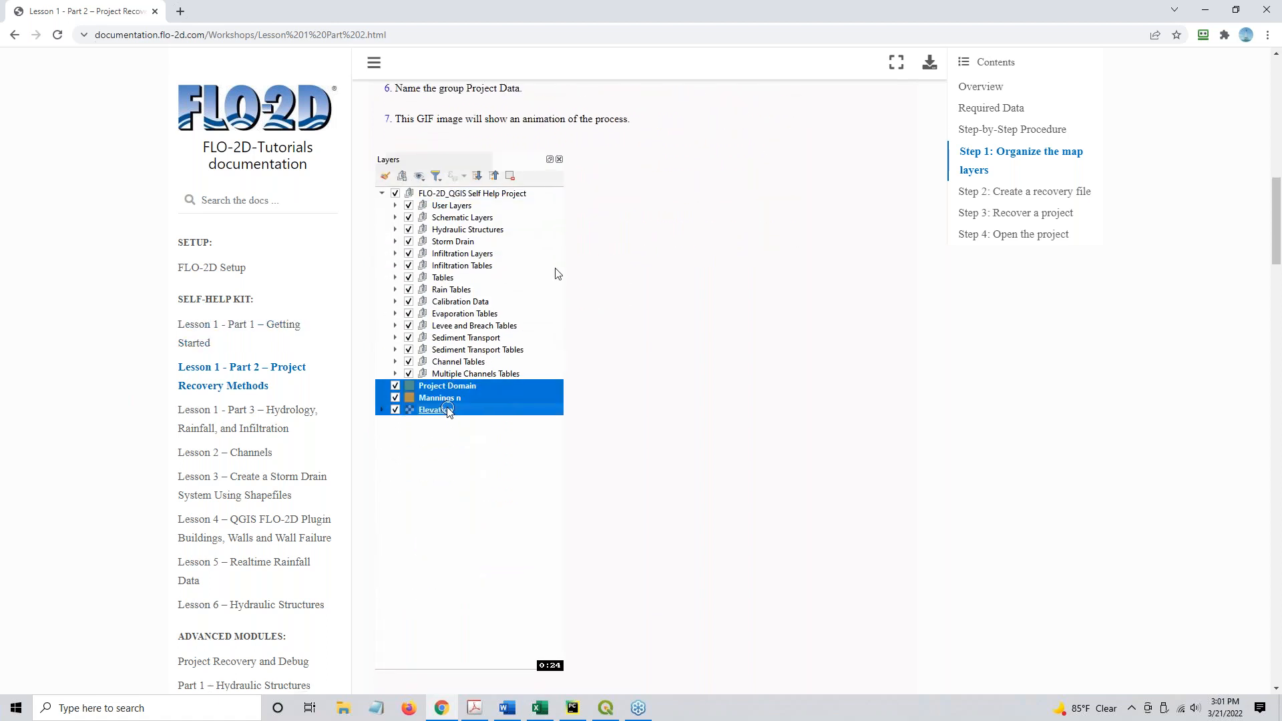
{"action": "right_click", "coordinate": [431, 410]}
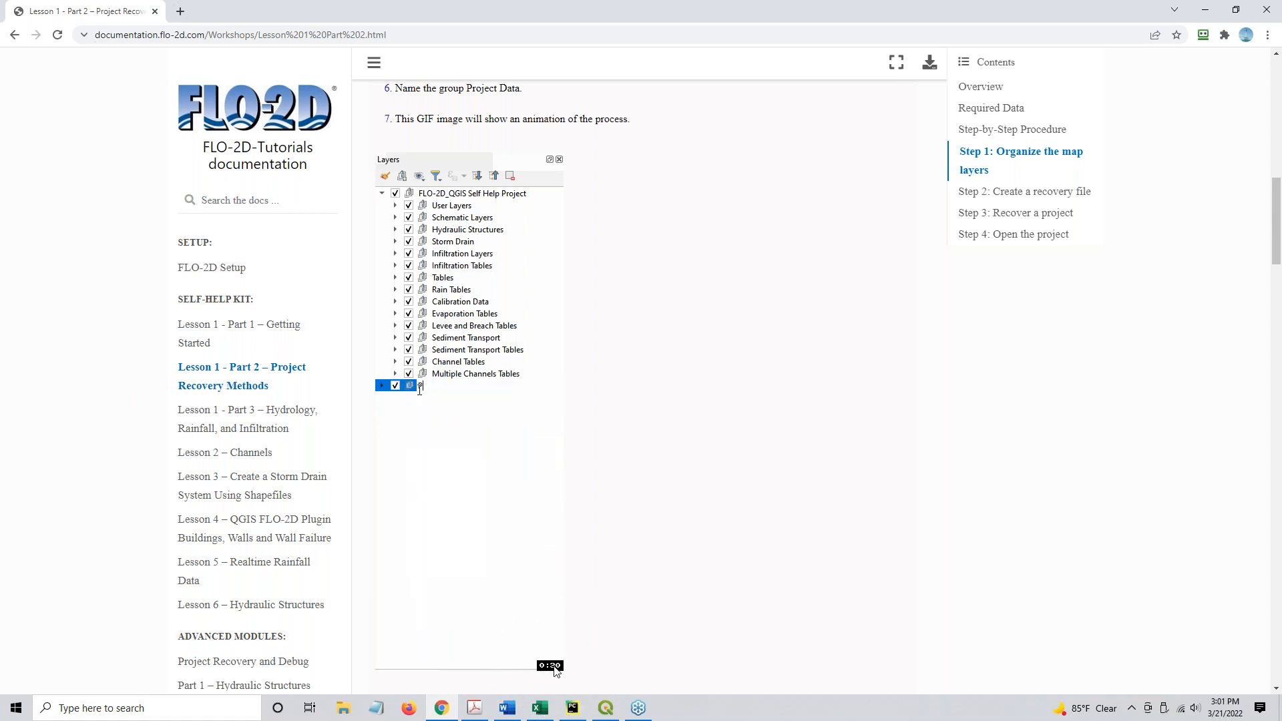
{"action": "type", "text": "Project Date"}
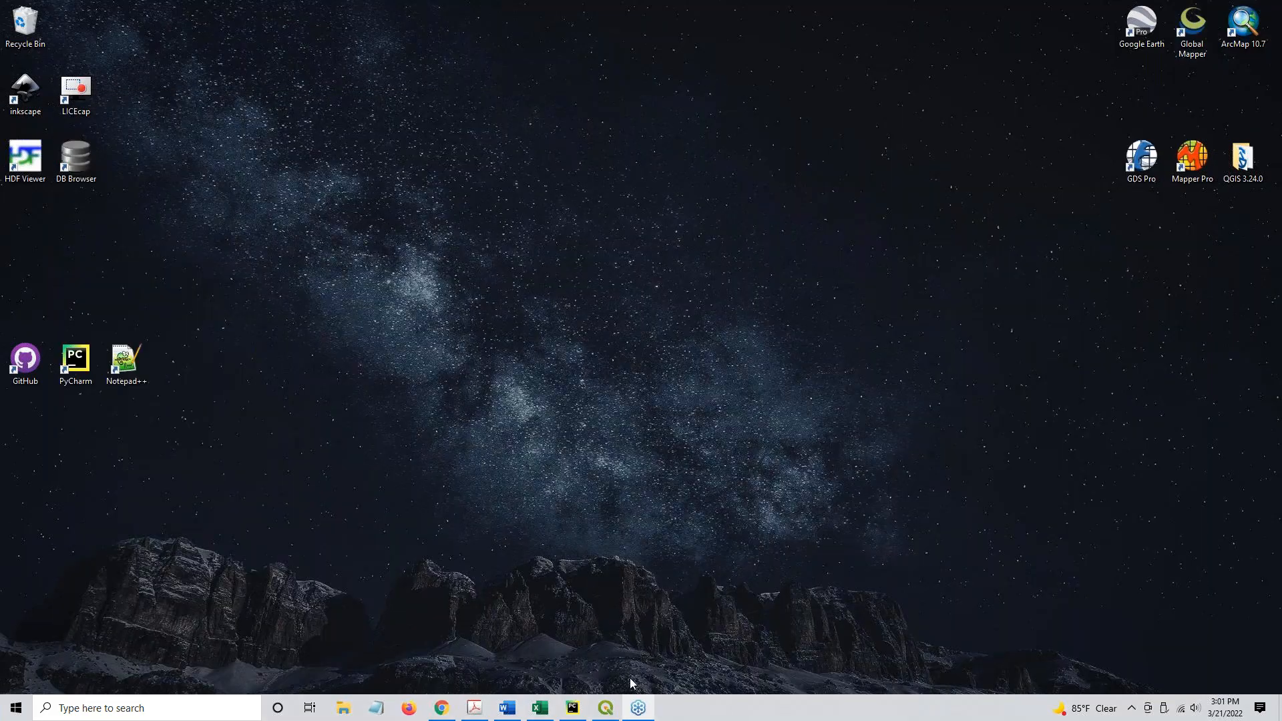
Step: Collapse Schematic Layers, expand User Layers, and make Project Domain visible on the map
{"action": "left_click", "coordinate": [604, 708]}
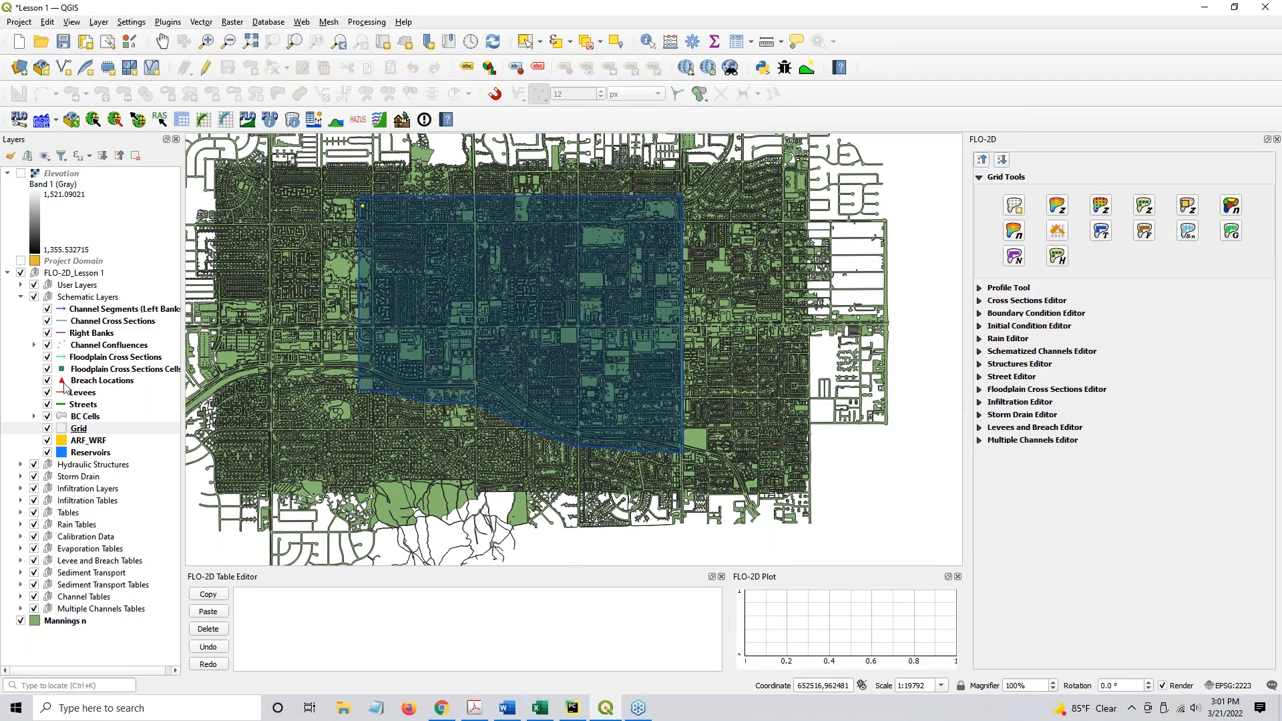
{"action": "left_click", "coordinate": [20, 297]}
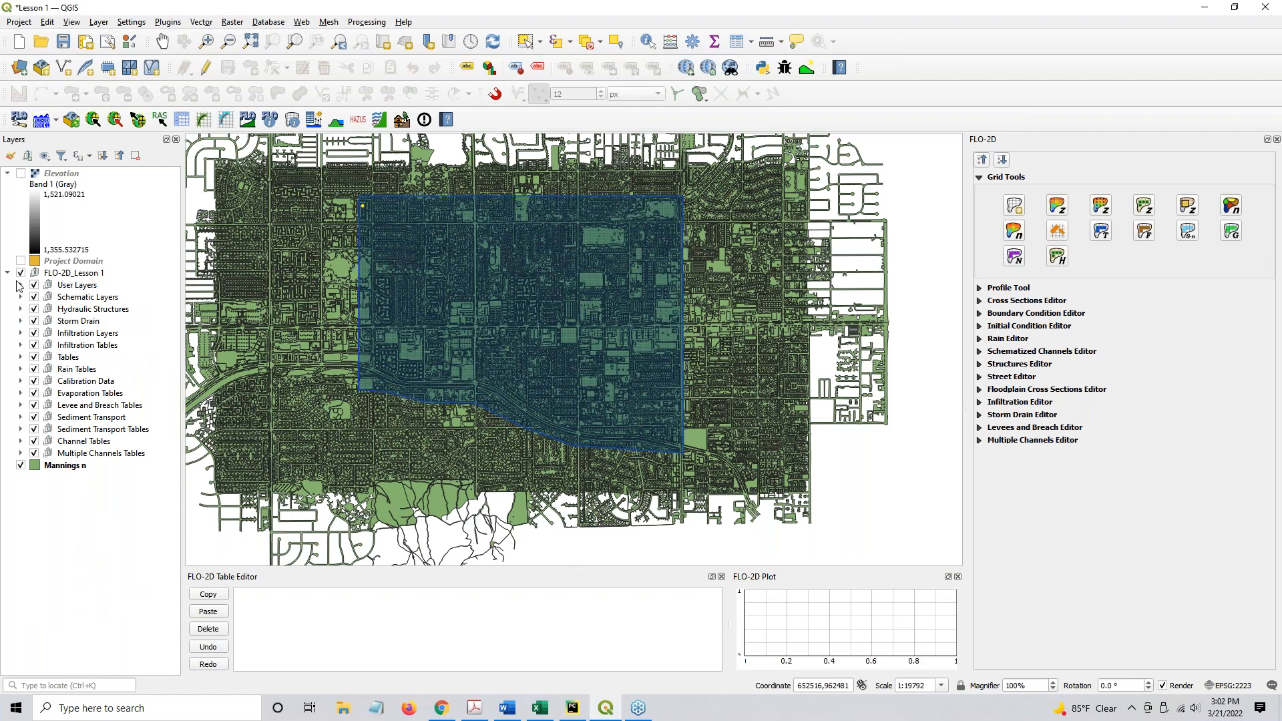
{"action": "left_click", "coordinate": [22, 285]}
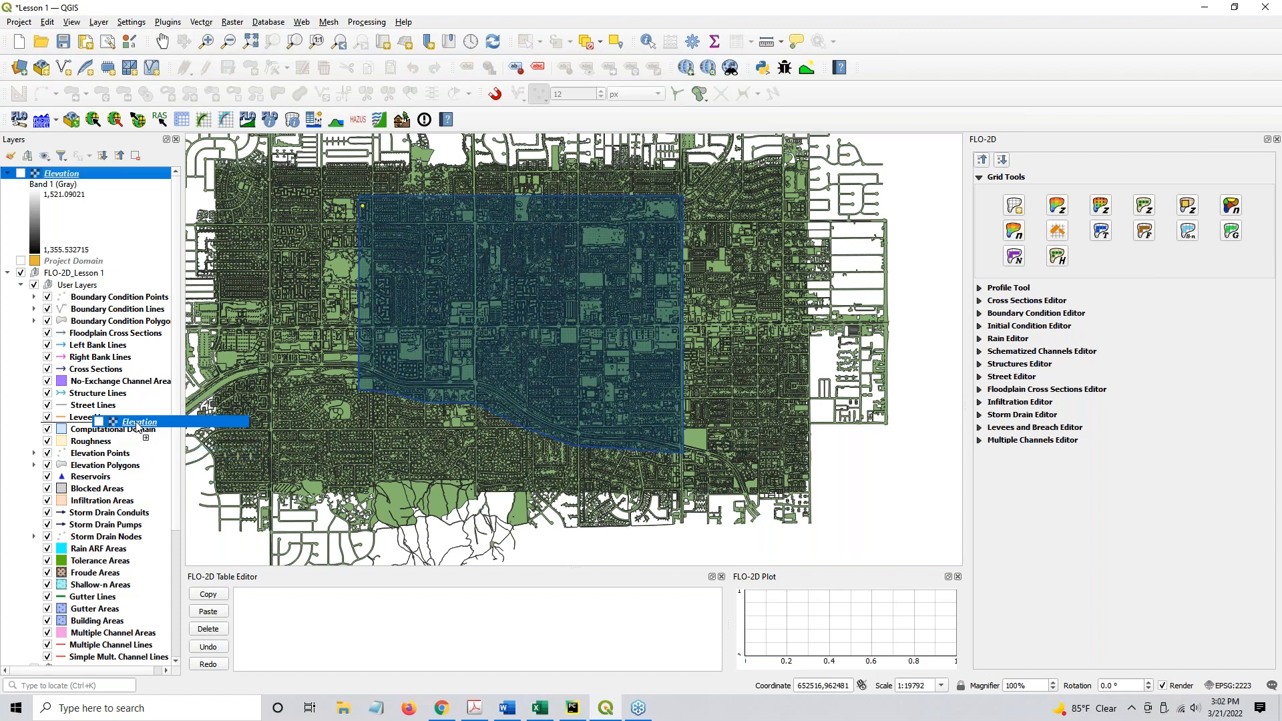
{"action": "scroll", "scroll_direction": "down", "scroll_amount": 3}
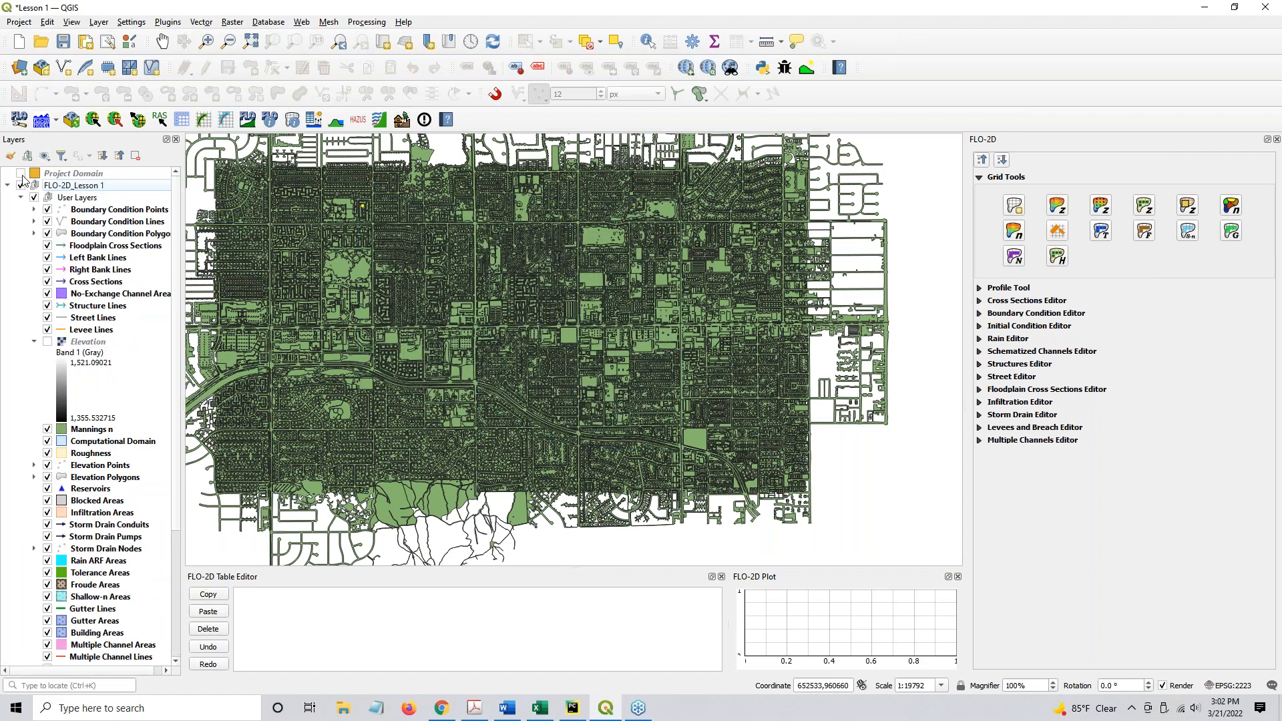
{"action": "left_click", "coordinate": [20, 173]}
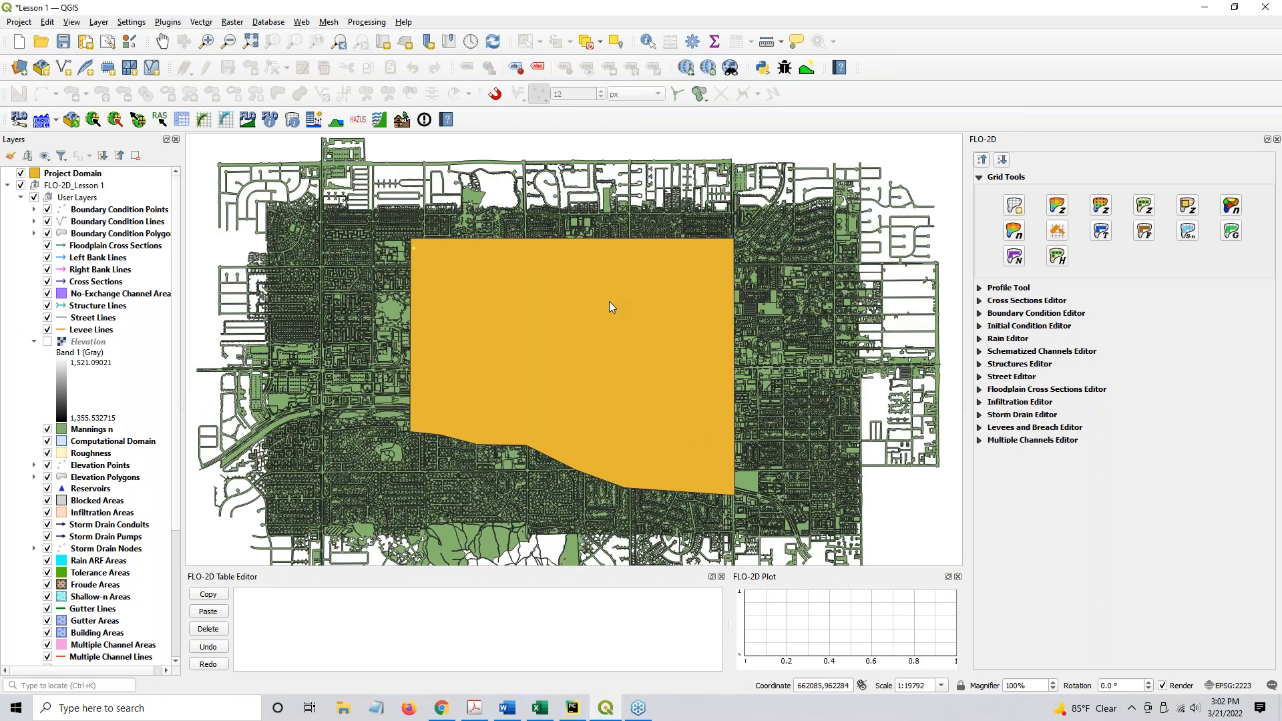
{"action": "mouse_move", "coordinate": [546, 337]}
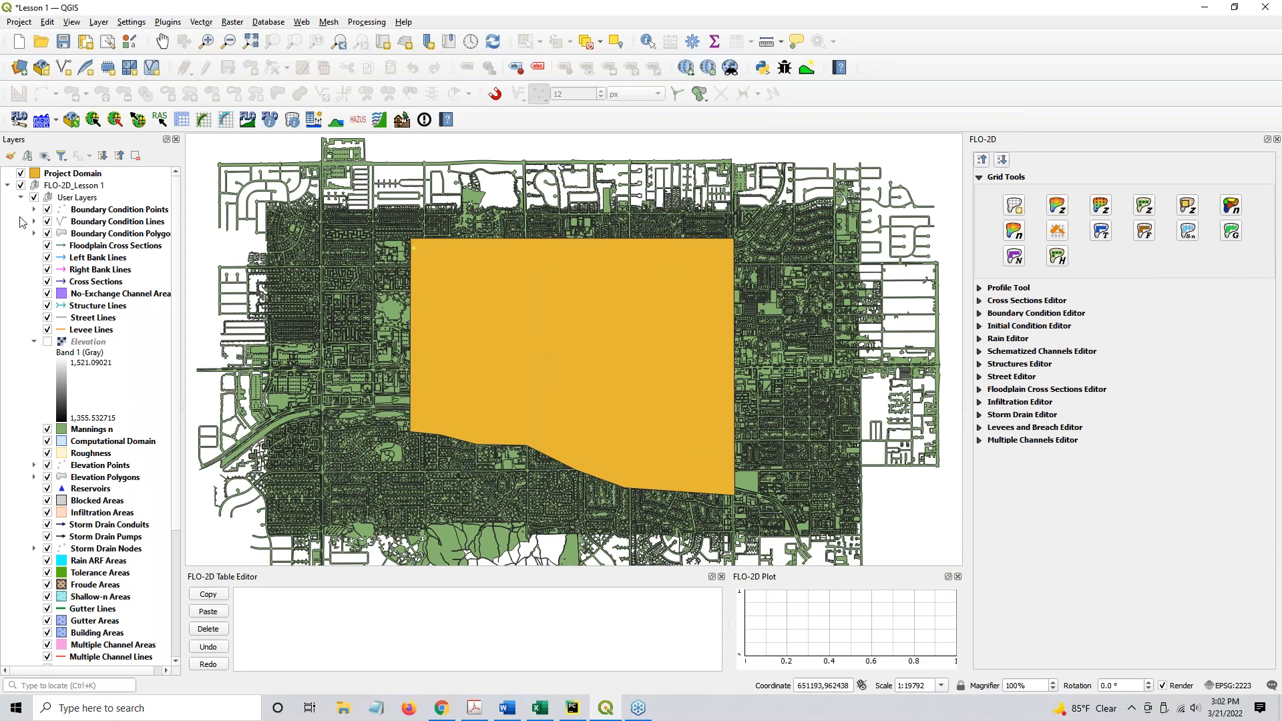
{"action": "mouse_move", "coordinate": [532, 355]}
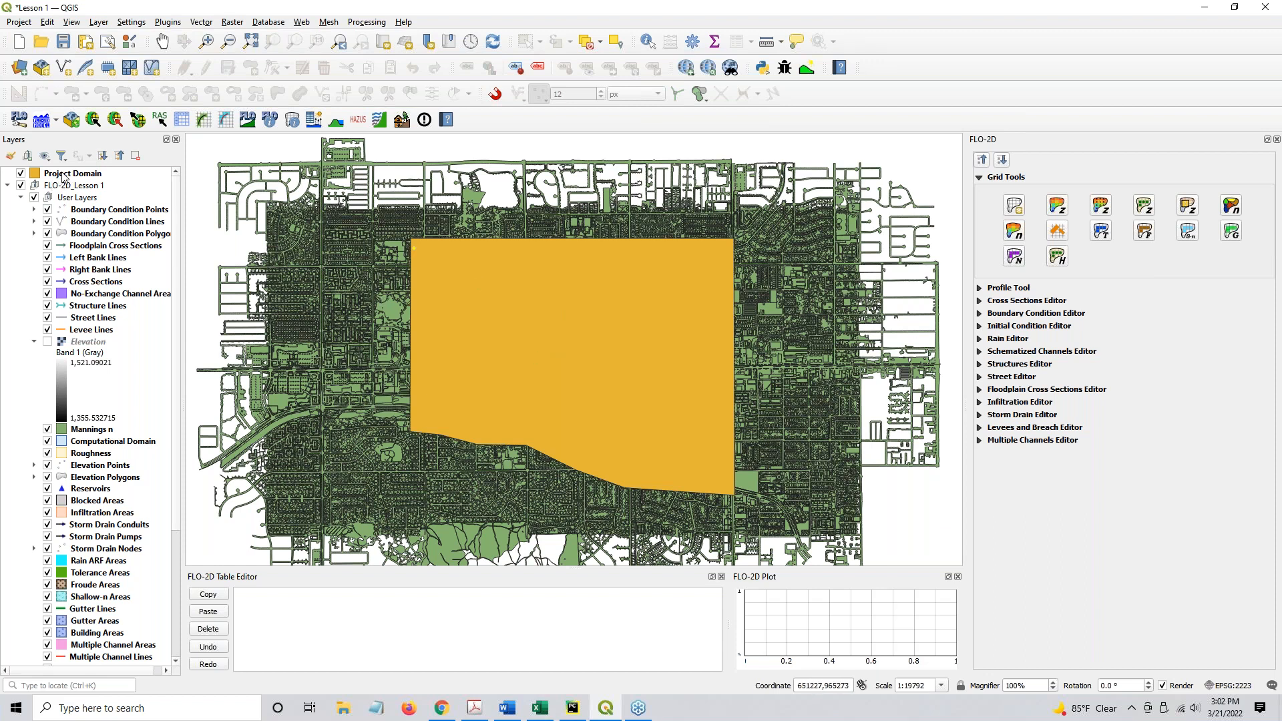
Step: Show the Elevation raster and select Elevation together with Mannings n
{"action": "left_click", "coordinate": [78, 172]}
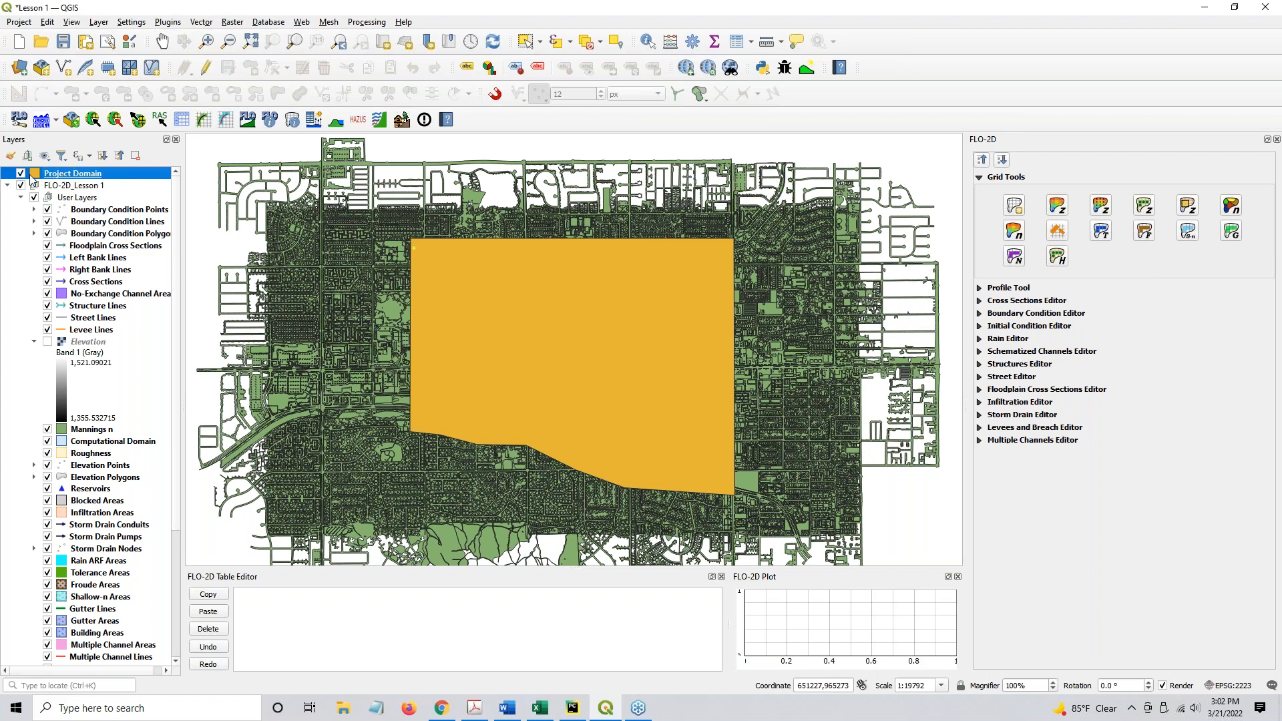
{"action": "right_click", "coordinate": [72, 172]}
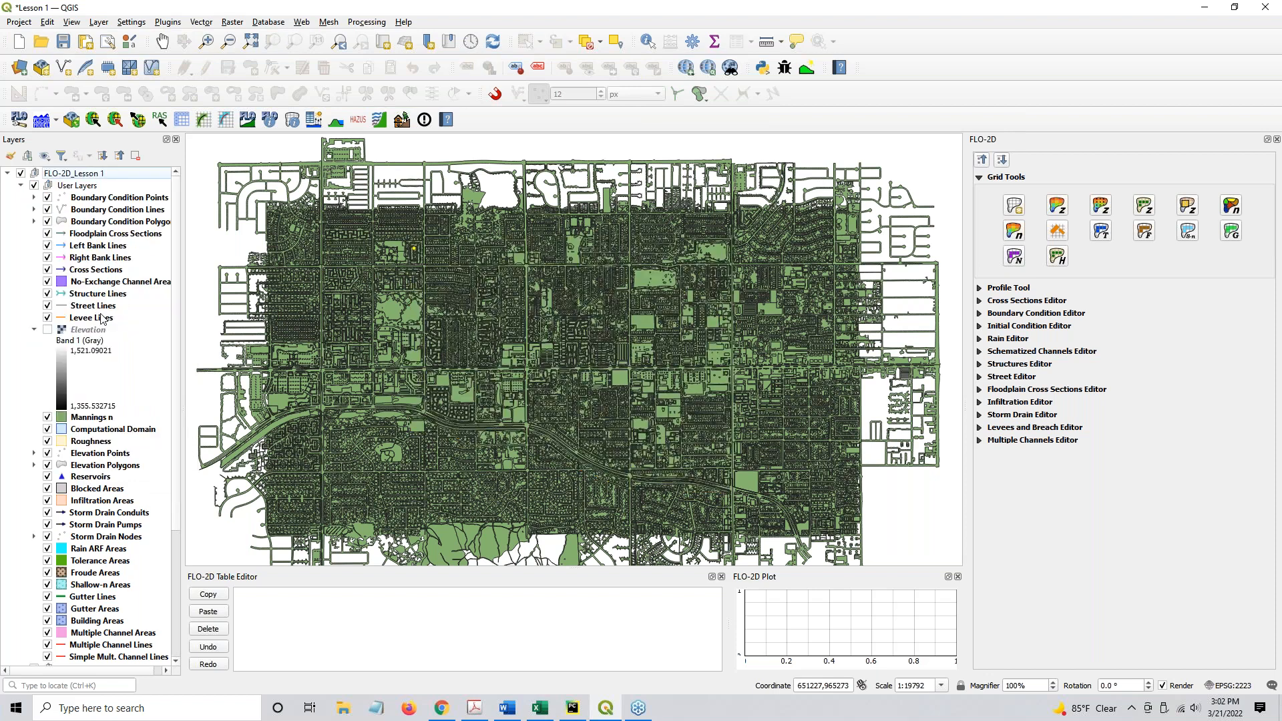
{"action": "mouse_move", "coordinate": [108, 411]}
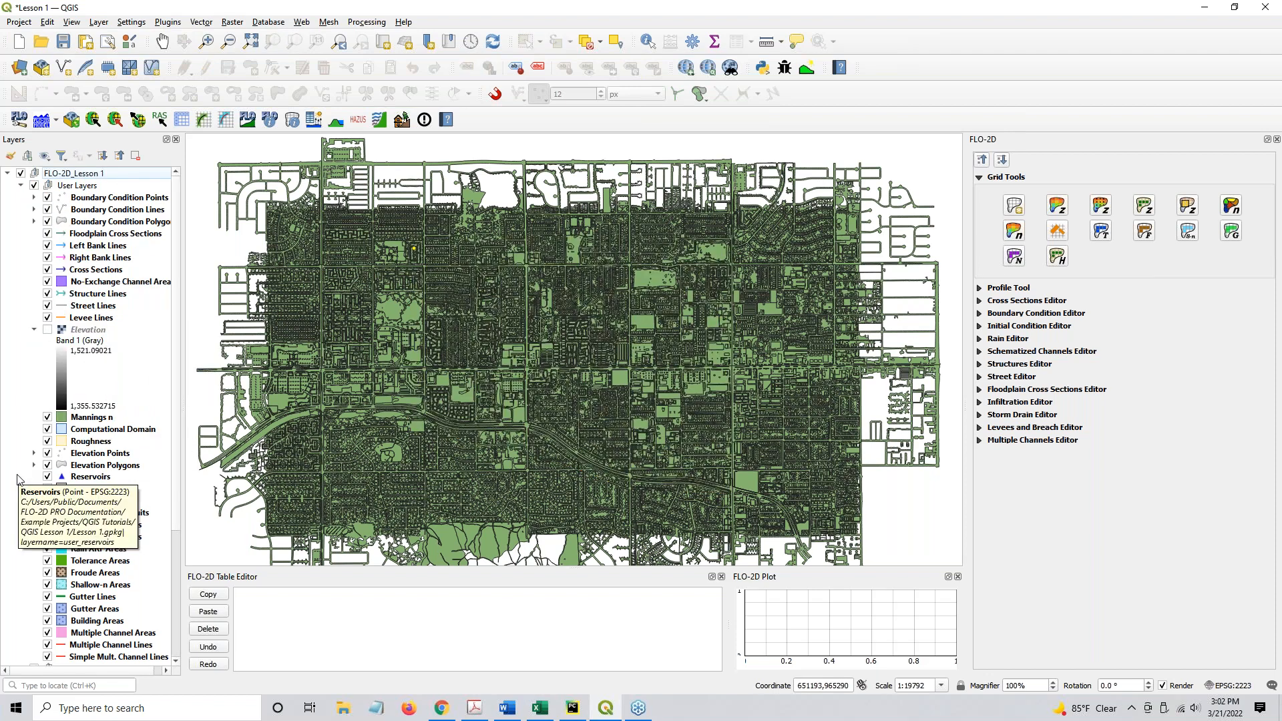
{"action": "scroll", "scroll_direction": "down", "scroll_amount": 3}
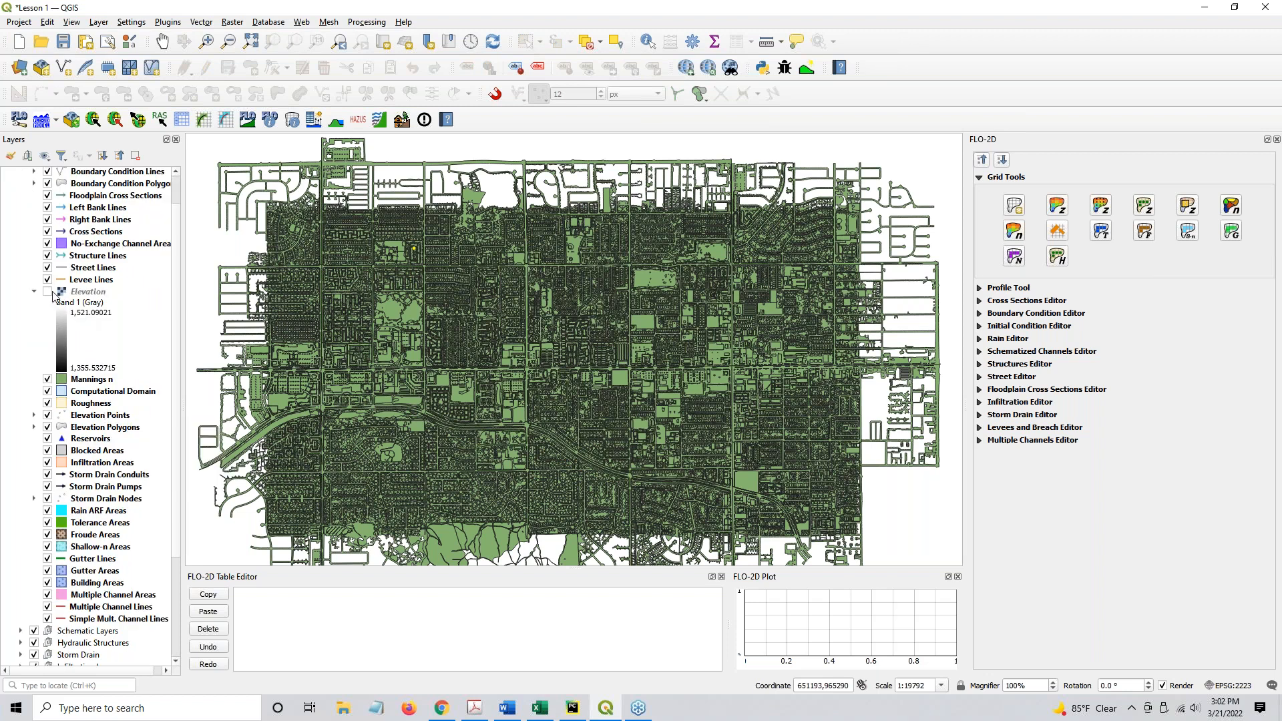
{"action": "left_click", "coordinate": [47, 292]}
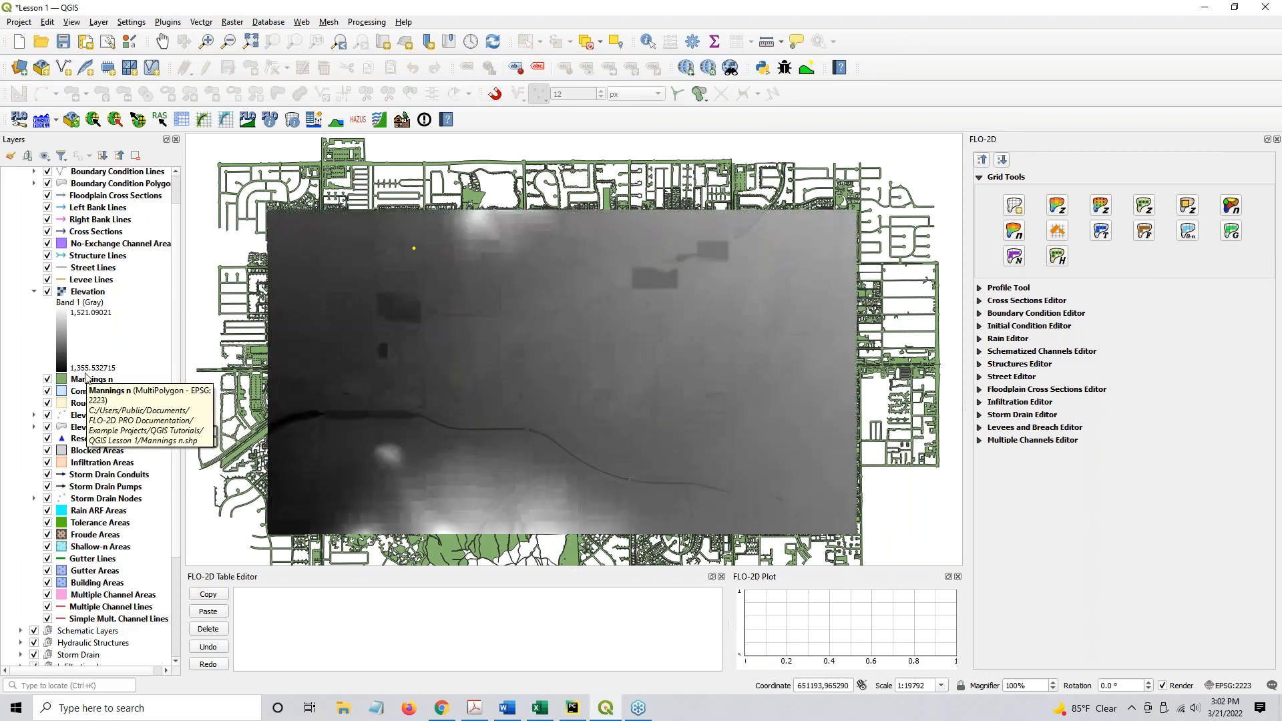
{"action": "left_click", "coordinate": [88, 292]}
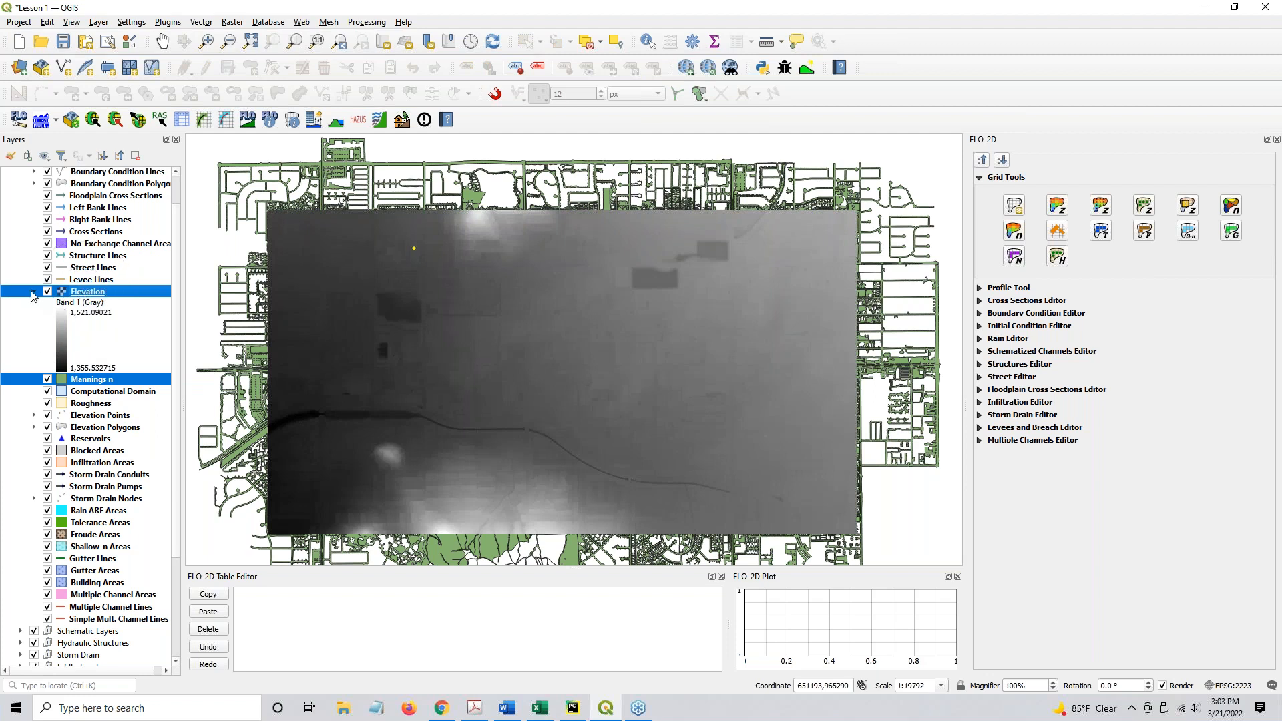
Step: Move Elevation and Mannings n out of User Layers to the bottom beside Project Domain
{"action": "left_click", "coordinate": [39, 292]}
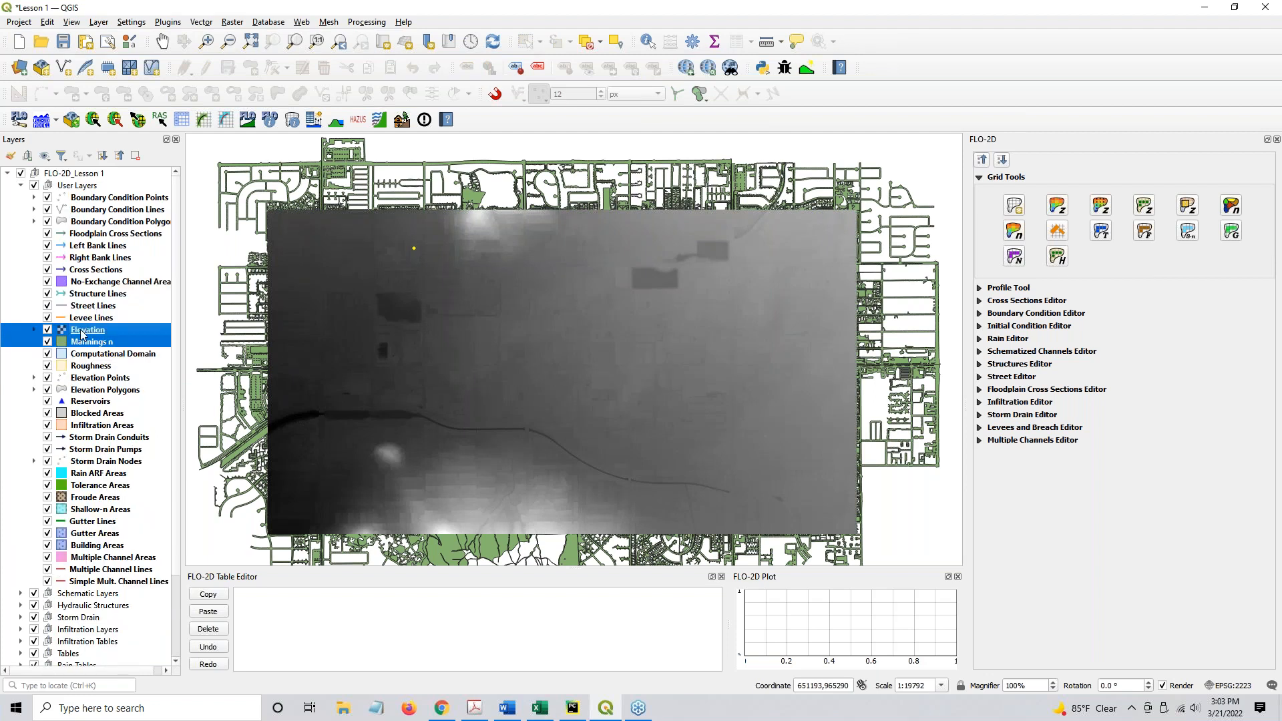
{"action": "right_click", "coordinate": [88, 330]}
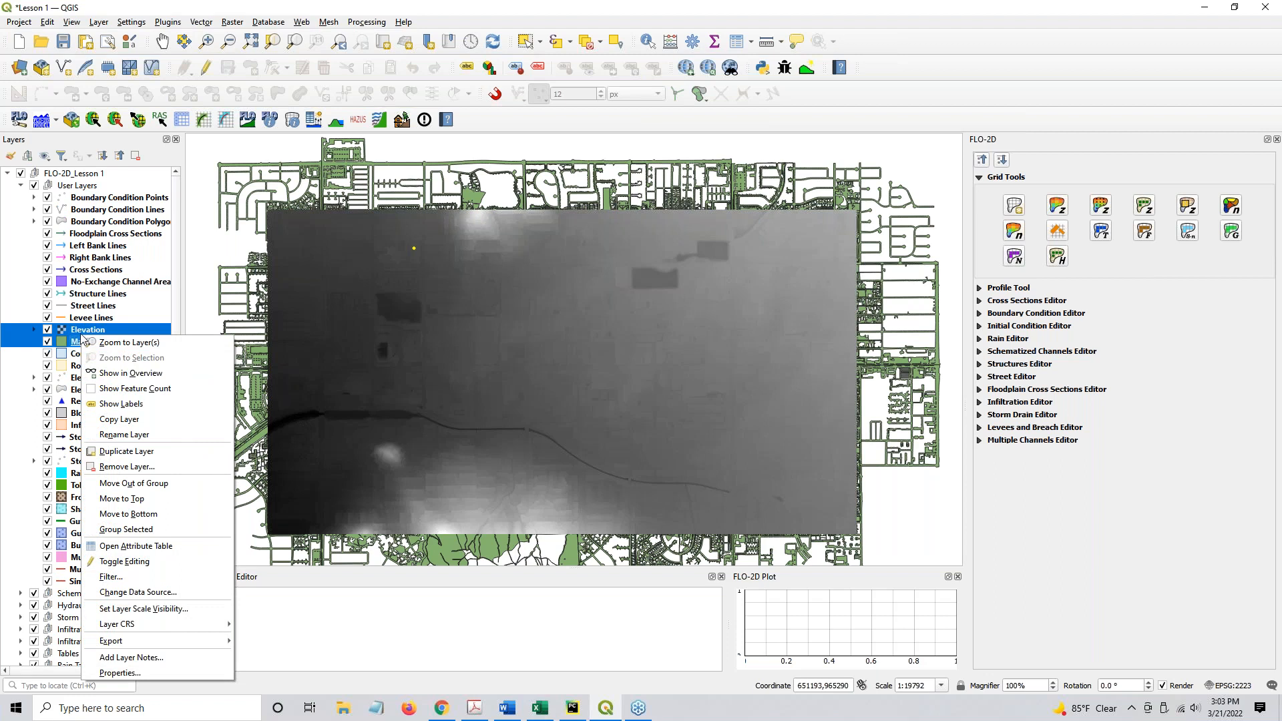
{"action": "mouse_move", "coordinate": [135, 388]}
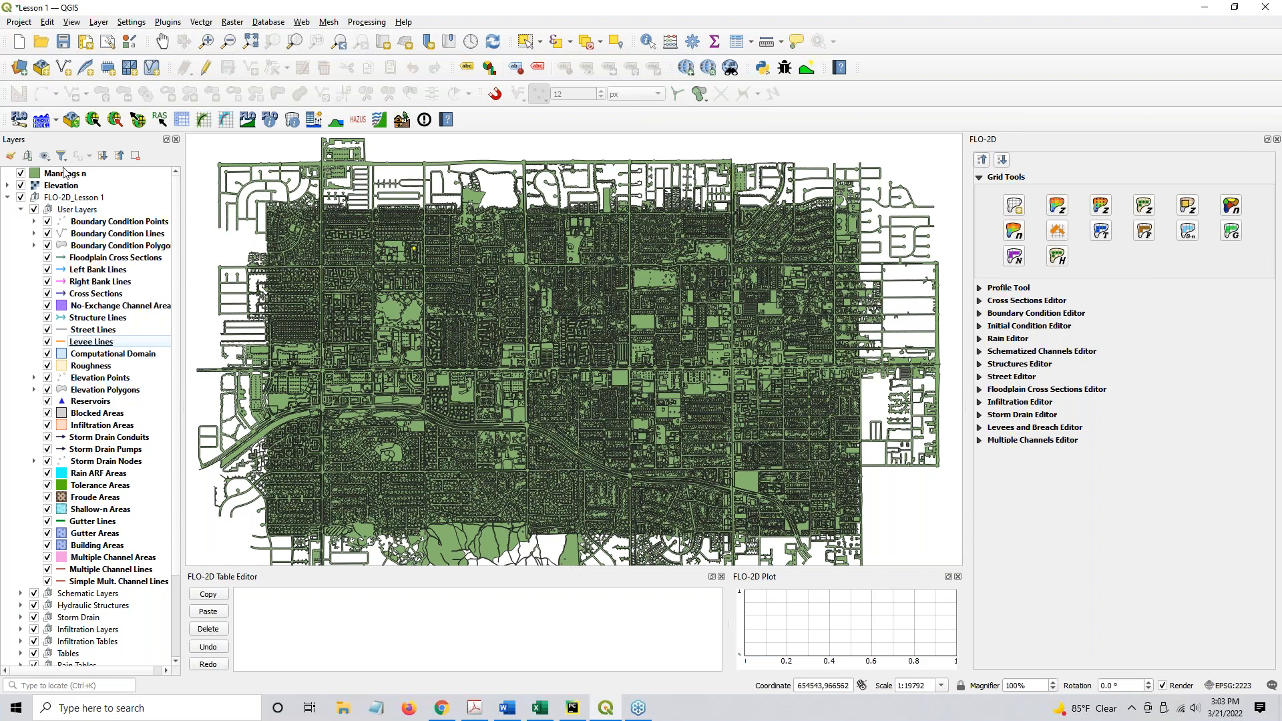
{"action": "left_click", "coordinate": [65, 172]}
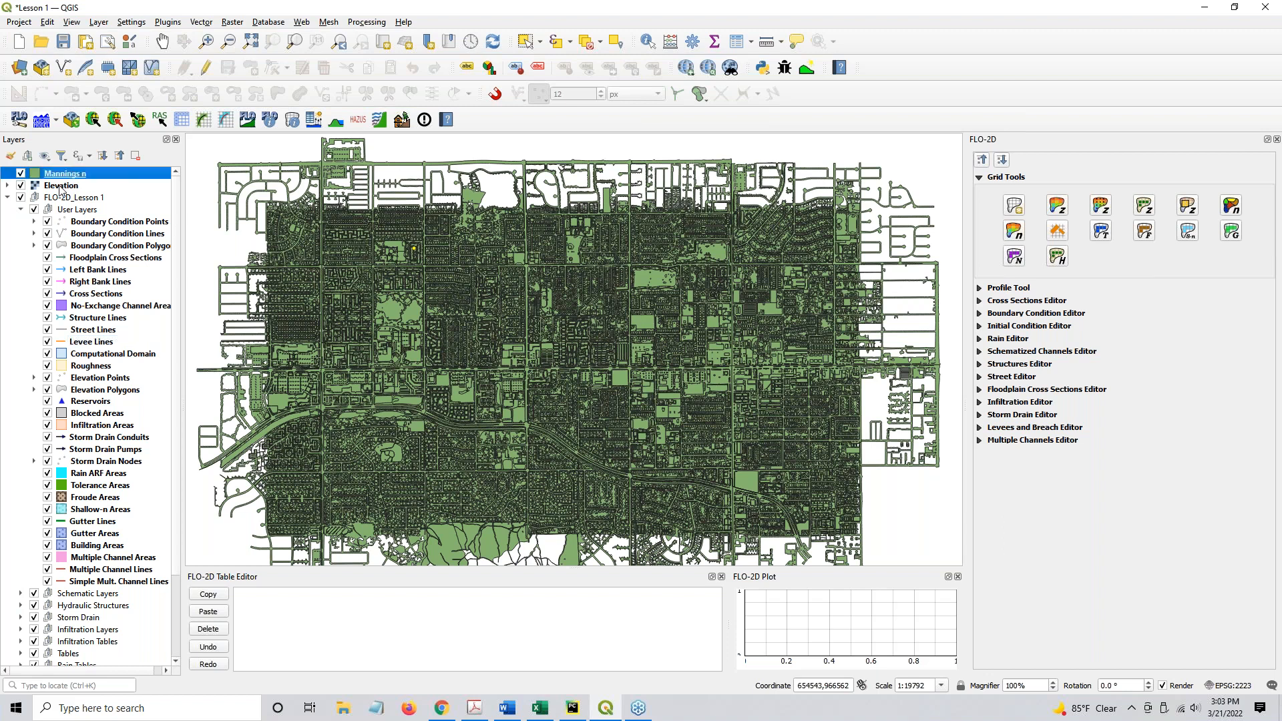
{"action": "left_click", "coordinate": [60, 185]}
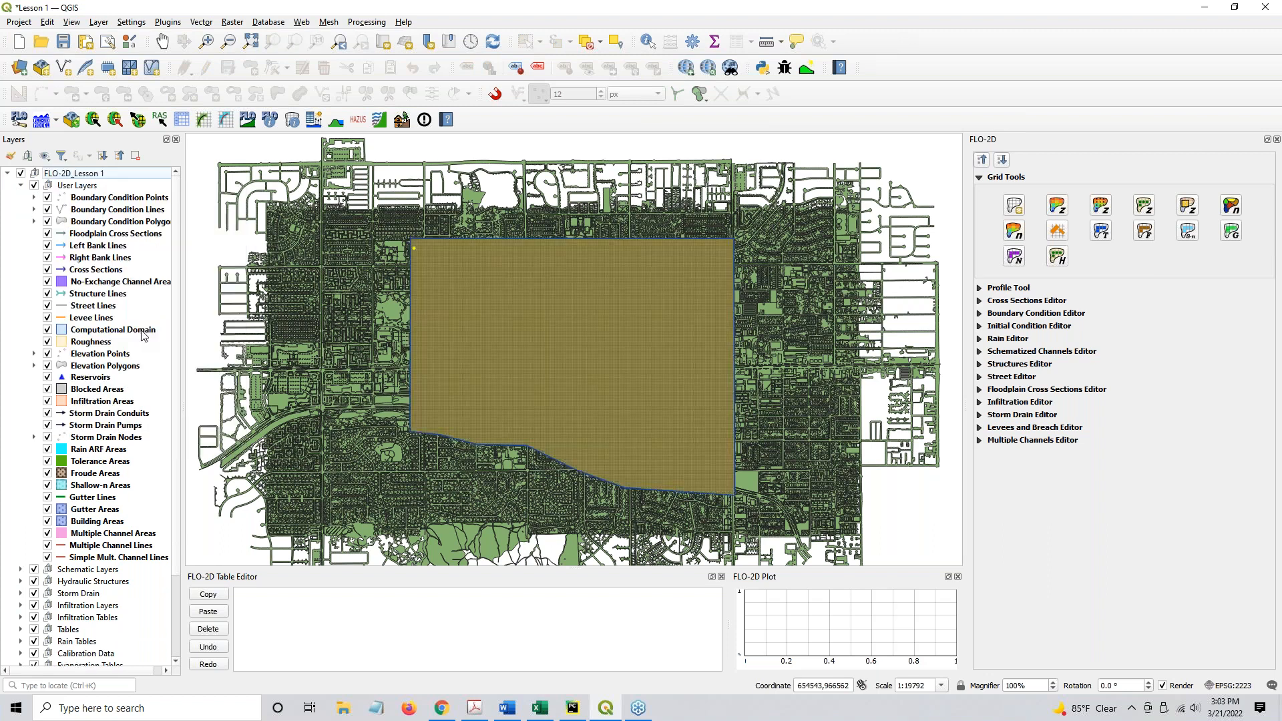
Step: Group Project Domain, Elevation and Mannings n as Project Data and hide the group
{"action": "scroll", "scroll_direction": "down", "scroll_amount": 3}
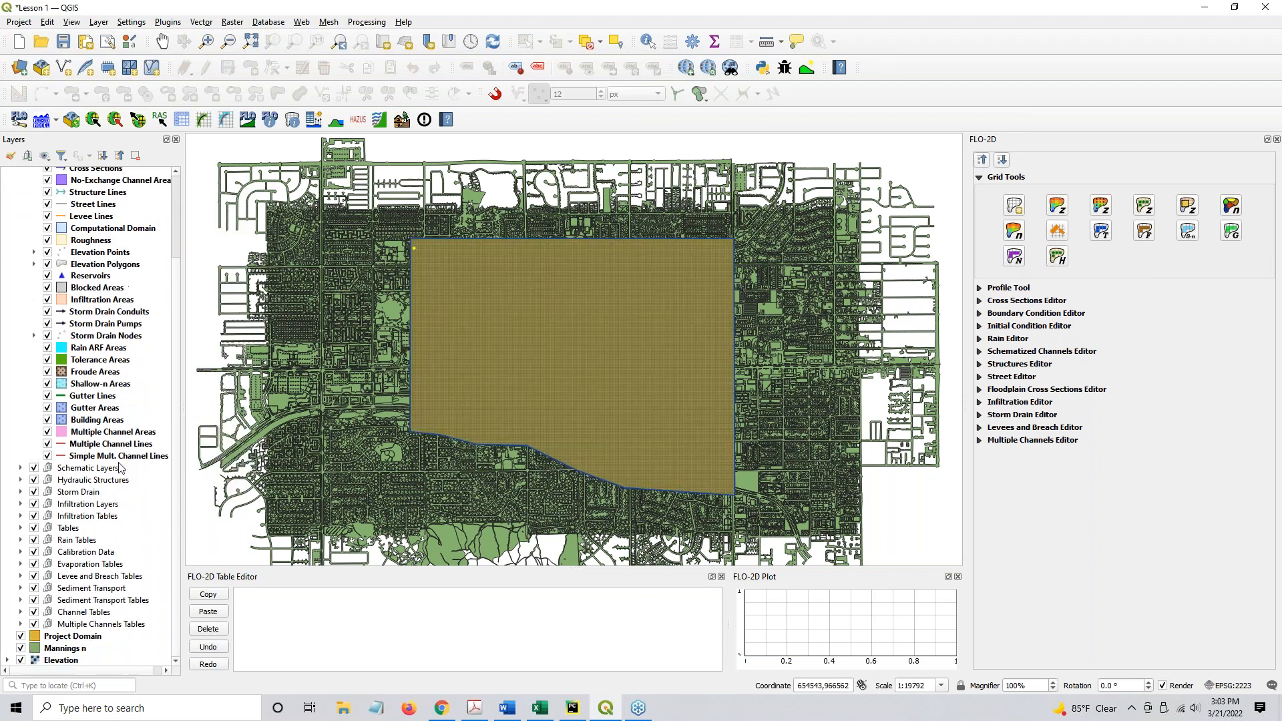
{"action": "left_click", "coordinate": [72, 636]}
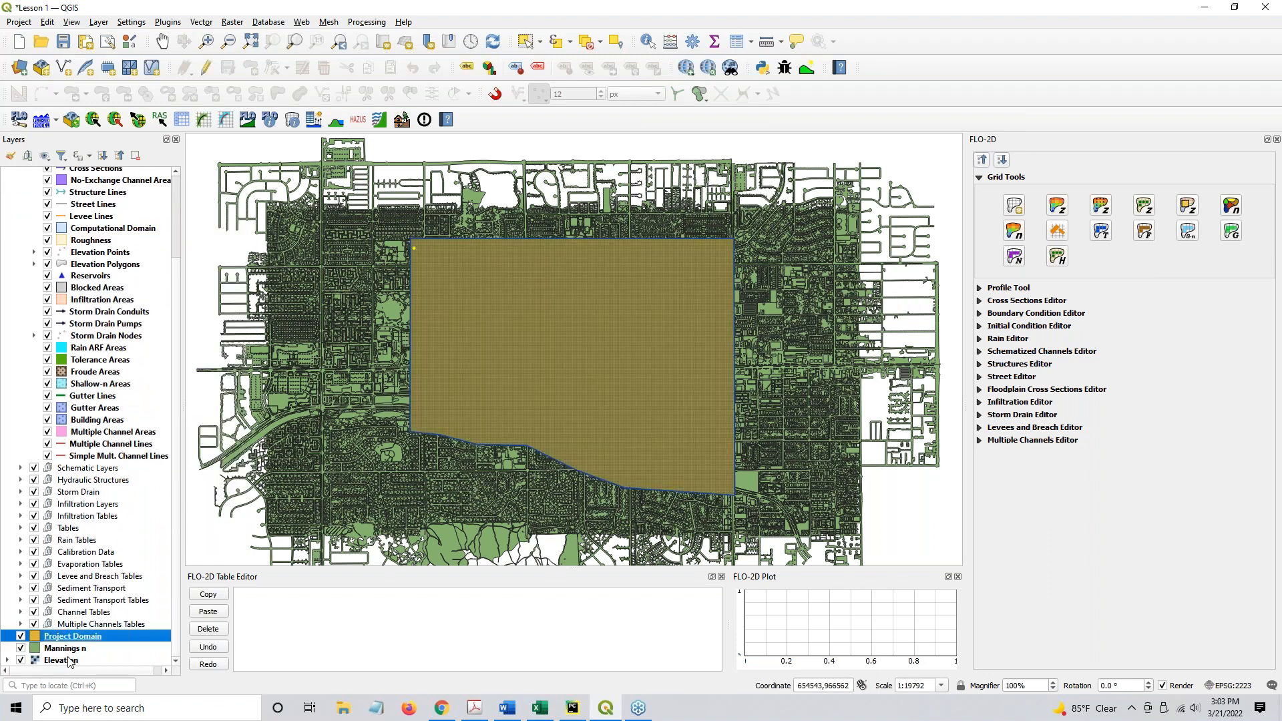
{"action": "right_click", "coordinate": [65, 648]}
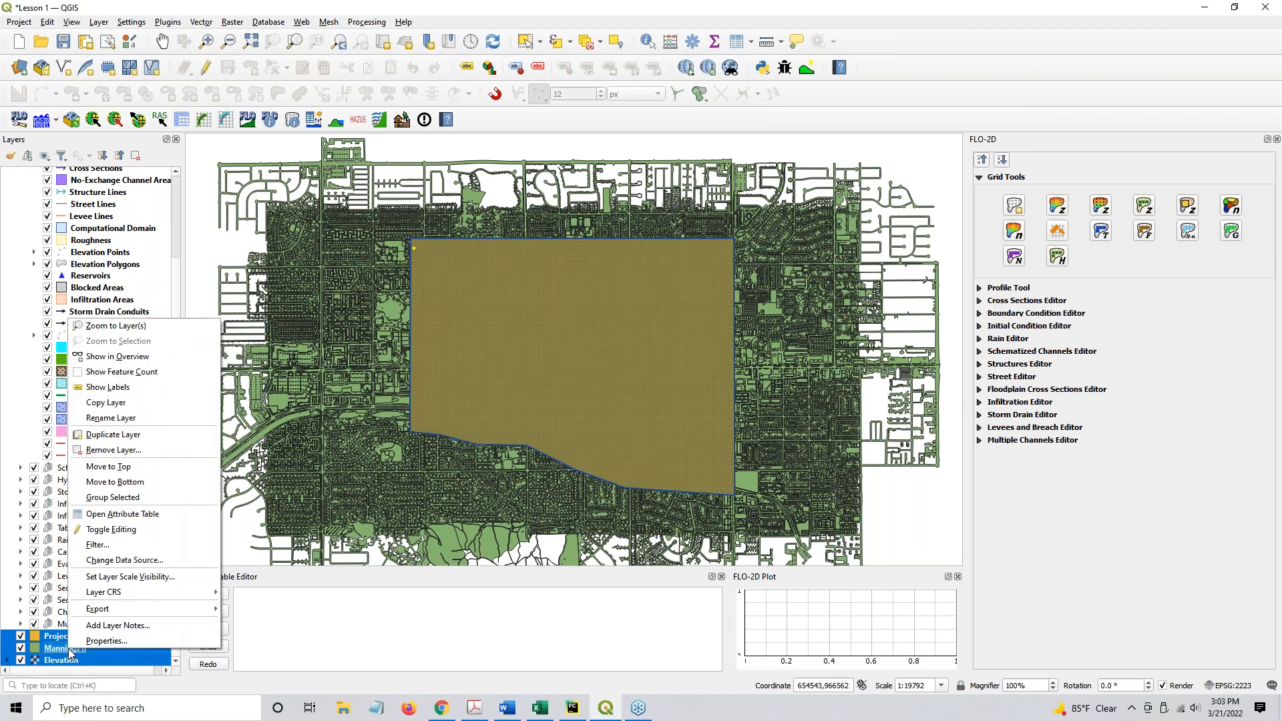
{"action": "mouse_move", "coordinate": [112, 496]}
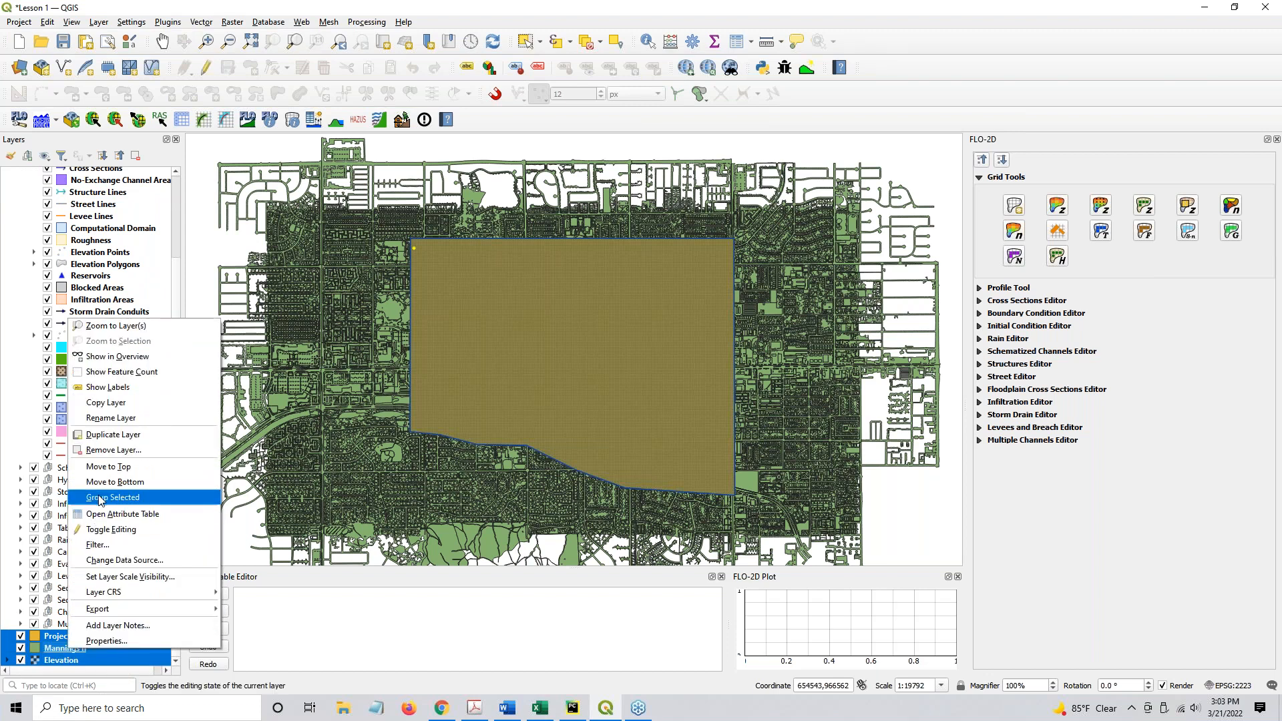
{"action": "left_click", "coordinate": [112, 497]}
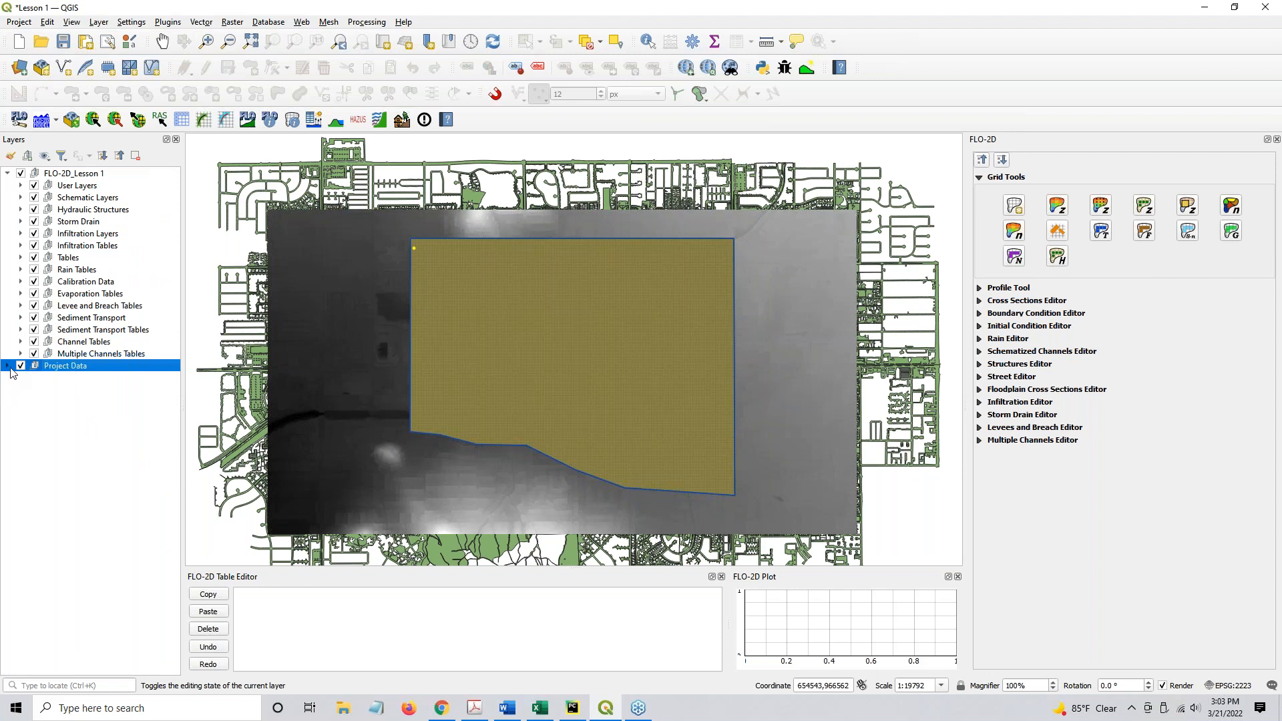
{"action": "left_click", "coordinate": [8, 366]}
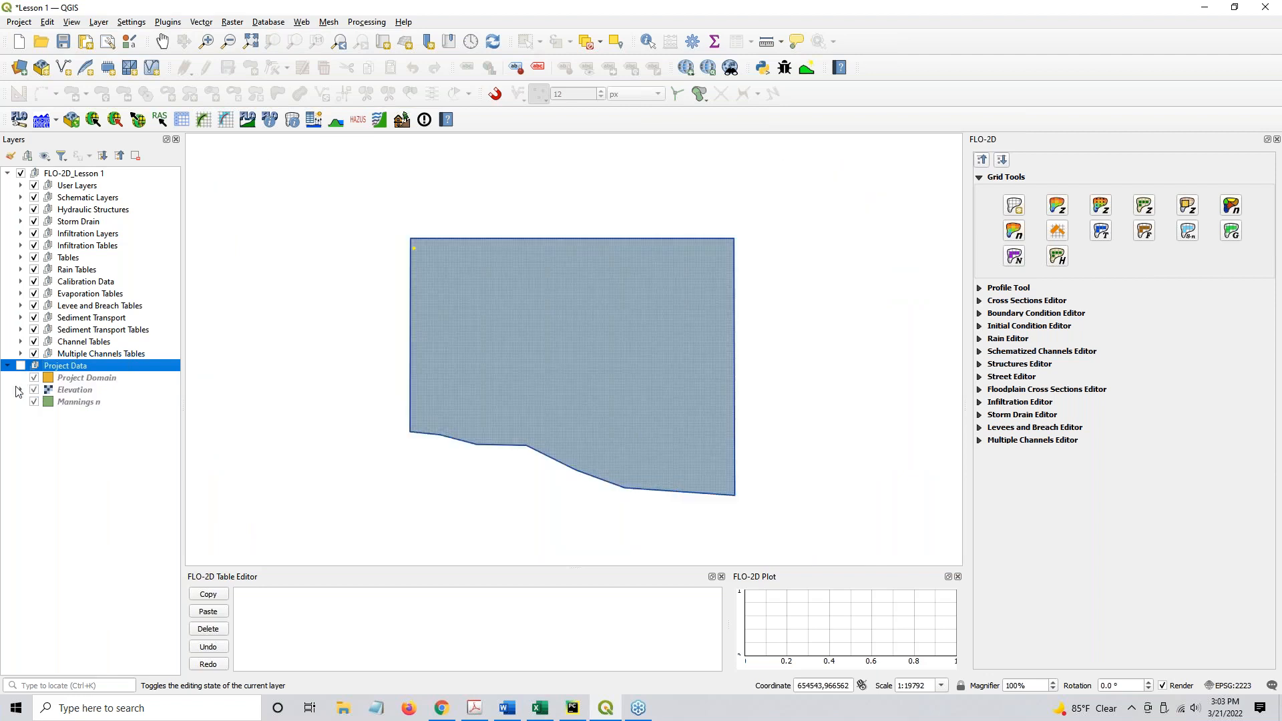
{"action": "mouse_move", "coordinate": [272, 319]}
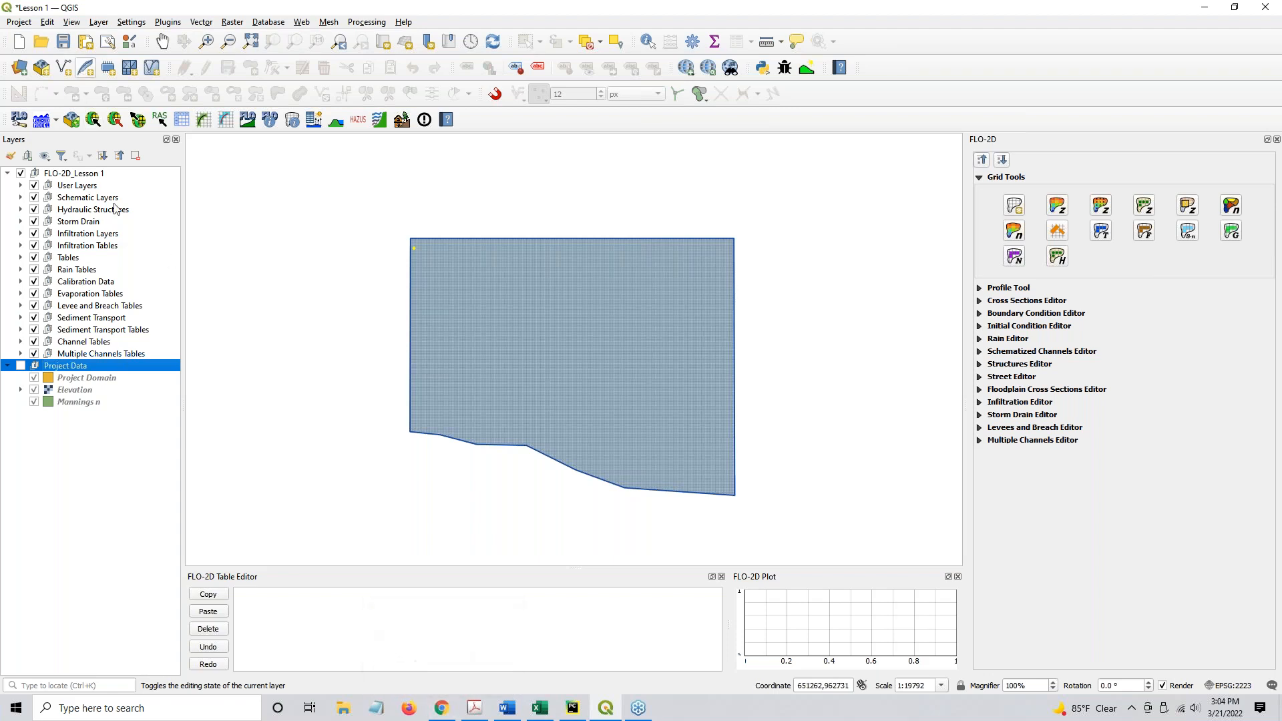
Step: Switch to the FLO-2D documentation and scroll through Step 2 to the start of Step 3
{"action": "left_click", "coordinate": [441, 708]}
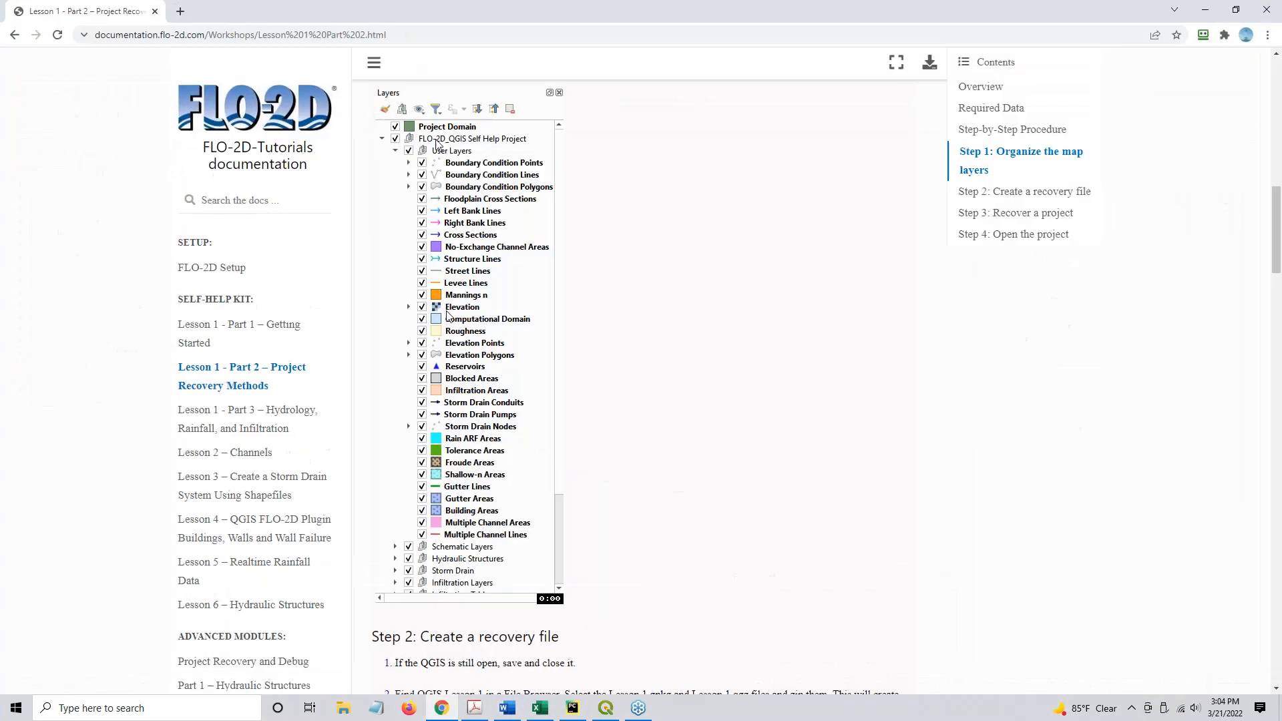
{"action": "scroll", "scroll_direction": "down", "scroll_amount": 3}
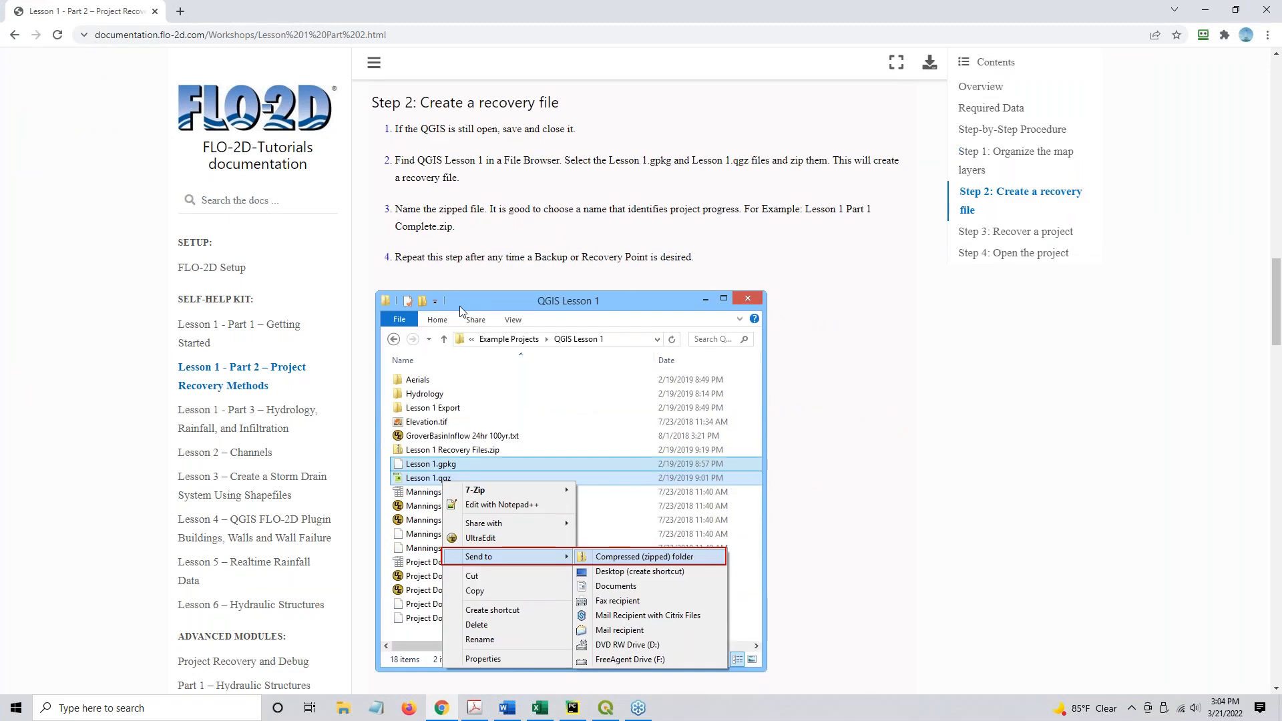
{"action": "mouse_move", "coordinate": [449, 144]}
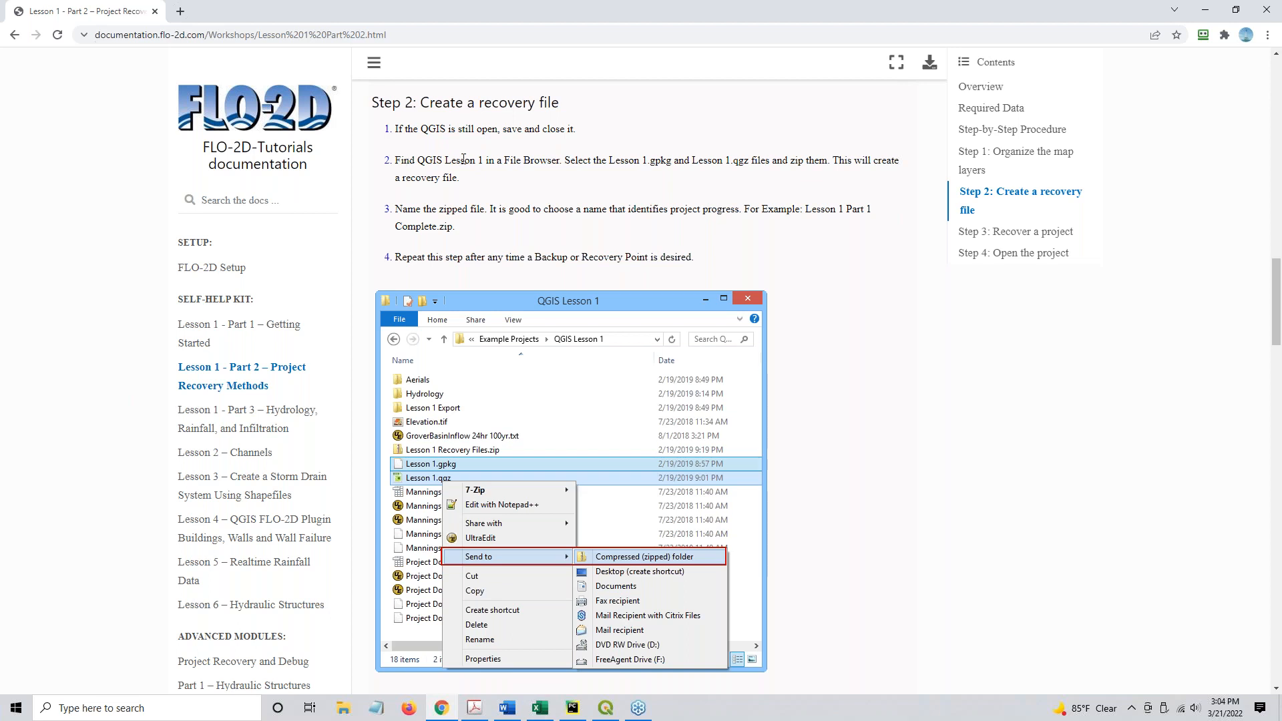
{"action": "mouse_move", "coordinate": [665, 161]}
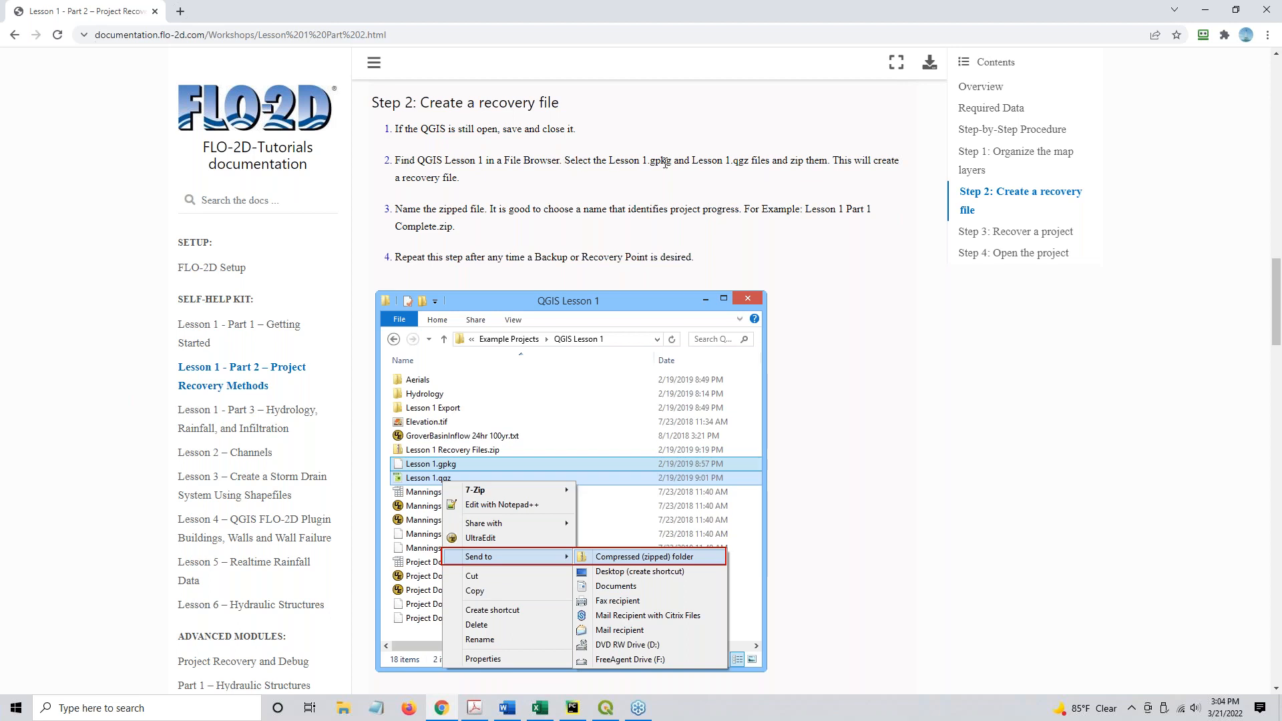
{"action": "double_click", "coordinate": [636, 160]}
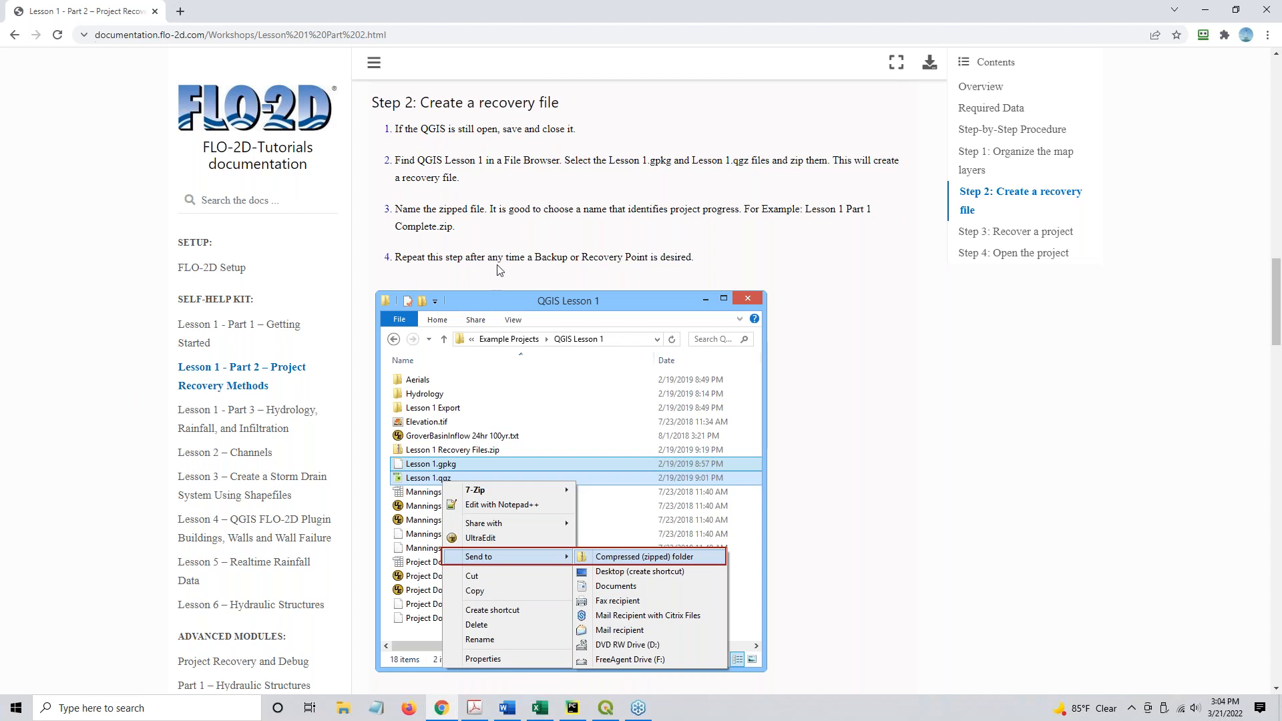
{"action": "scroll", "scroll_direction": "down", "scroll_amount": 3}
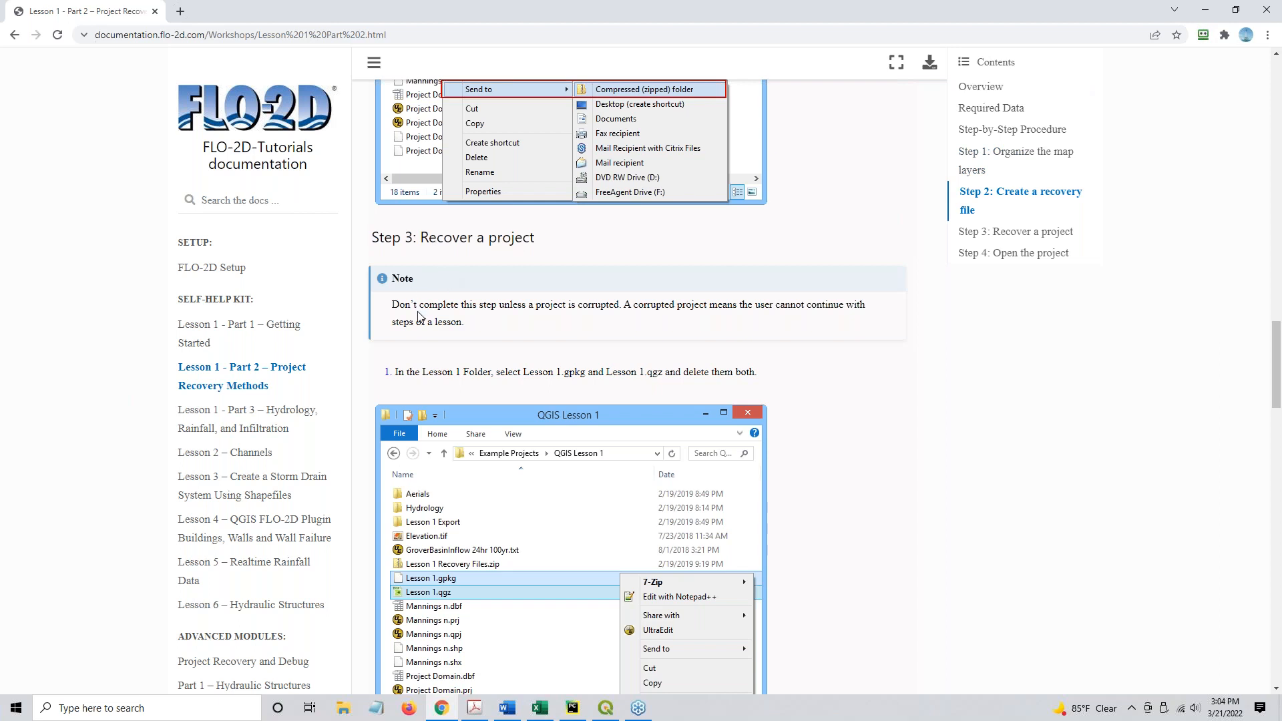
{"action": "mouse_move", "coordinate": [460, 295]}
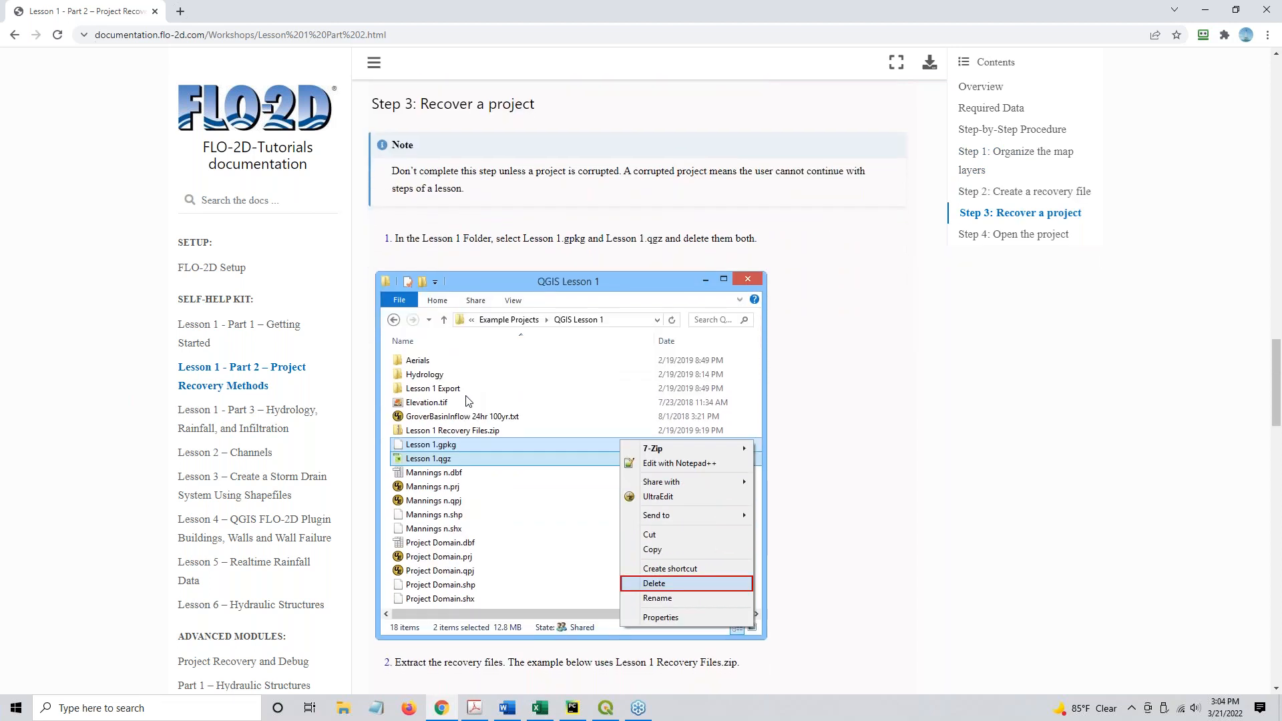
{"action": "mouse_move", "coordinate": [805, 395]}
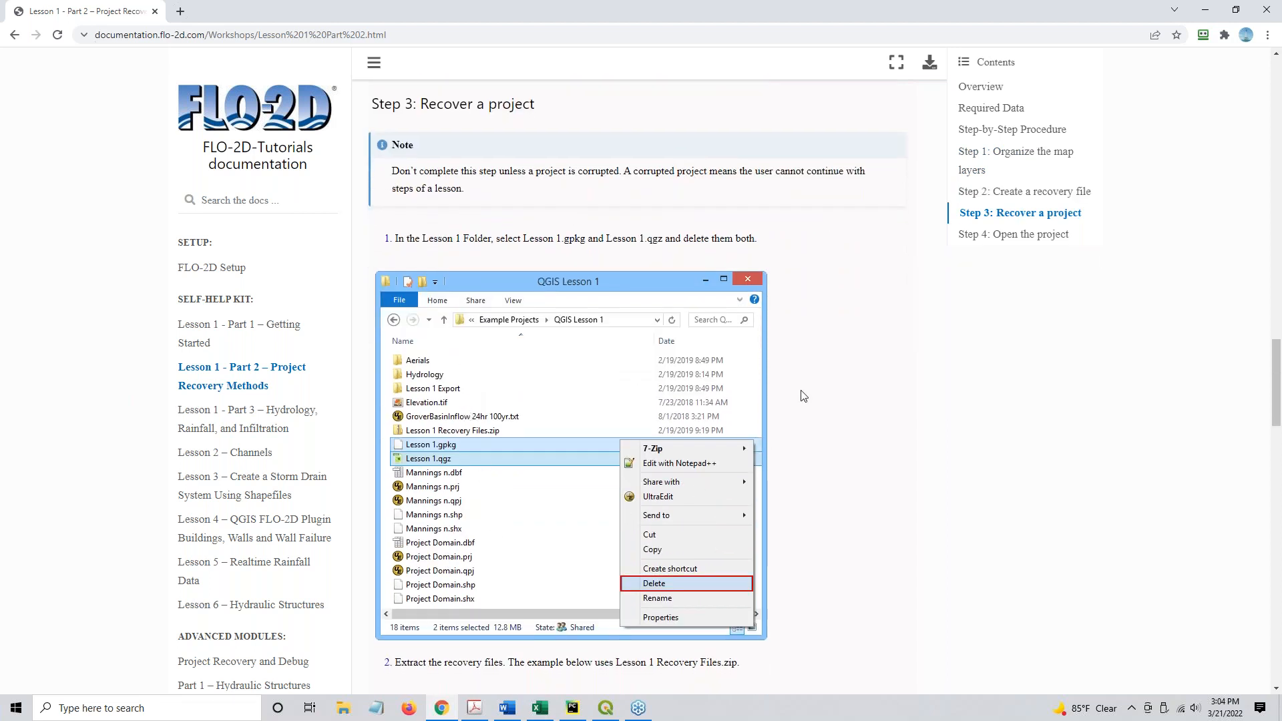
Step: Scroll through Step 3 and the Step 4 notes on project path changes
{"action": "scroll", "scroll_direction": "down", "scroll_amount": 3}
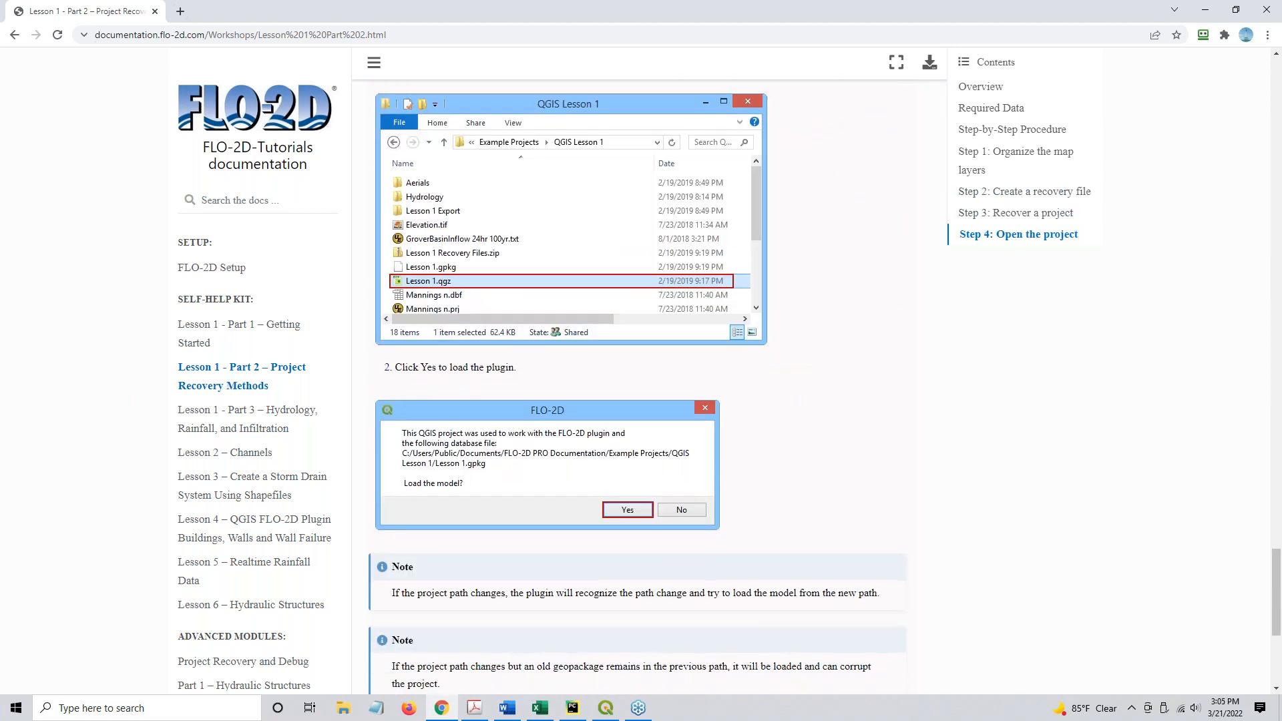
{"action": "scroll", "scroll_direction": "down", "scroll_amount": 3}
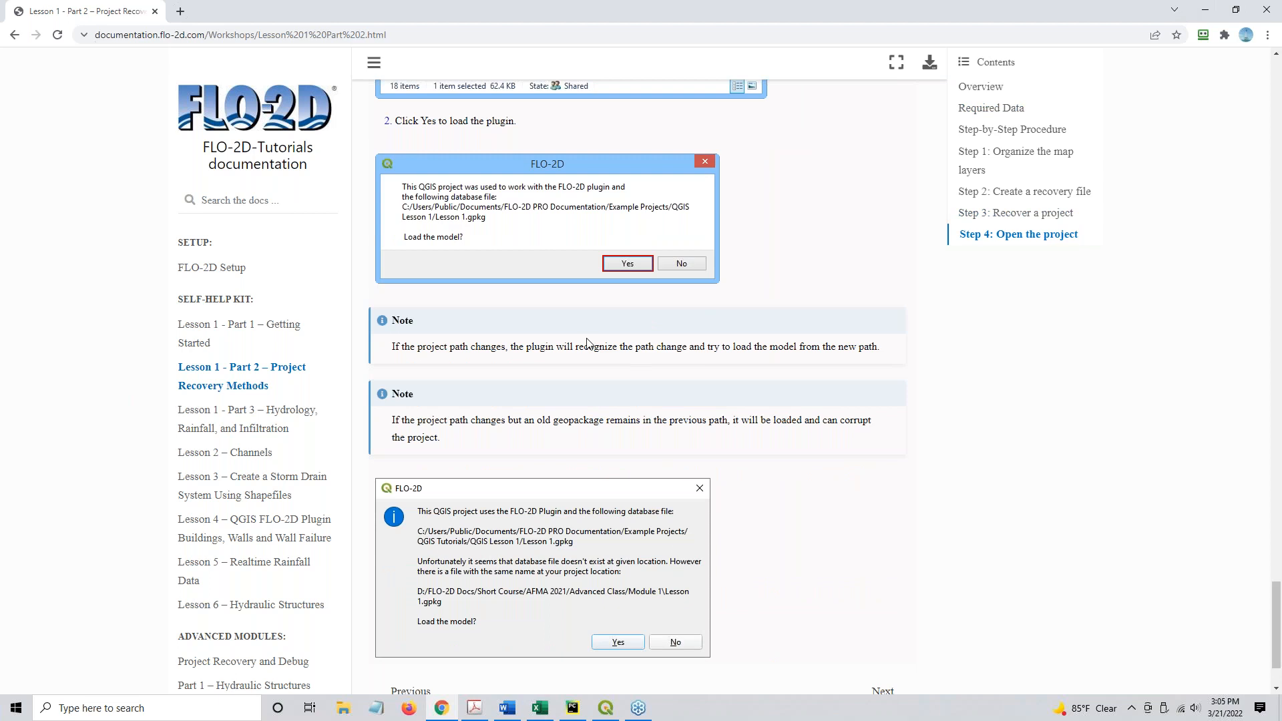
{"action": "scroll", "scroll_direction": "down", "scroll_amount": 3}
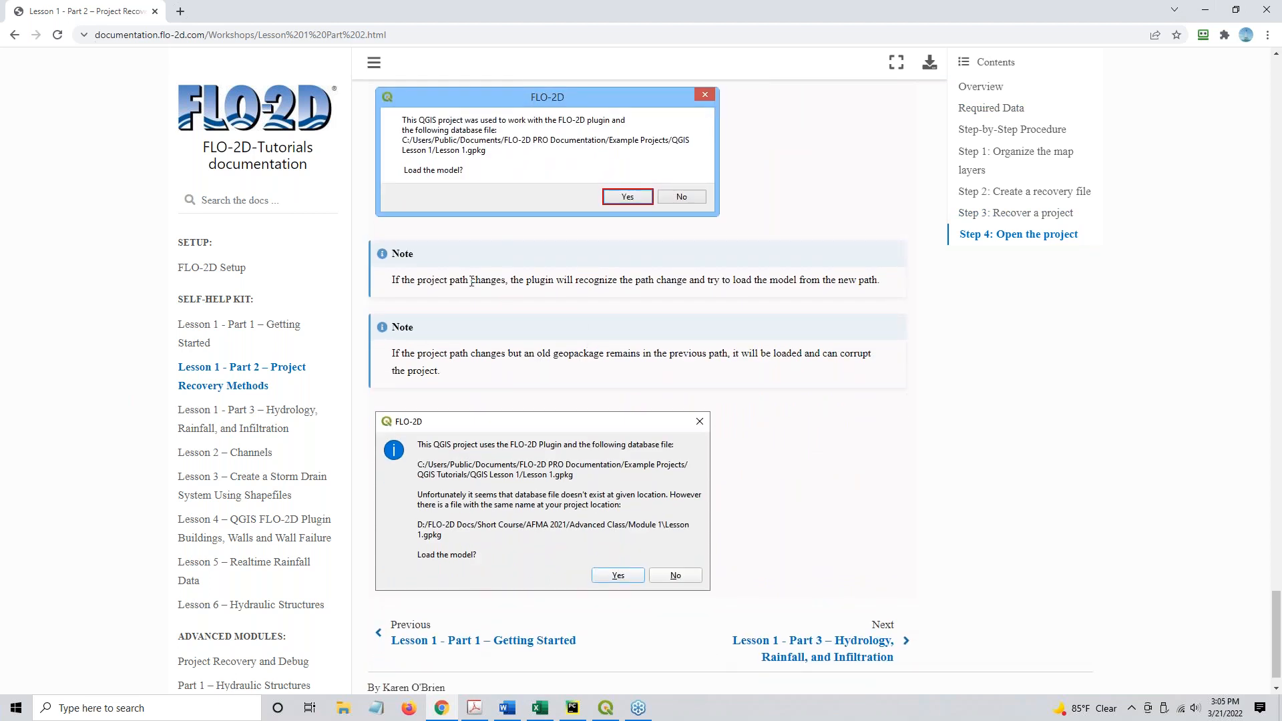
{"action": "mouse_move", "coordinate": [596, 296]}
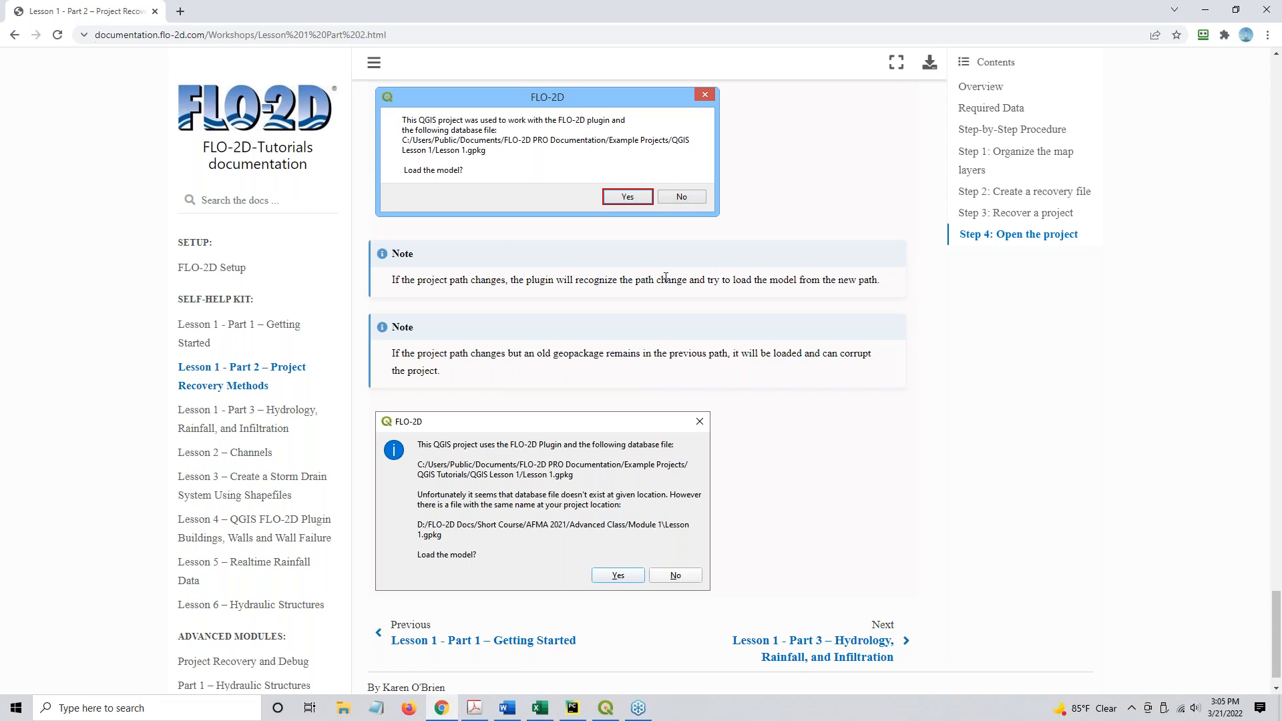
{"action": "mouse_move", "coordinate": [492, 380]}
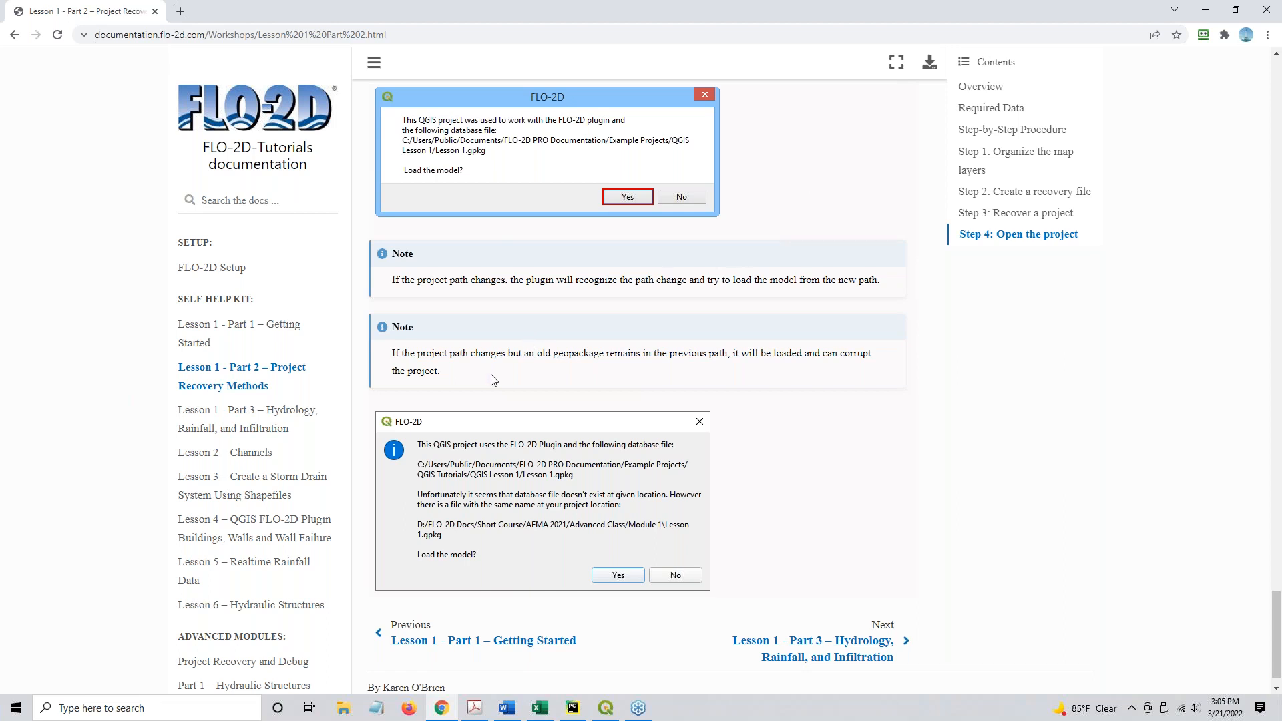
{"action": "mouse_move", "coordinate": [493, 368]}
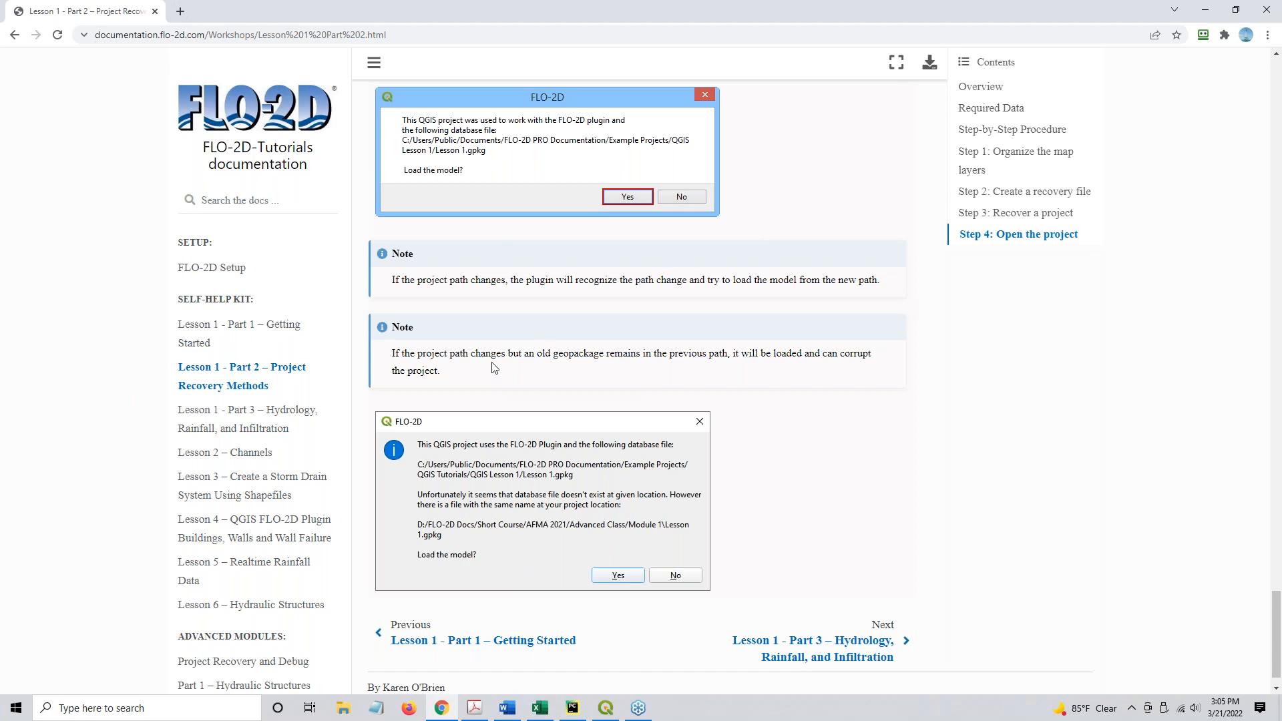
{"action": "mouse_move", "coordinate": [574, 347]}
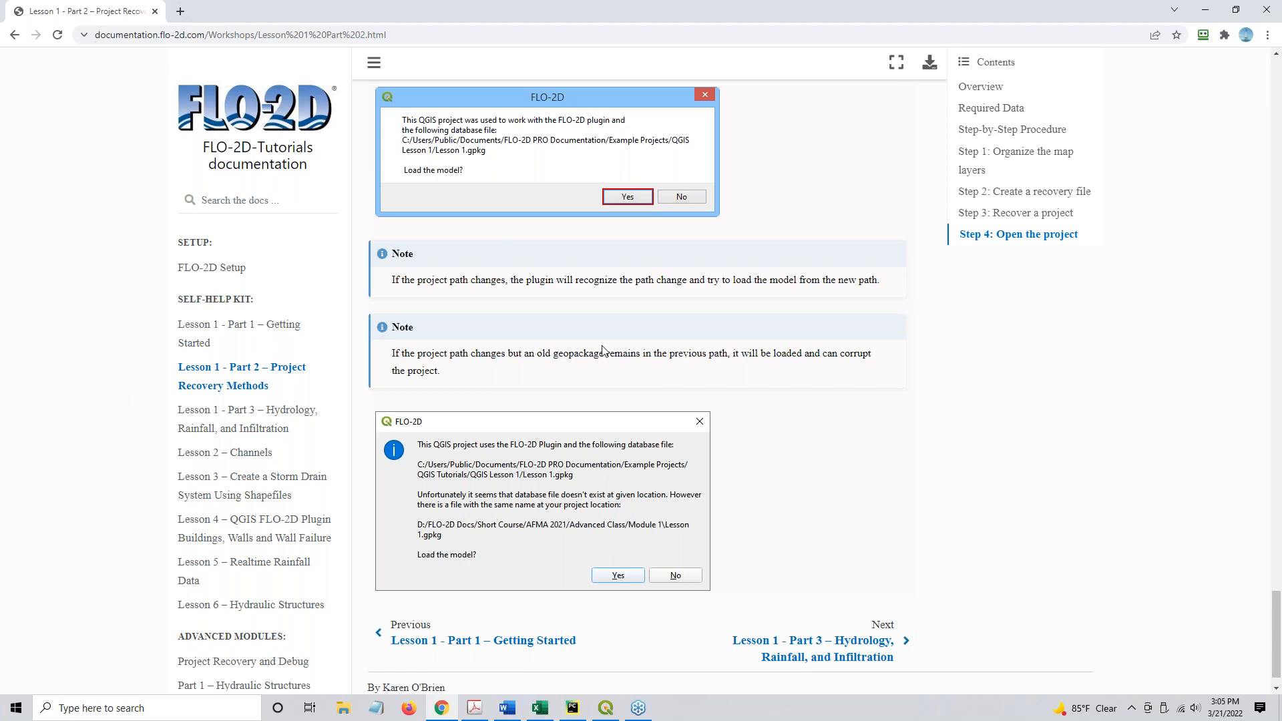
{"action": "scroll", "scroll_direction": "down", "scroll_amount": 3}
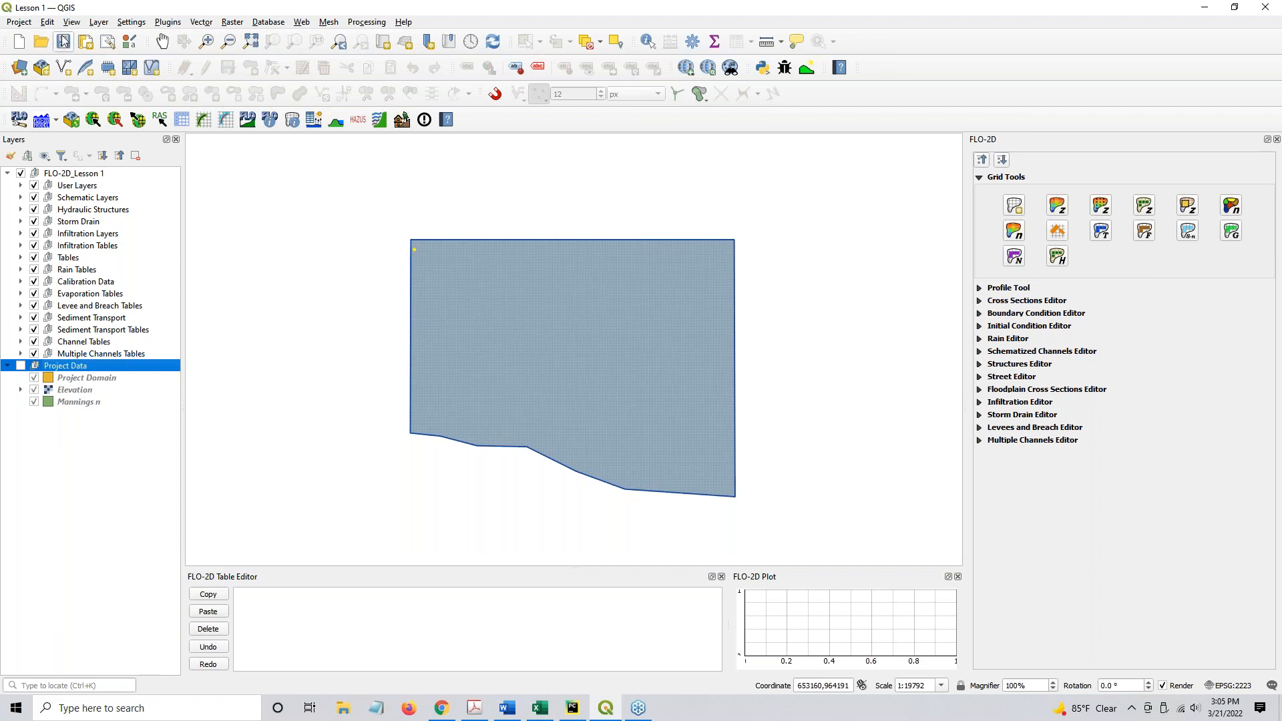
Step: Open File Explorer at the QGIS Lesson 1 folder and select Lesson 1.qgz
{"action": "left_click", "coordinate": [63, 41]}
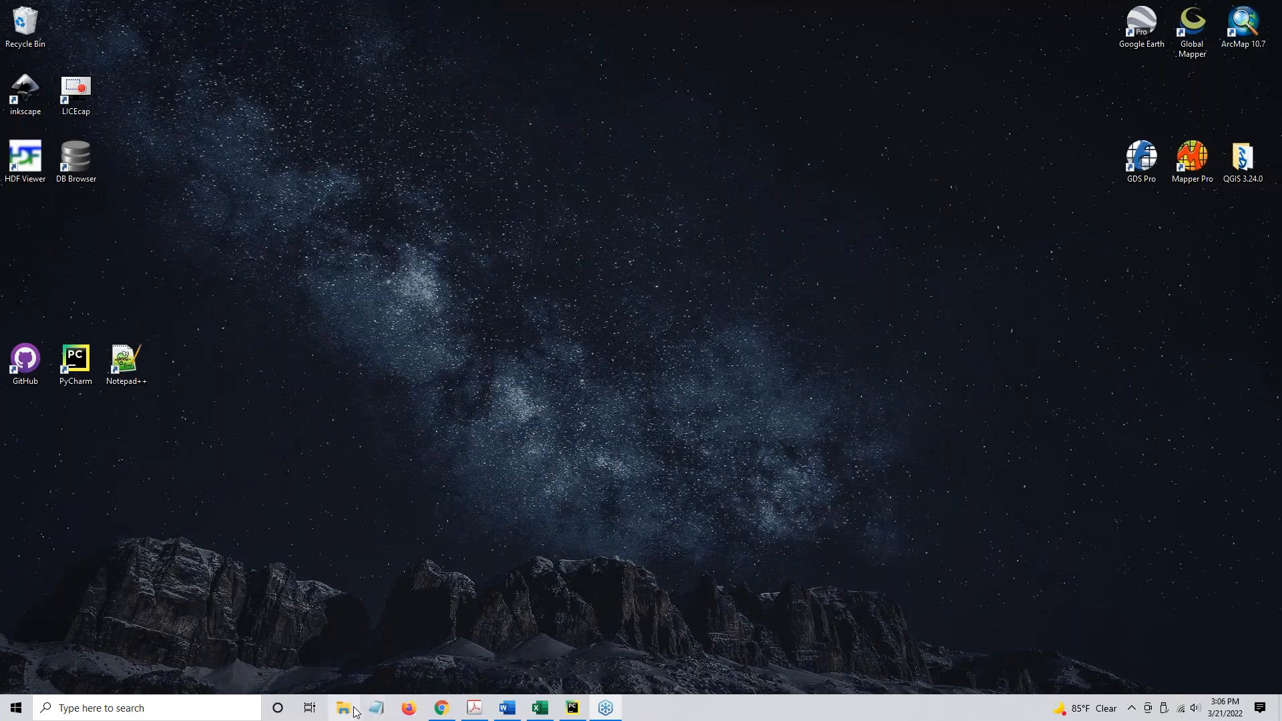
{"action": "left_click", "coordinate": [344, 708]}
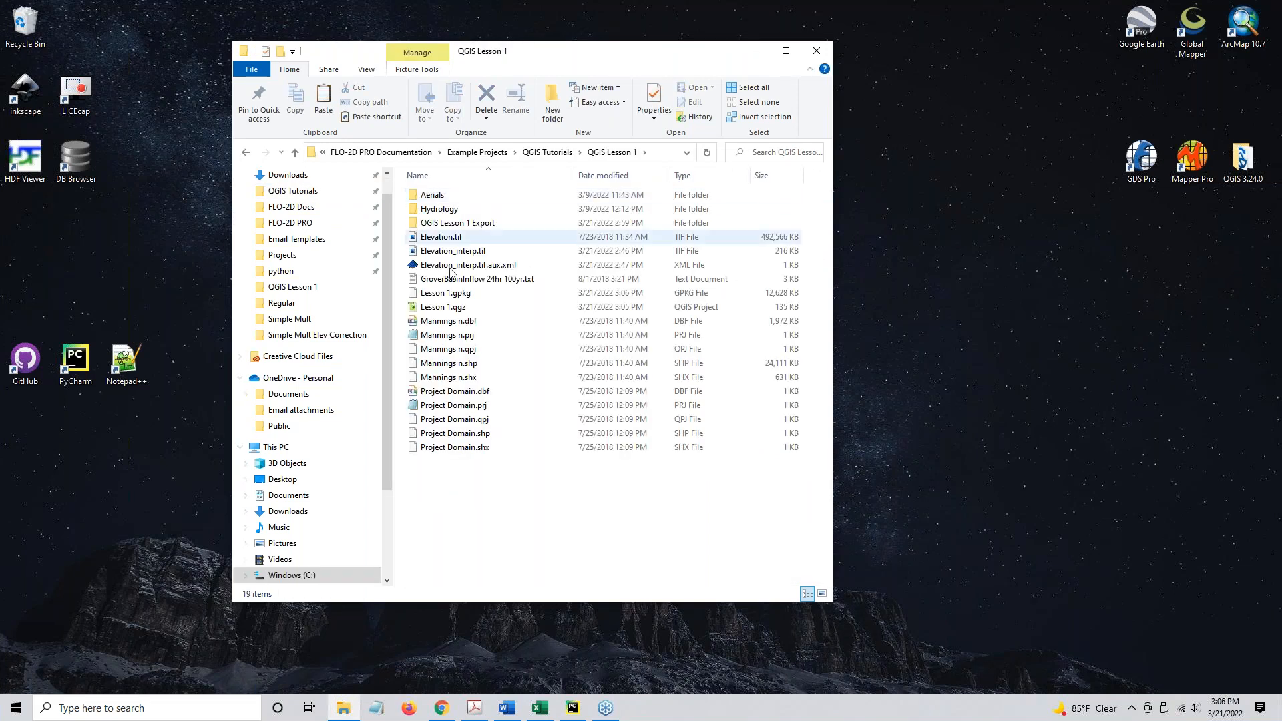
{"action": "left_click", "coordinate": [445, 306]}
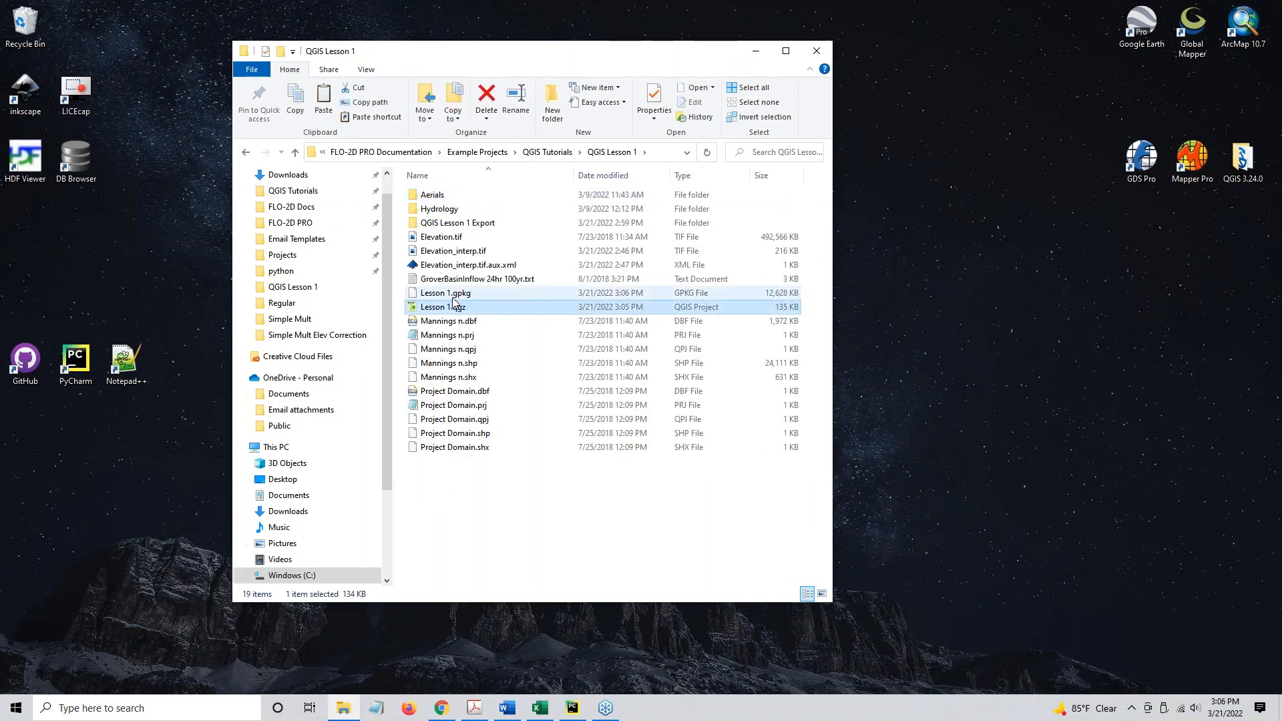
{"action": "mouse_move", "coordinate": [449, 308]}
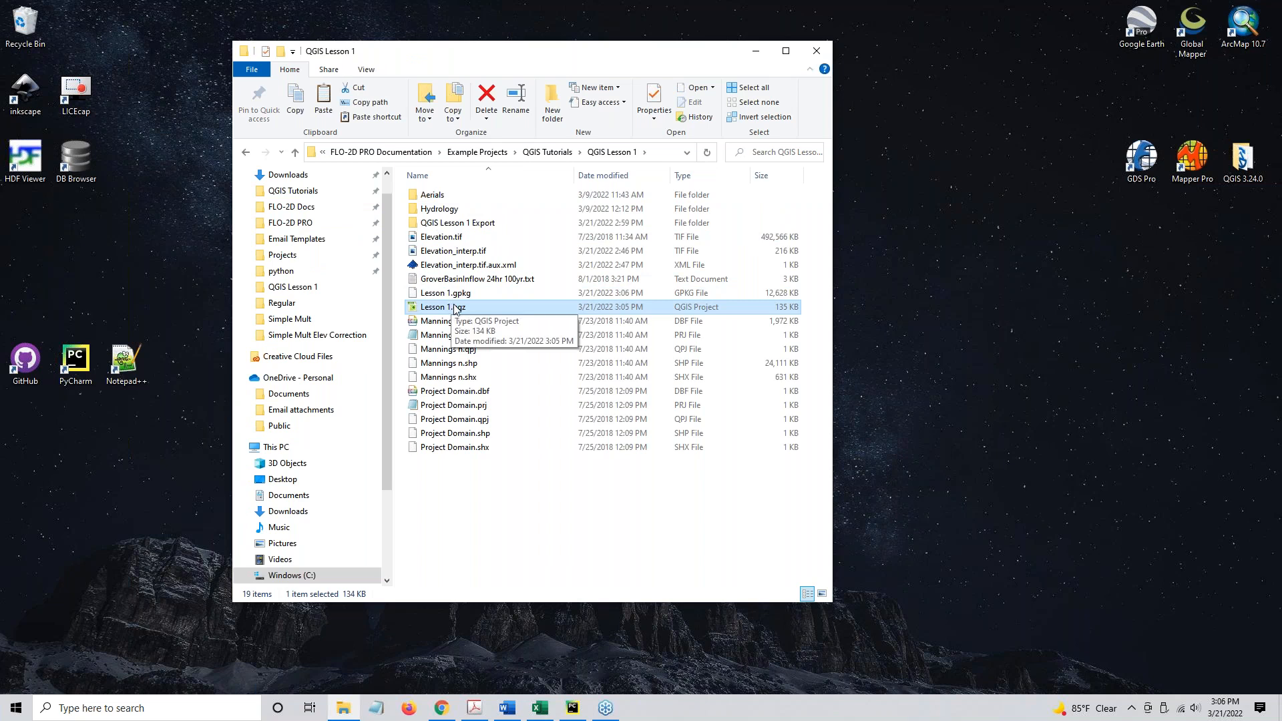
{"action": "mouse_move", "coordinate": [446, 293]}
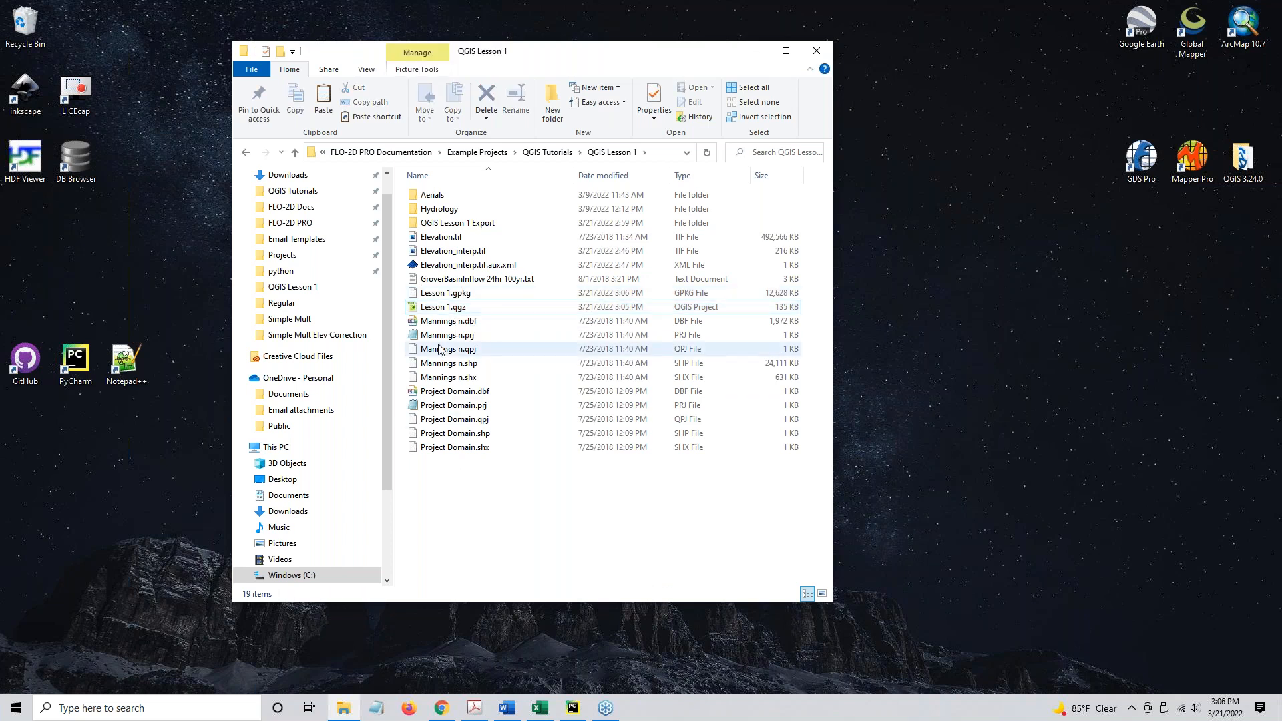
{"action": "mouse_move", "coordinate": [449, 321]}
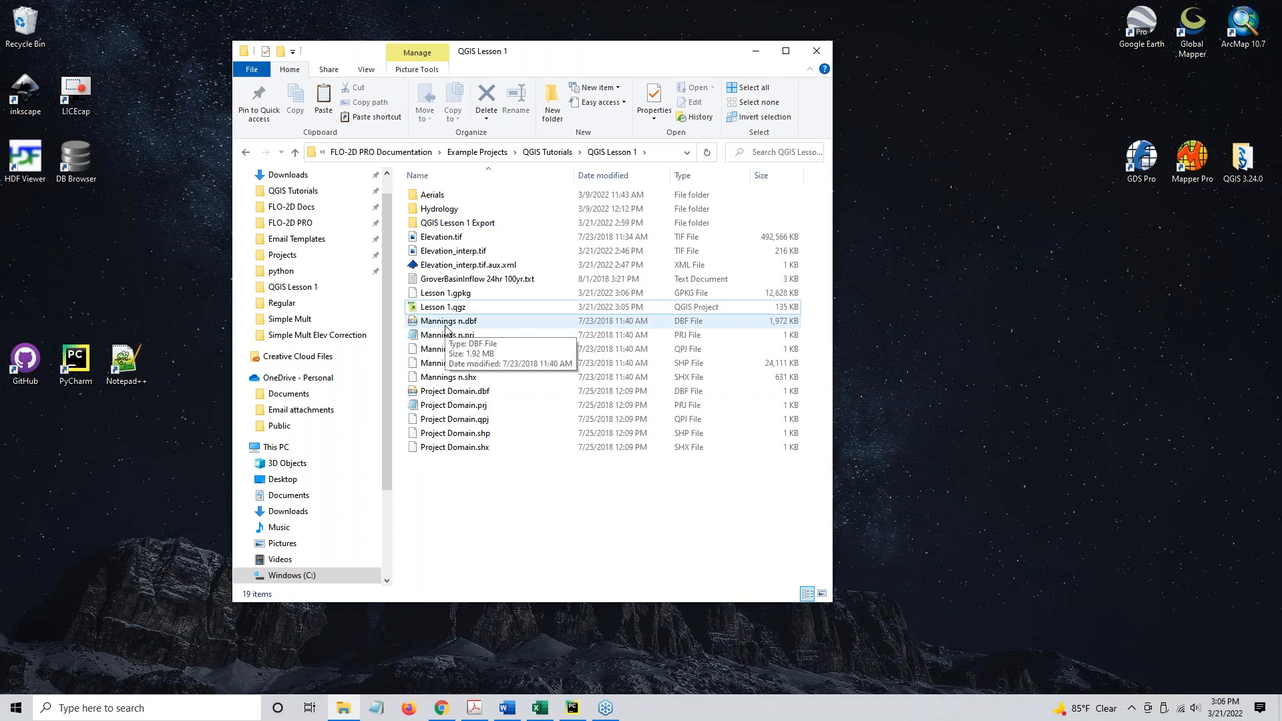
{"action": "left_click", "coordinate": [443, 308]}
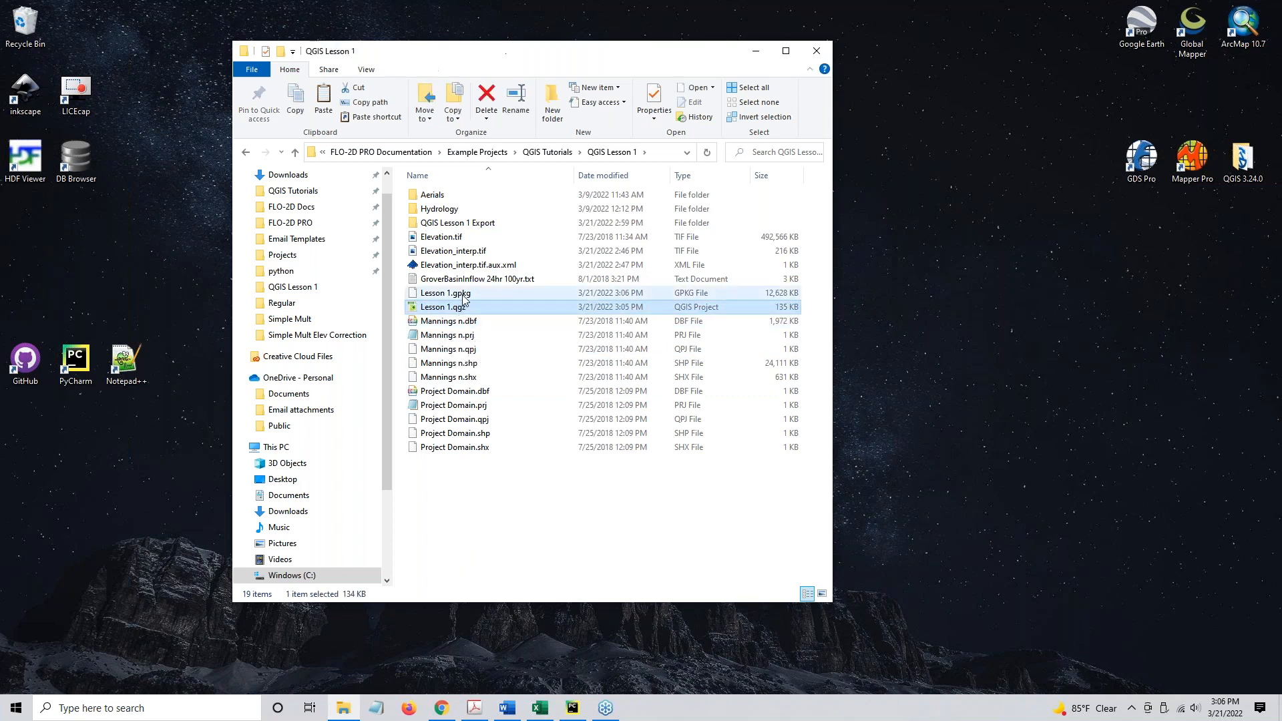
Step: Pack Lesson 1.gpkg and Lesson 1.qgz into a 7-Zip archive
{"action": "left_click", "coordinate": [447, 292]}
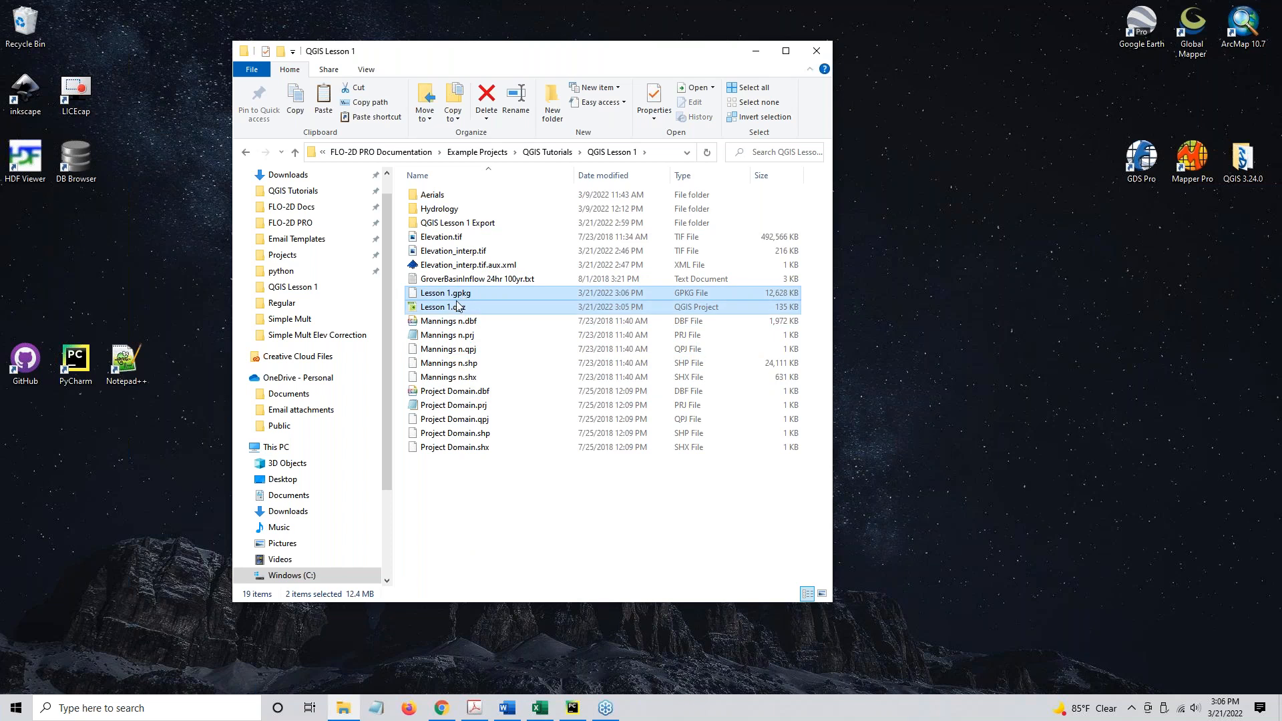
{"action": "right_click", "coordinate": [446, 307]}
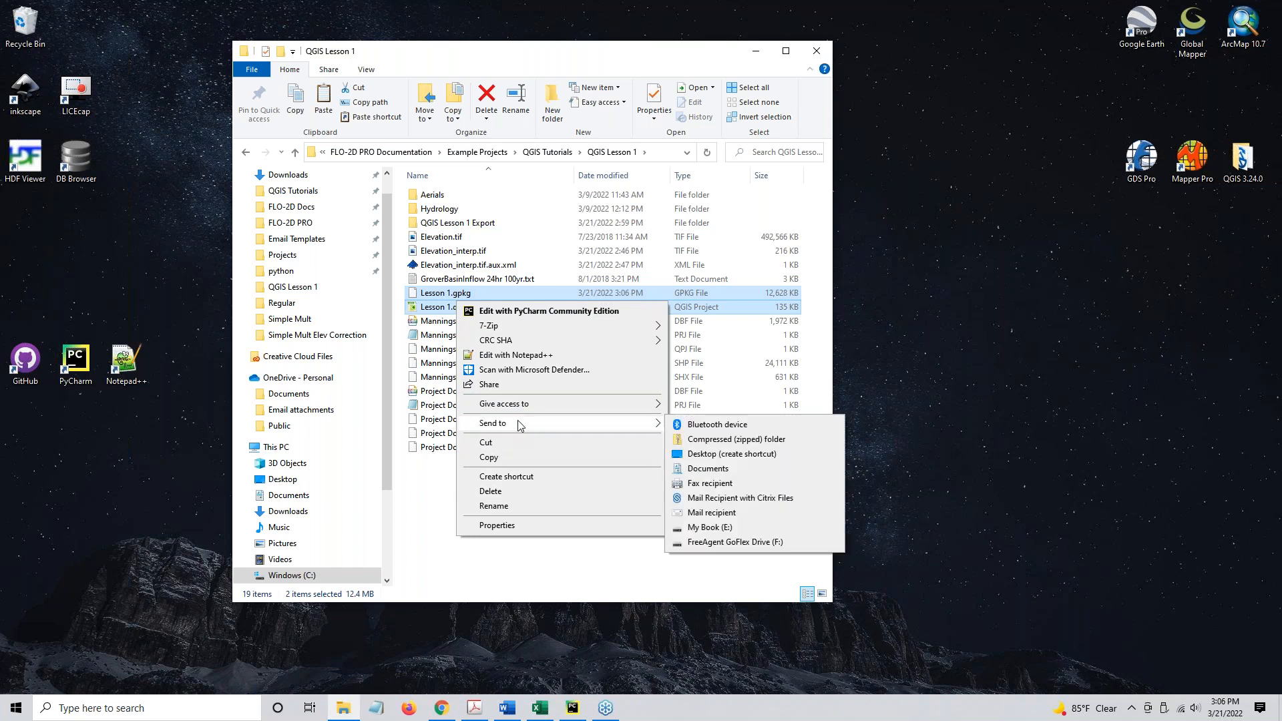
{"action": "mouse_move", "coordinate": [662, 362]}
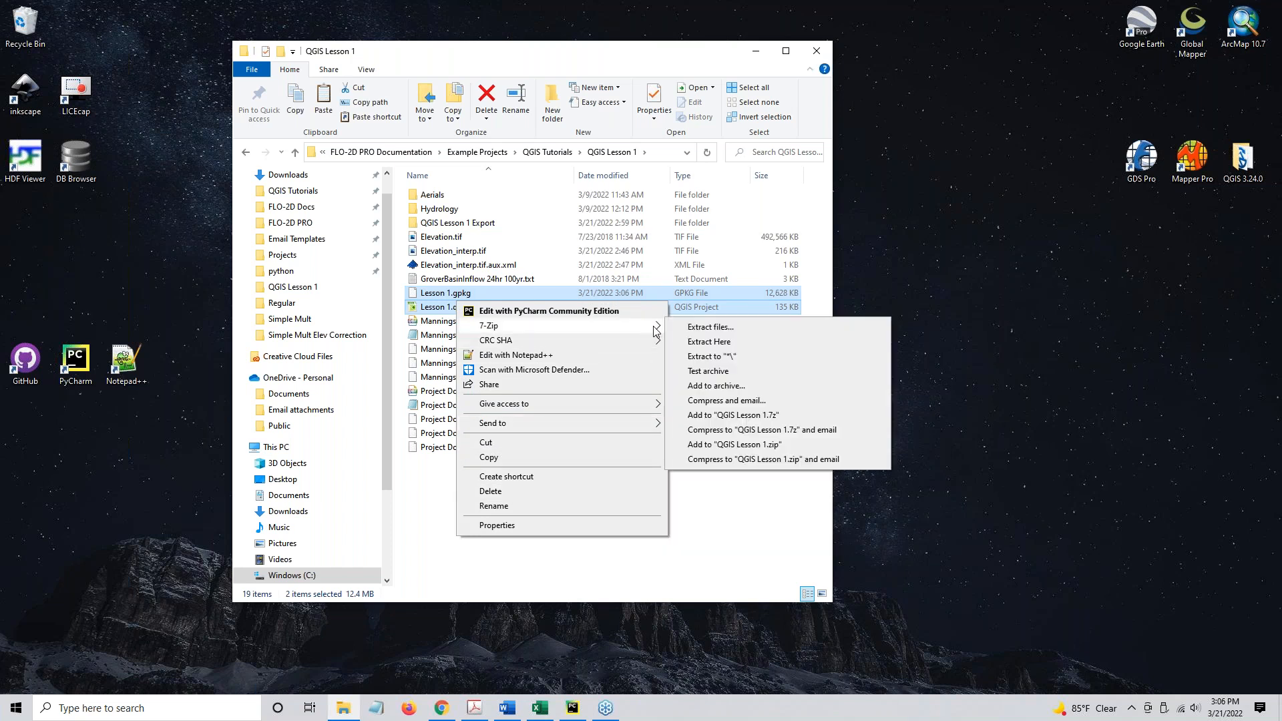
{"action": "mouse_move", "coordinate": [740, 429]}
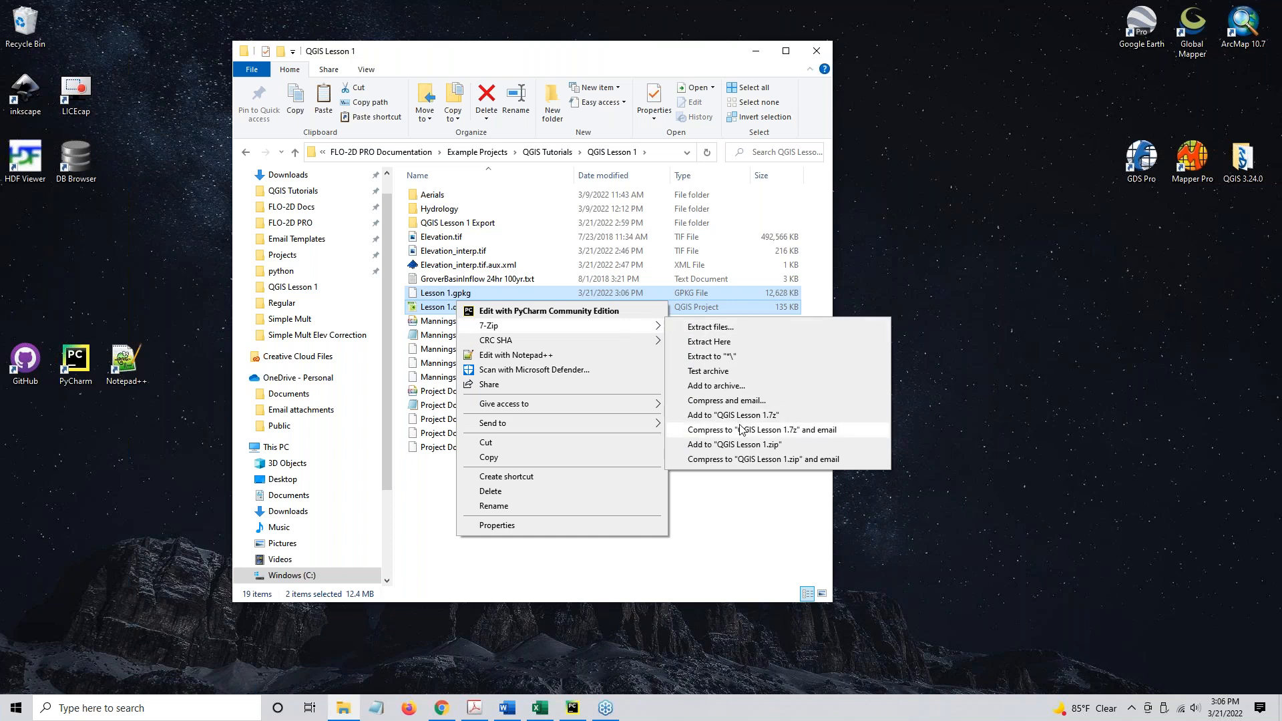
{"action": "mouse_move", "coordinate": [538, 332]}
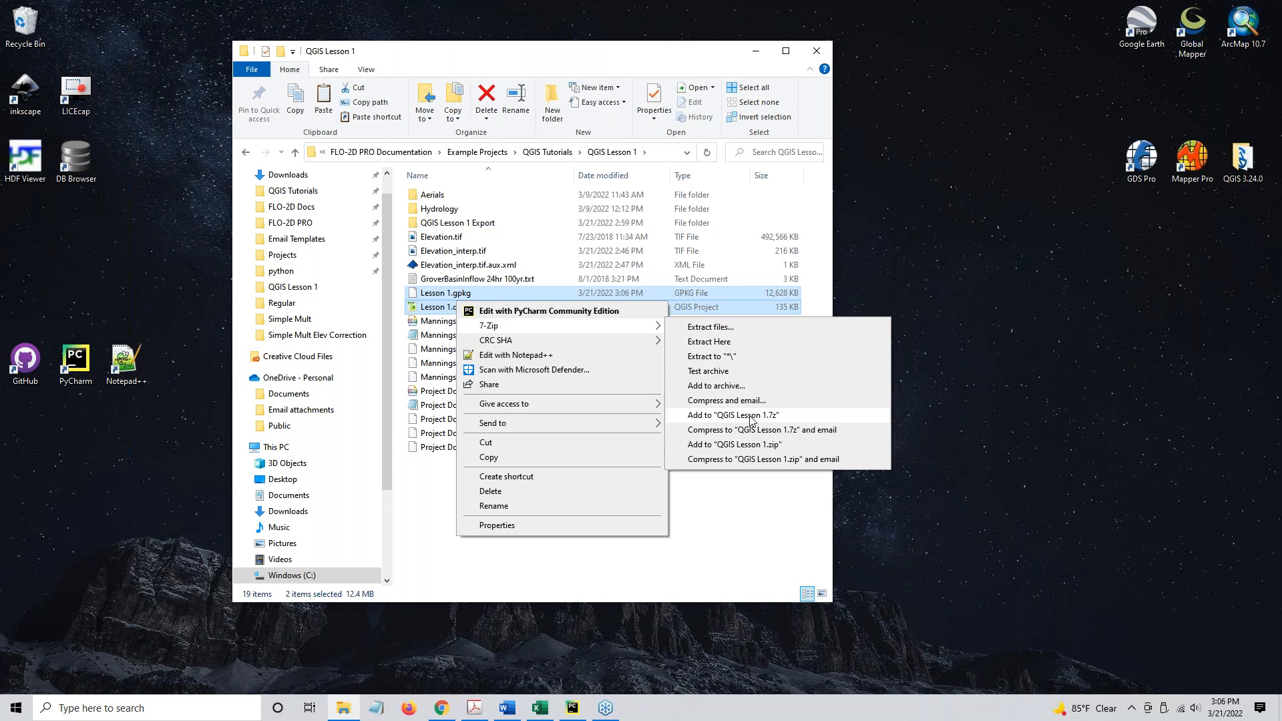
{"action": "left_click", "coordinate": [732, 415]}
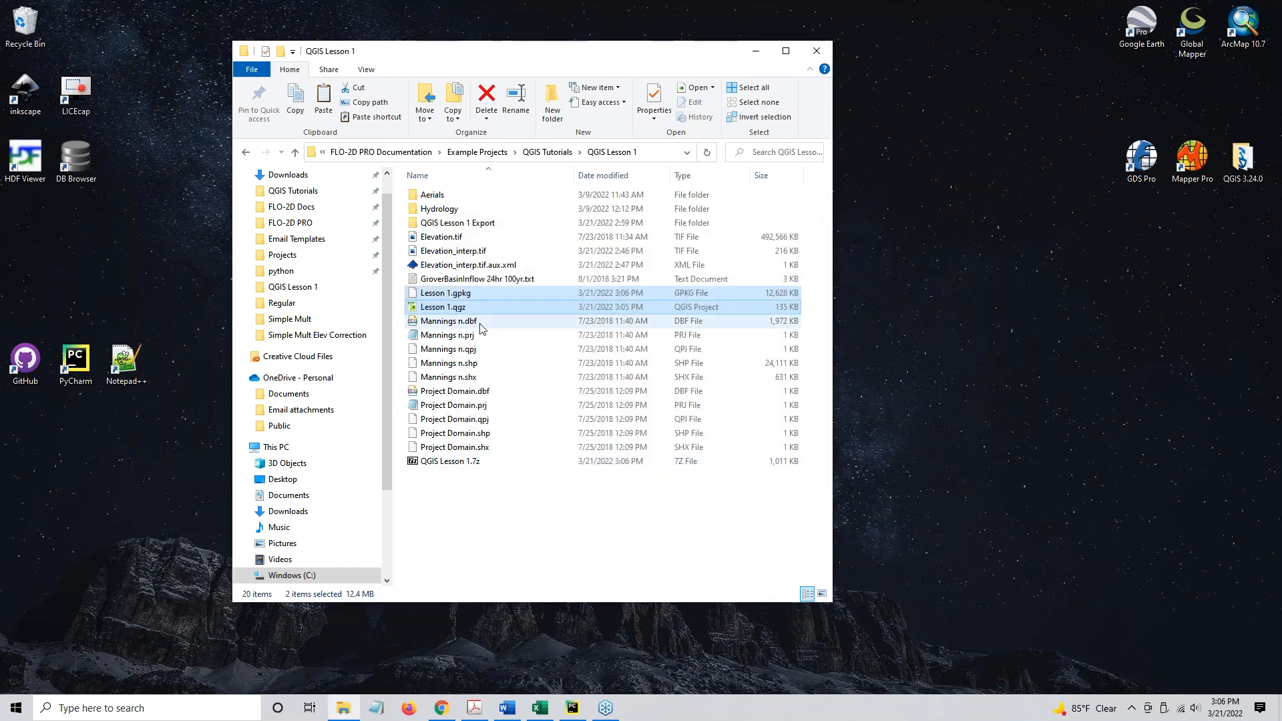
Step: Compress both files into a zipped folder and select the new 7z and zip archives for renaming
{"action": "right_click", "coordinate": [443, 307]}
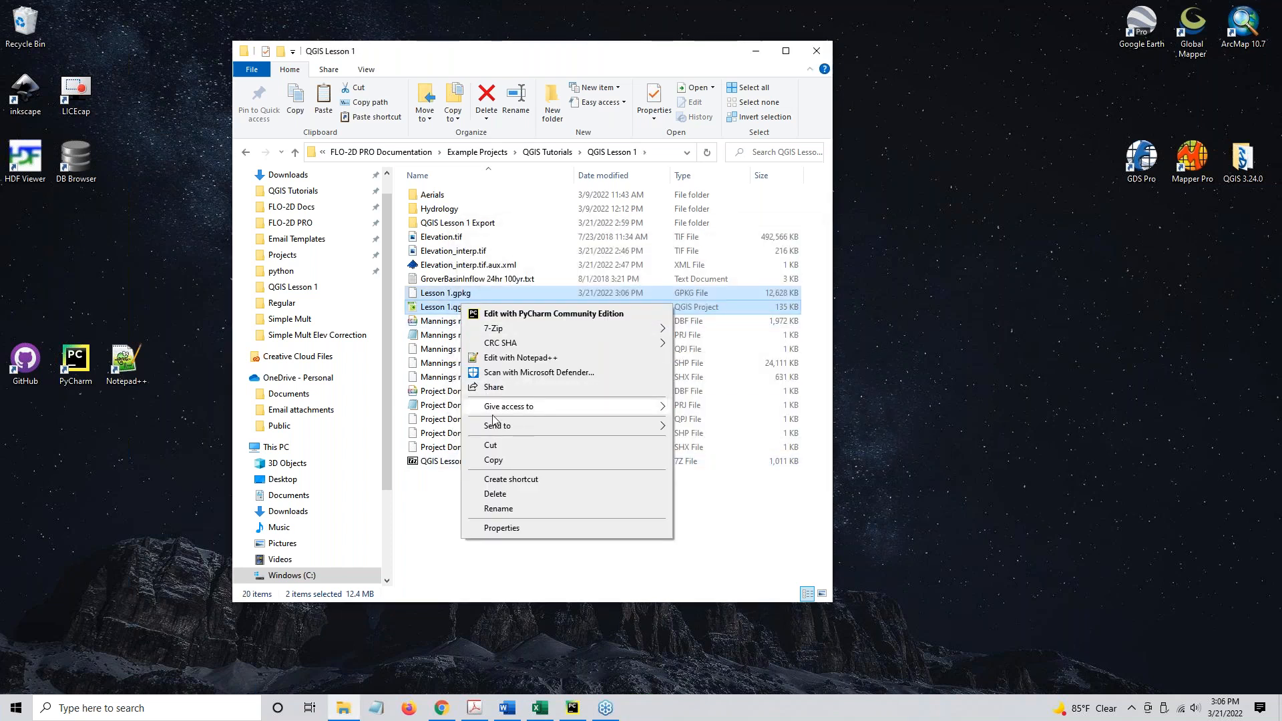
{"action": "left_click", "coordinate": [497, 424]}
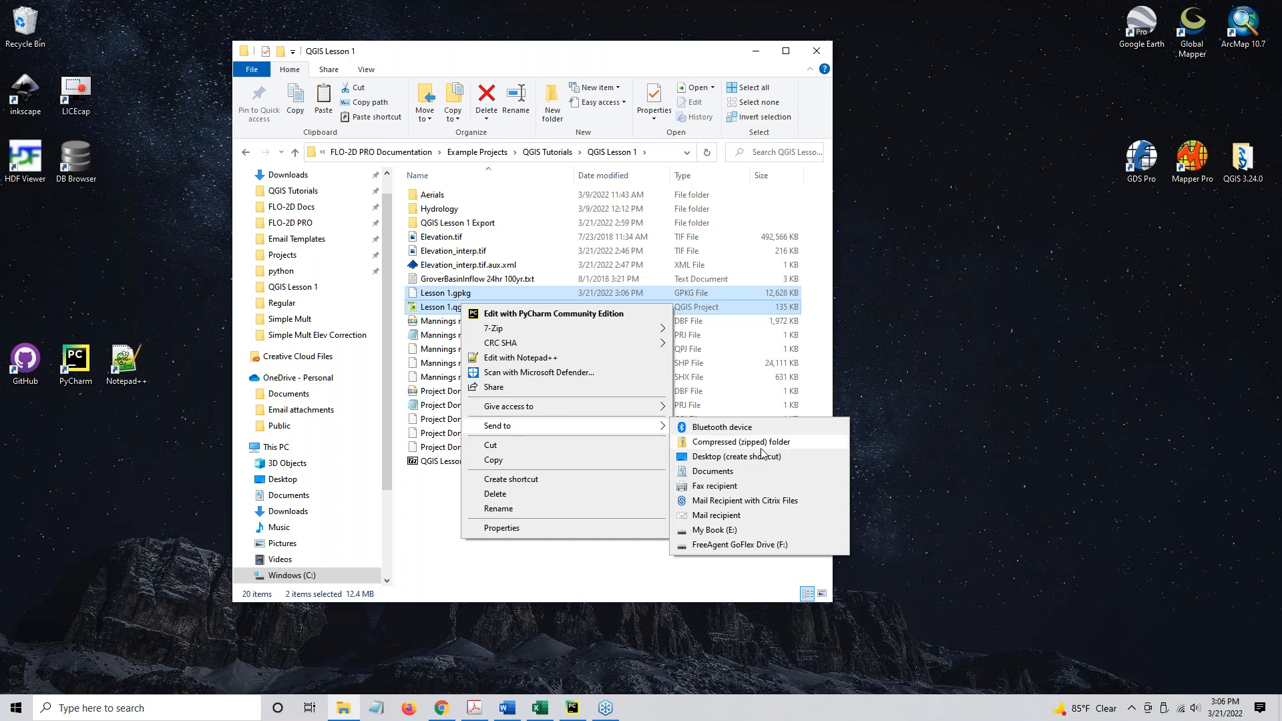
{"action": "mouse_move", "coordinate": [752, 500]}
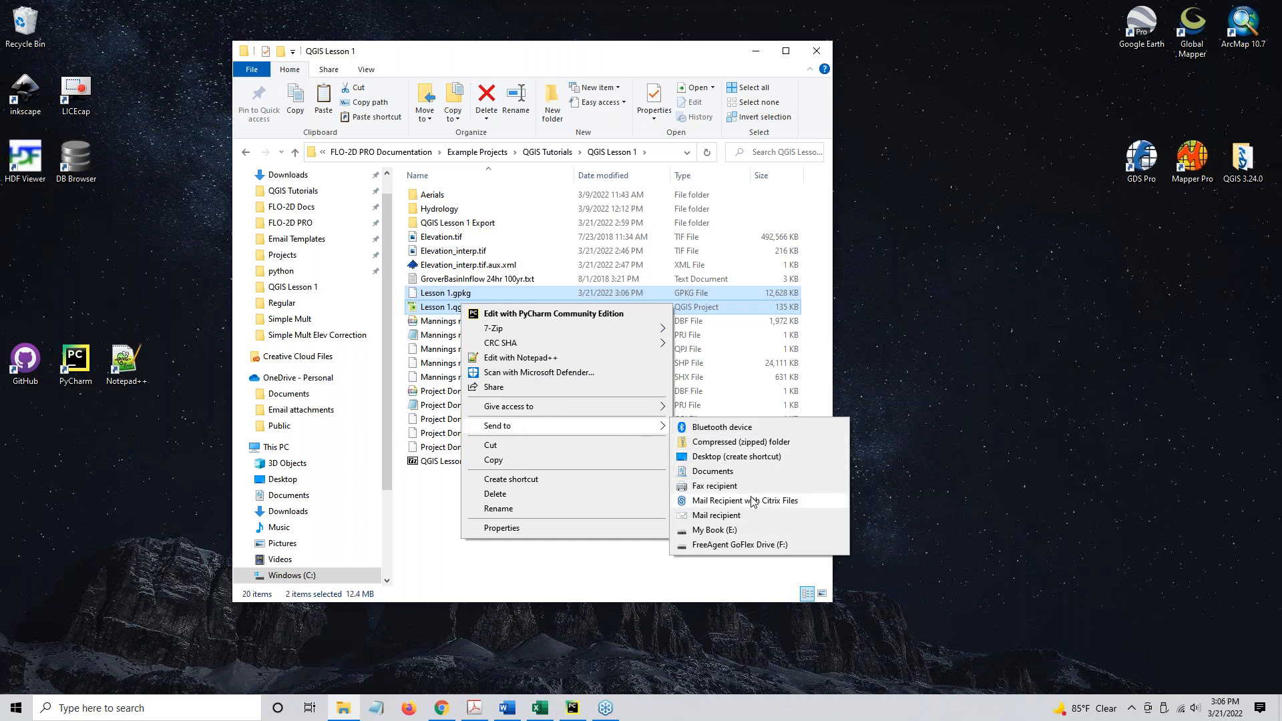
{"action": "left_click", "coordinate": [740, 443]}
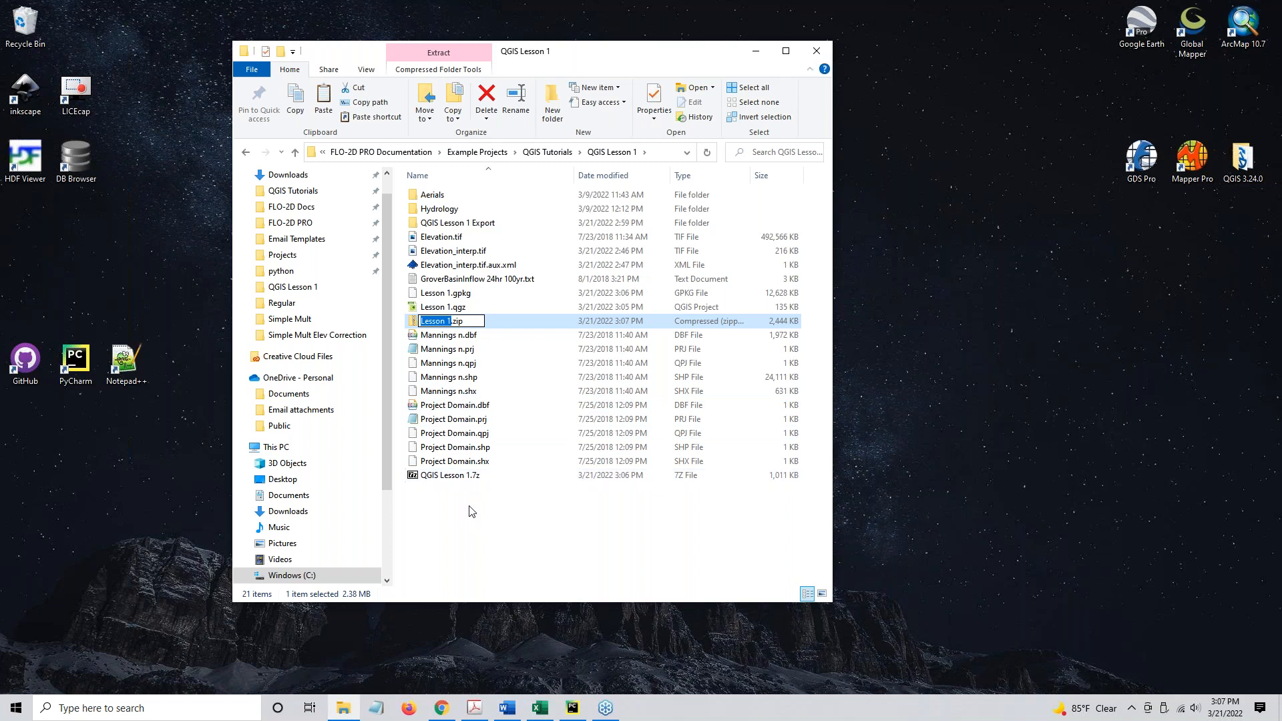
{"action": "mouse_move", "coordinate": [473, 505]}
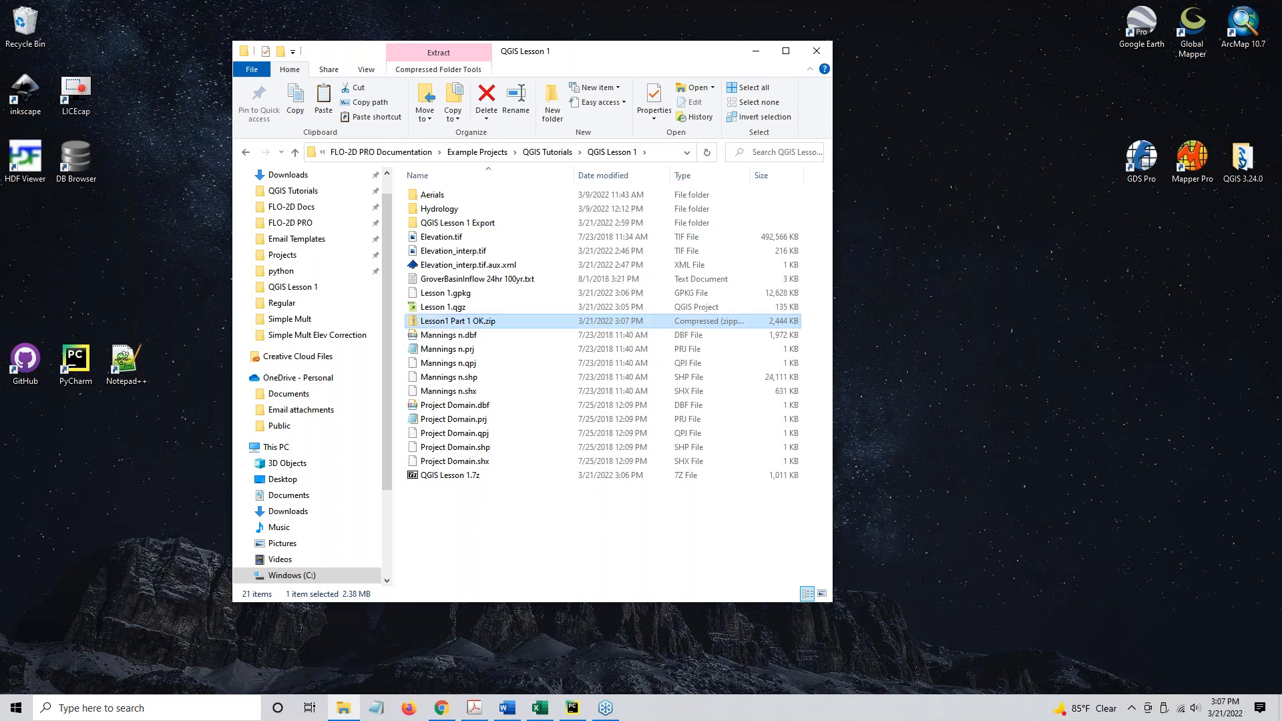
{"action": "left_click", "coordinate": [450, 475]}
{"action": "type", "text": " Part 1 OK"}
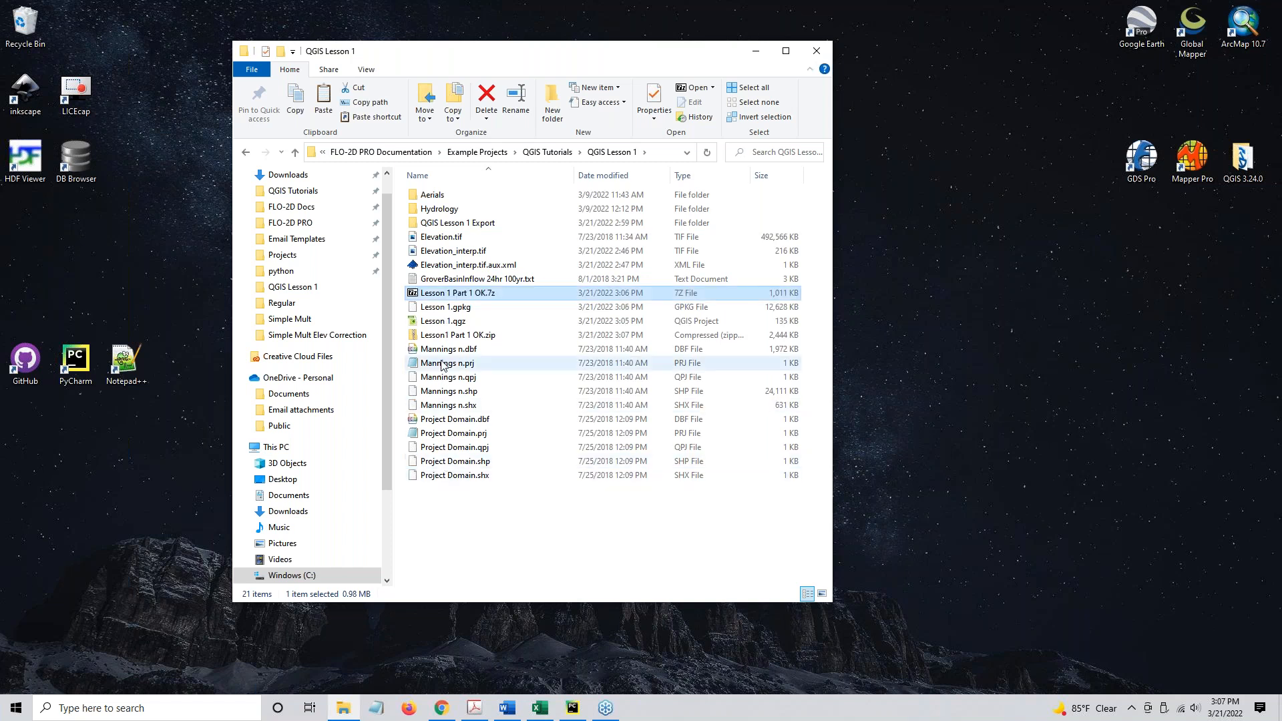
{"action": "left_click", "coordinate": [459, 334]}
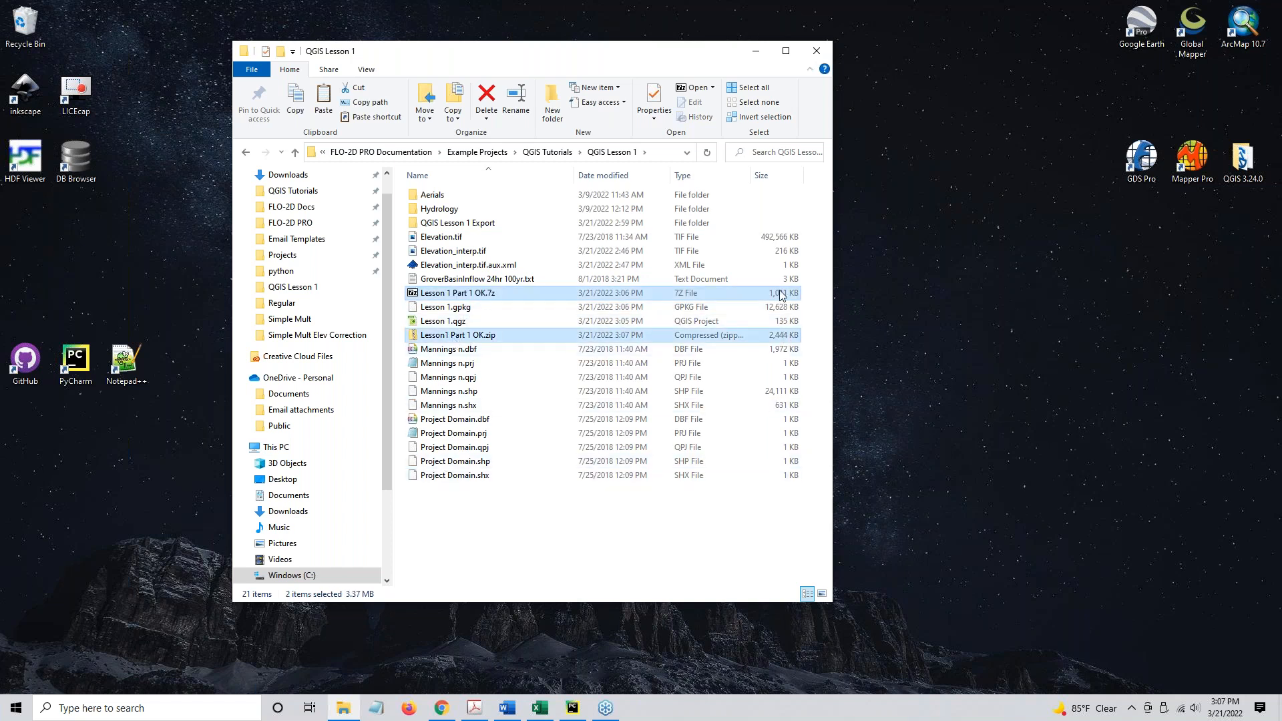
{"action": "mouse_move", "coordinate": [456, 293]}
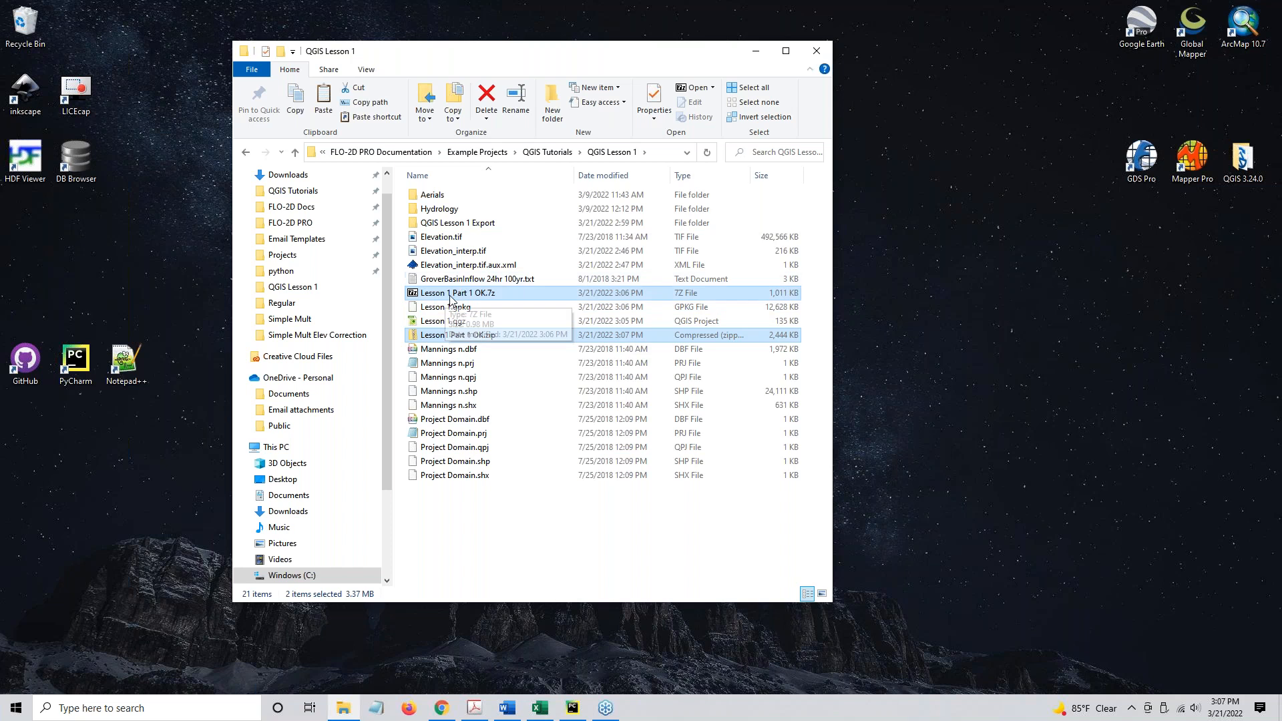
{"action": "mouse_move", "coordinate": [519, 300]}
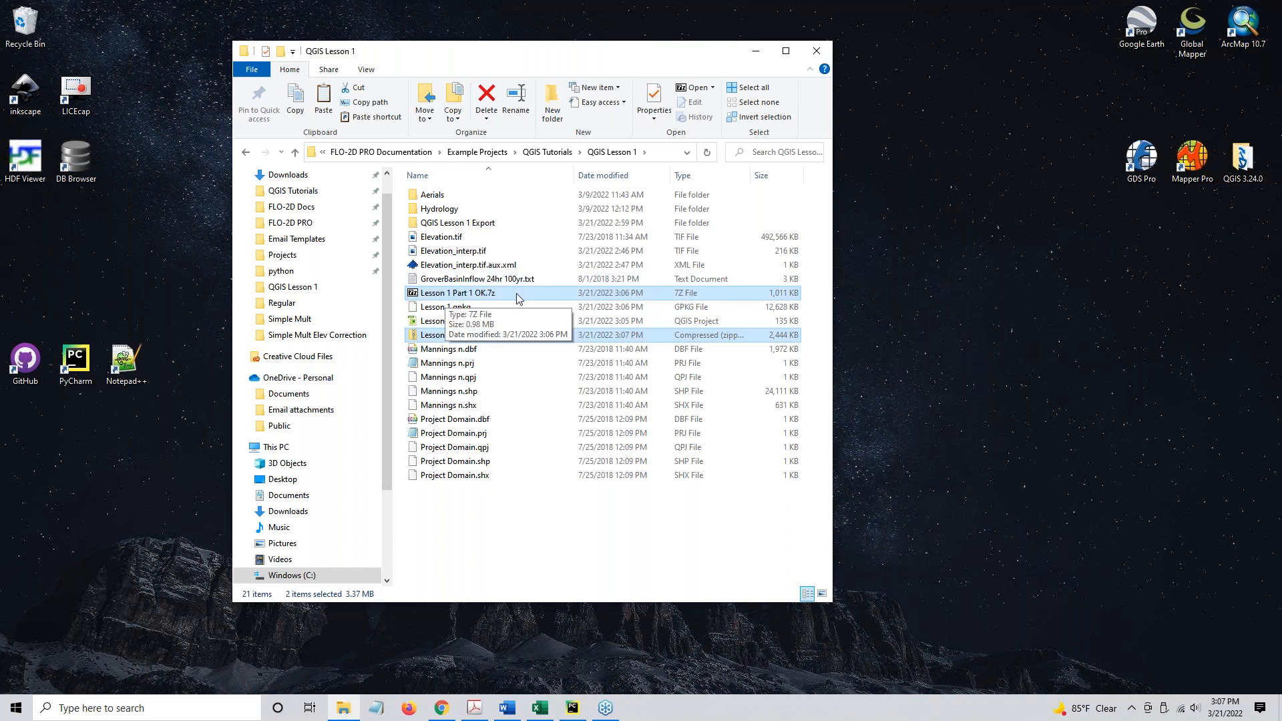
{"action": "mouse_move", "coordinate": [454, 335]}
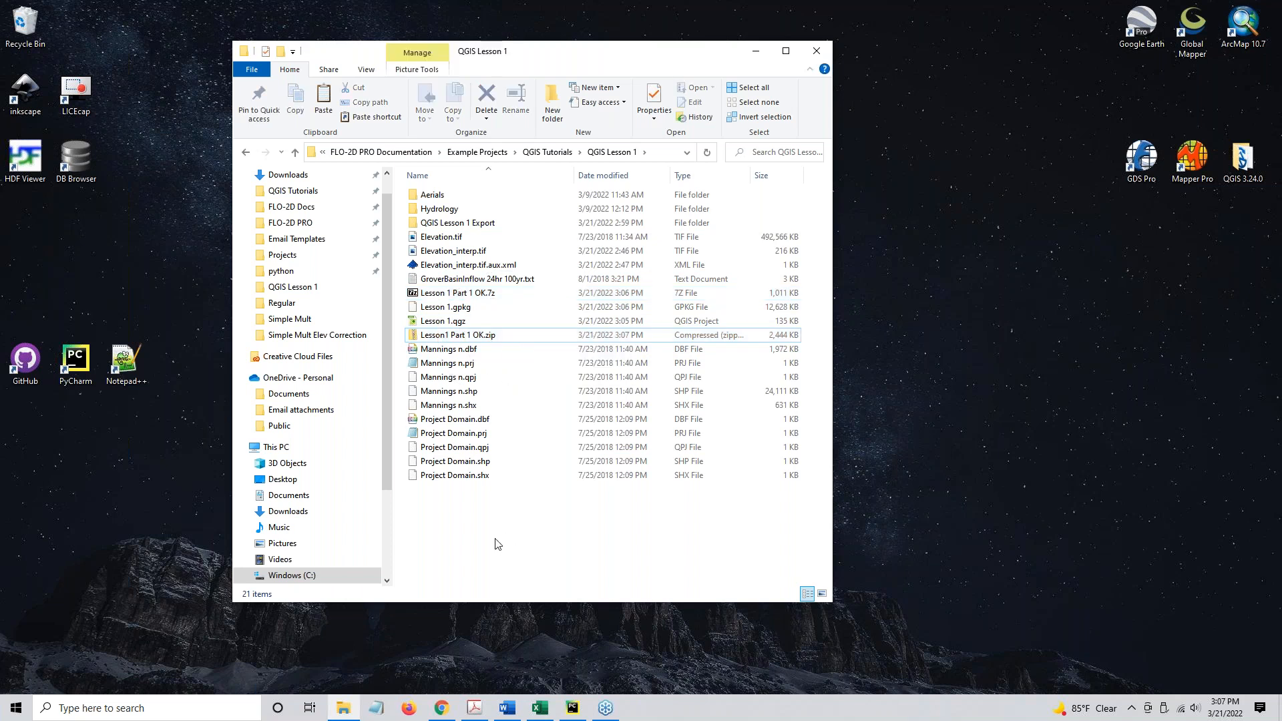
Step: Search Windows for 'qgis' to bring up QGIS Desktop 3.24.0
{"action": "left_click", "coordinate": [443, 321]}
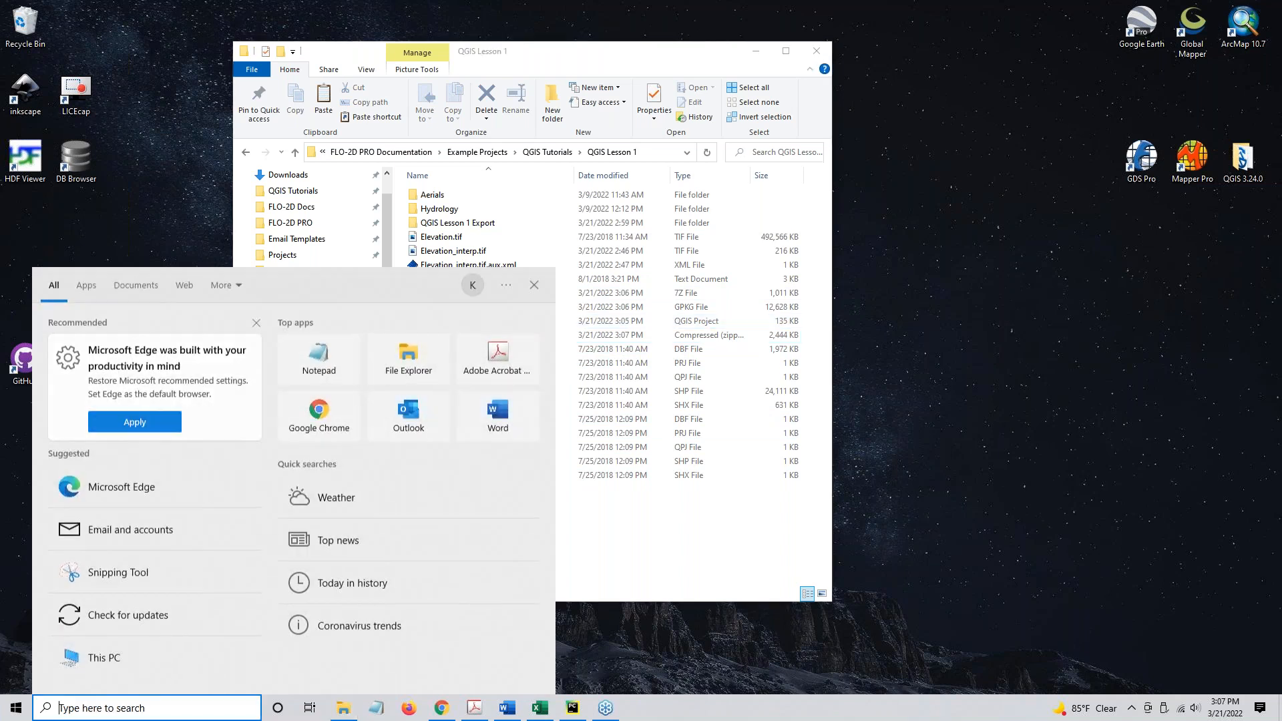
{"action": "type", "text": "qgis"}
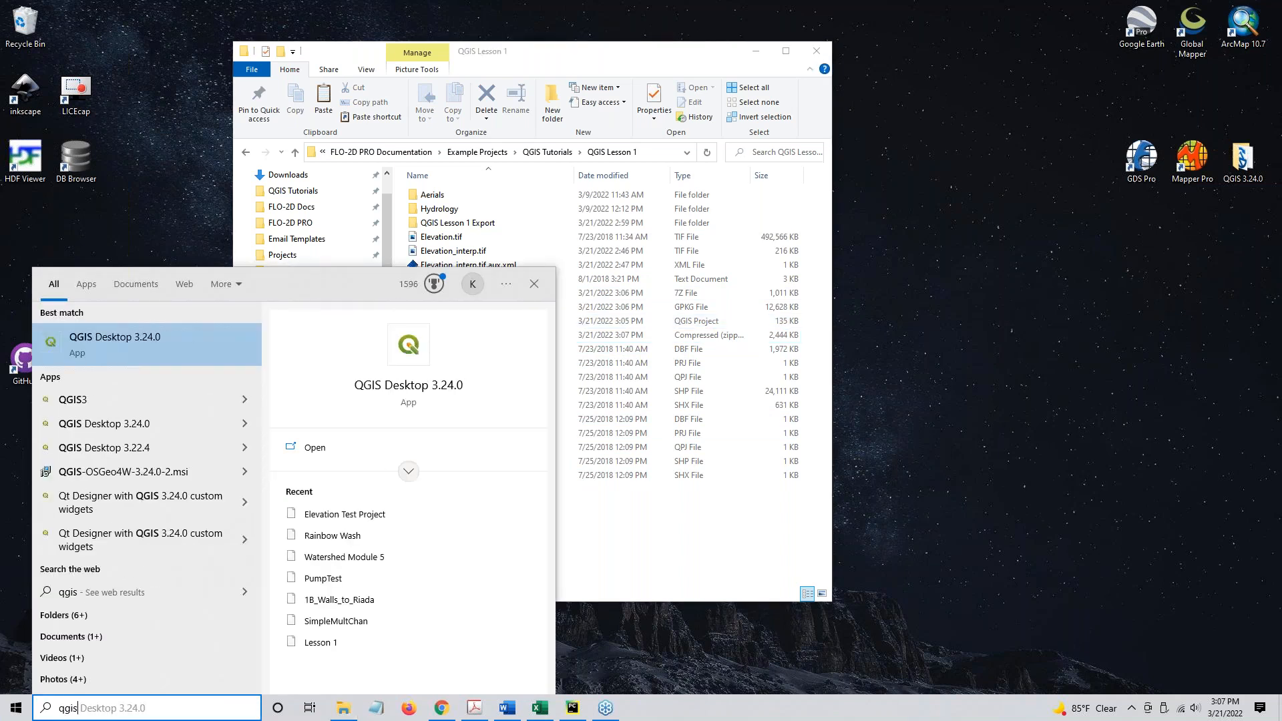
{"action": "mouse_move", "coordinate": [105, 424]}
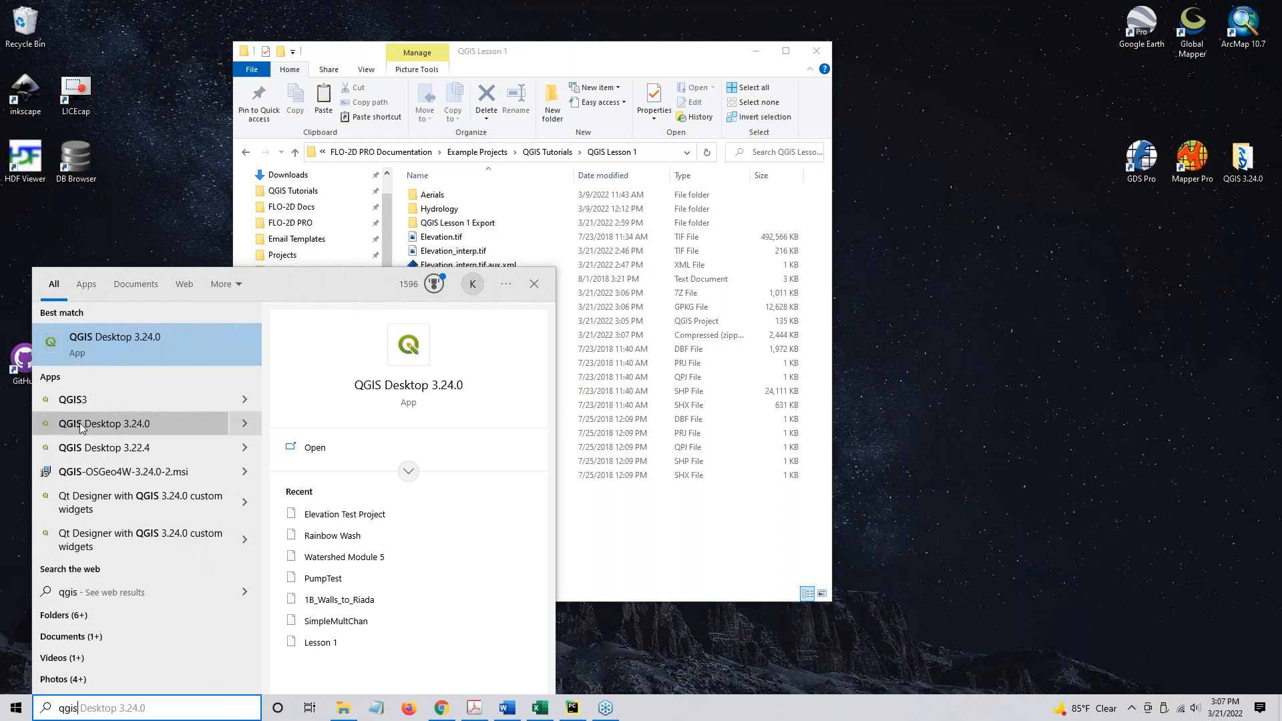
{"action": "mouse_move", "coordinate": [103, 447]}
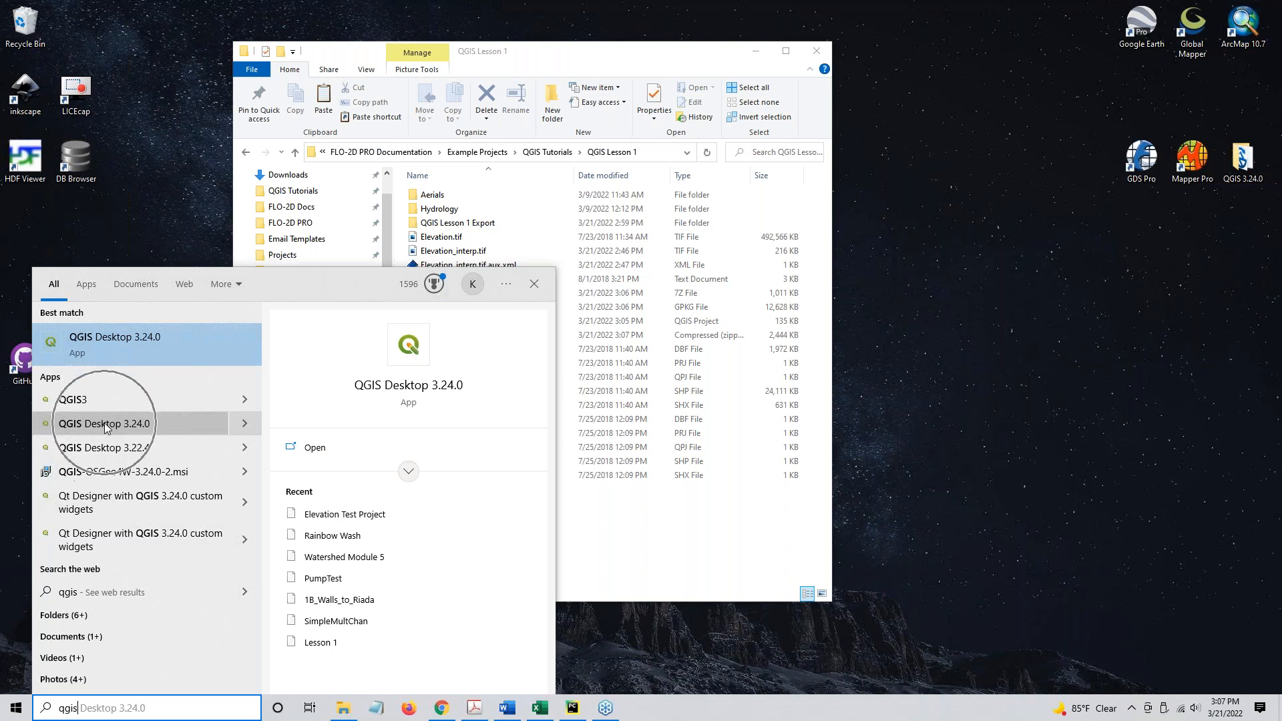
{"action": "mouse_move", "coordinate": [98, 447]}
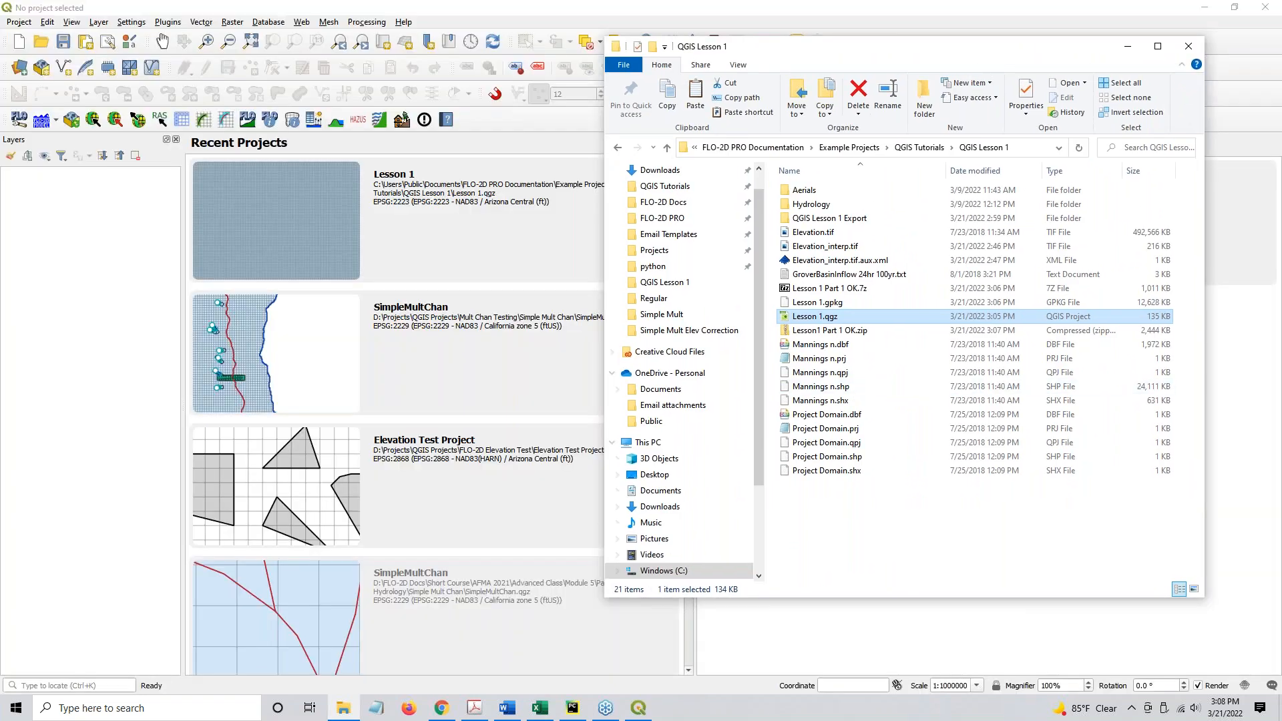
Step: Reopen Lesson 1.qgz in QGIS, confirm loading the FLO-2D model, and dismiss the Grid Info window
{"action": "double_click", "coordinate": [813, 317]}
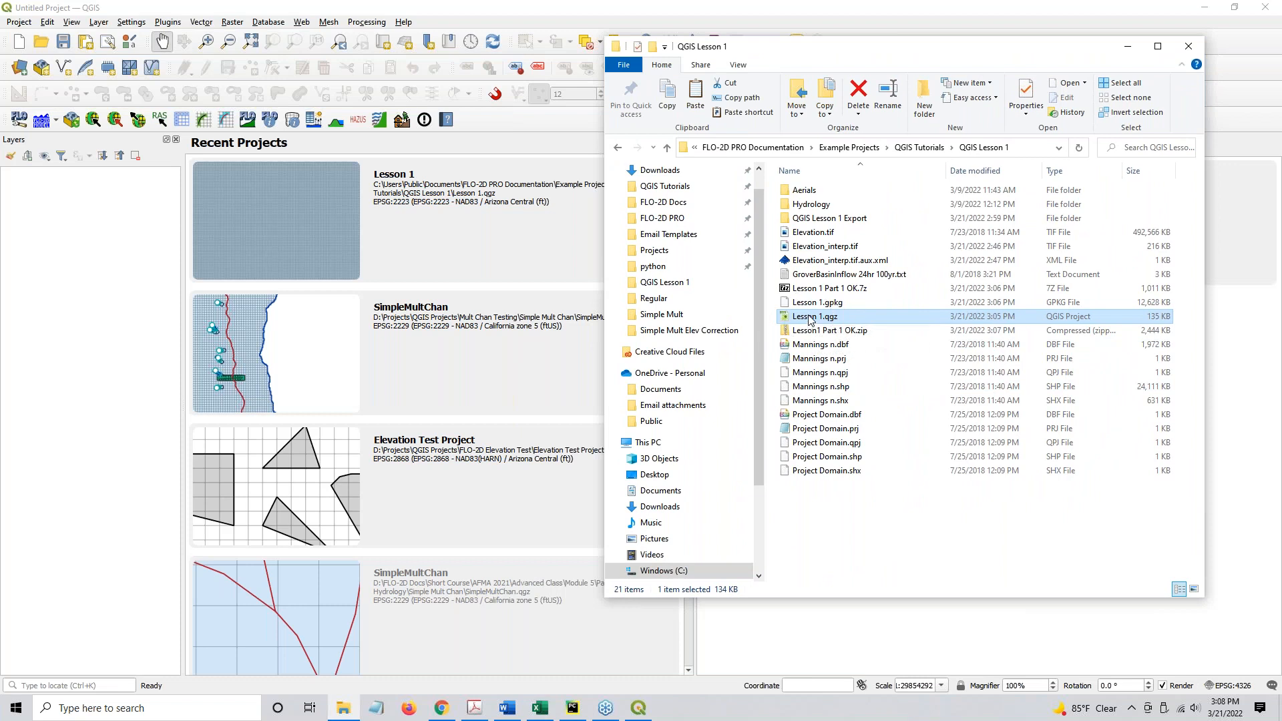
{"action": "double_click", "coordinate": [815, 316]}
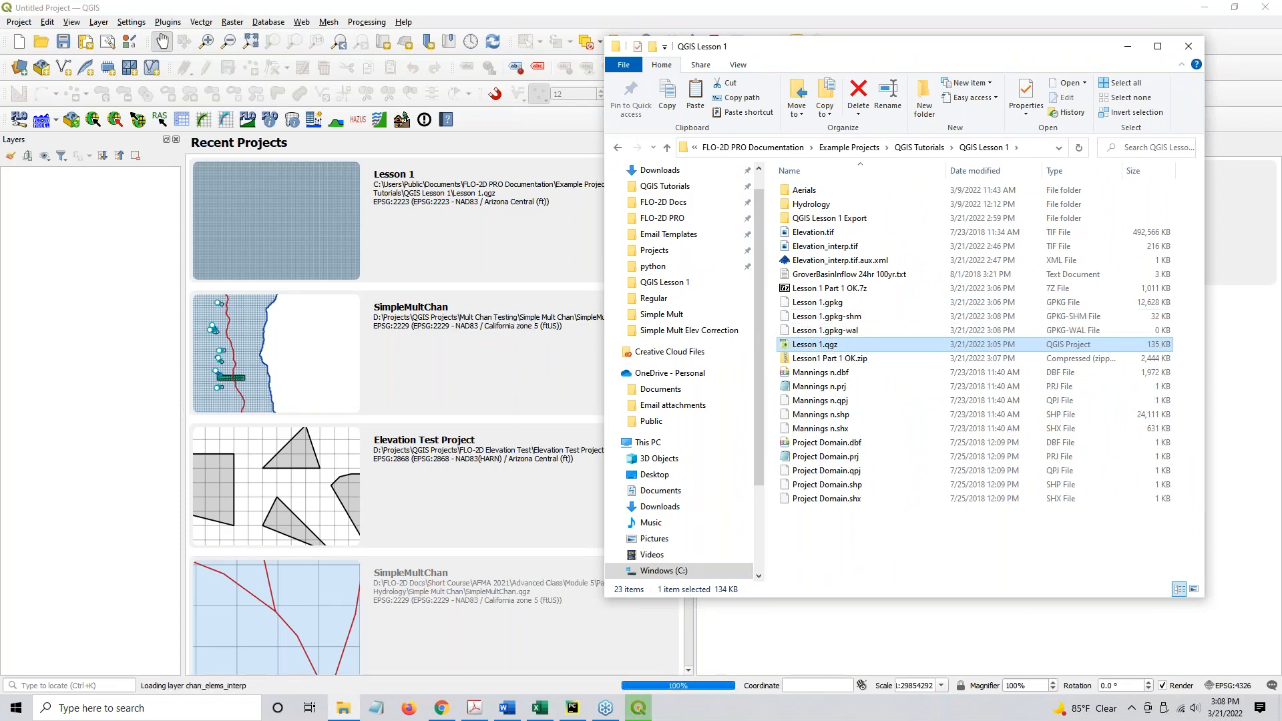
{"action": "double_click", "coordinate": [815, 344]}
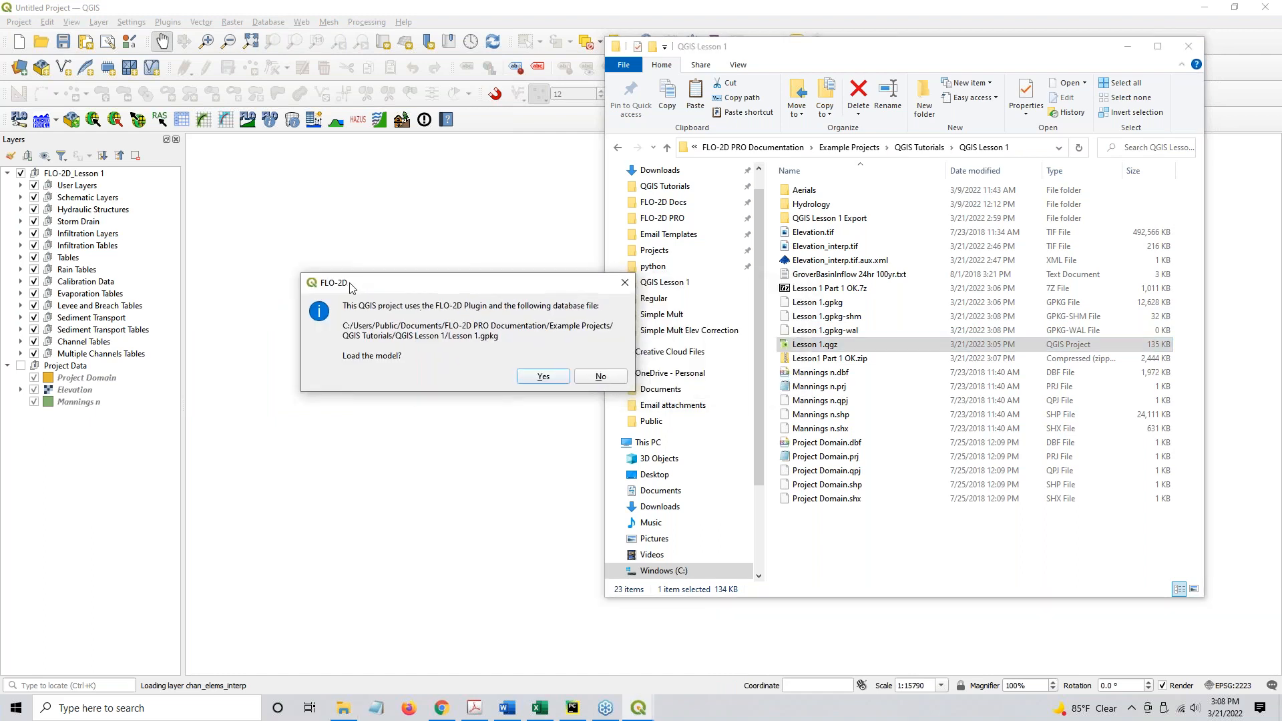
{"action": "left_click", "coordinate": [599, 377]}
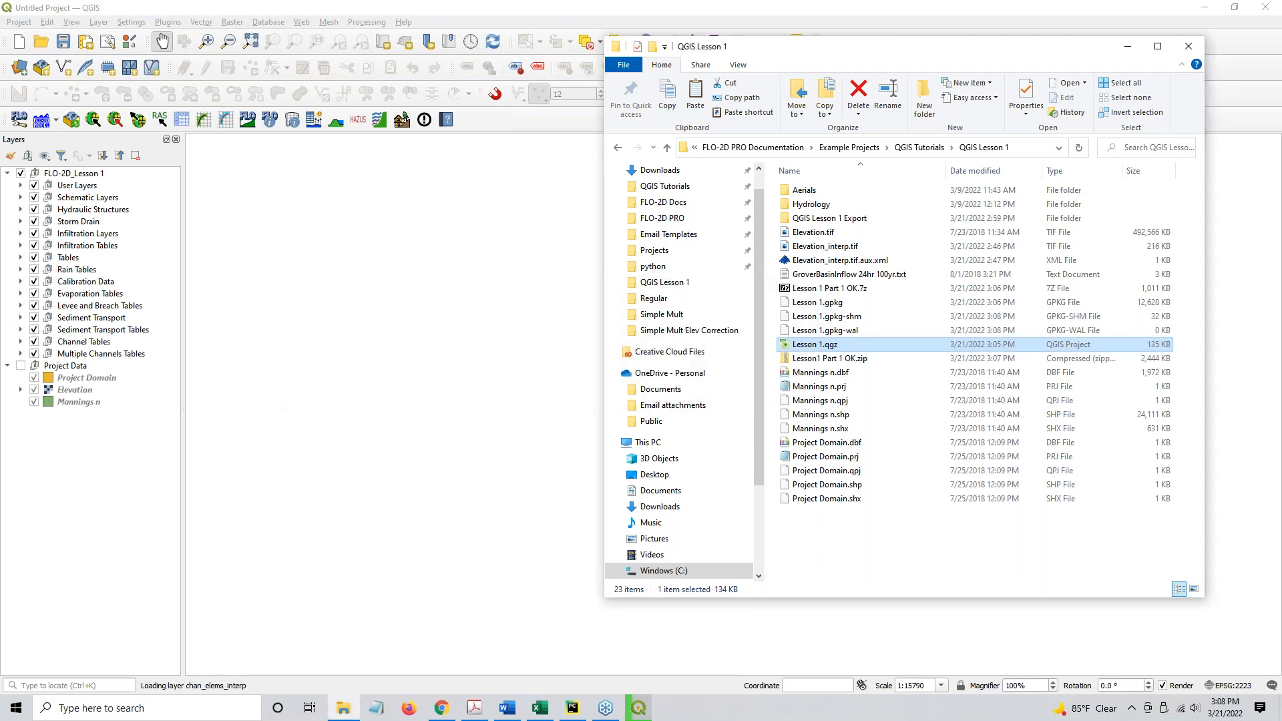
{"action": "double_click", "coordinate": [814, 343]}
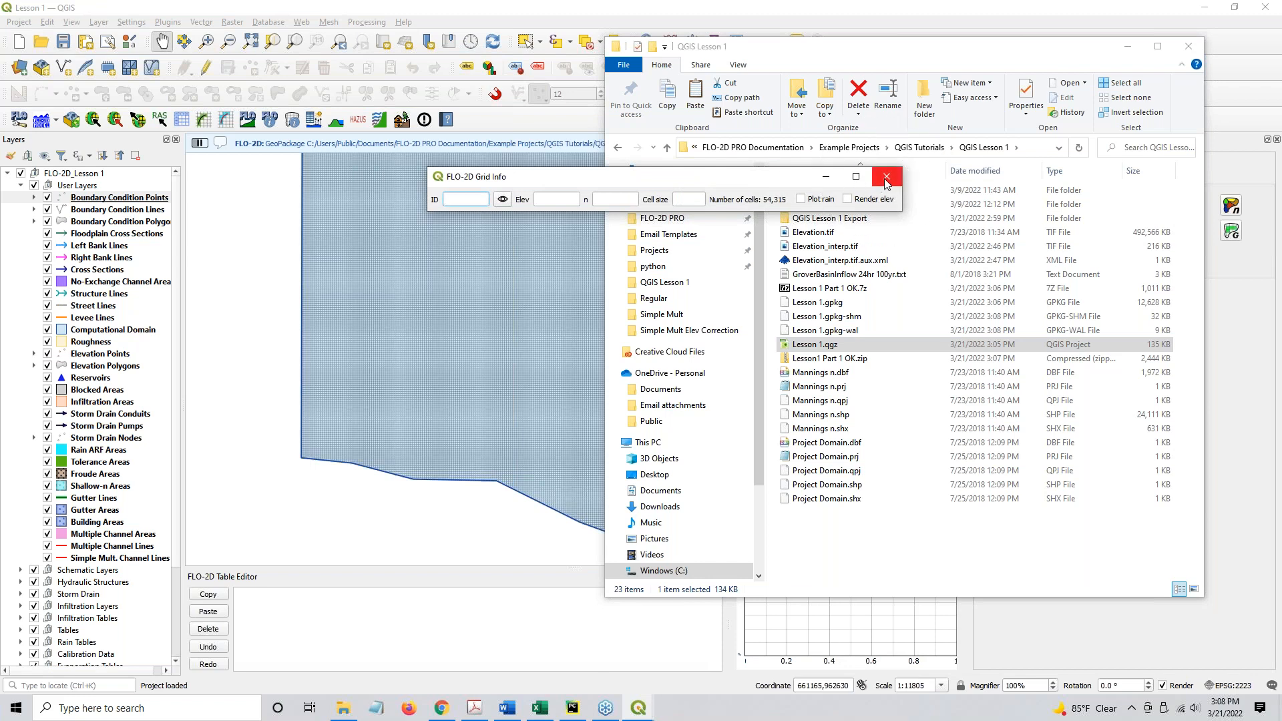
{"action": "left_click", "coordinate": [886, 177]}
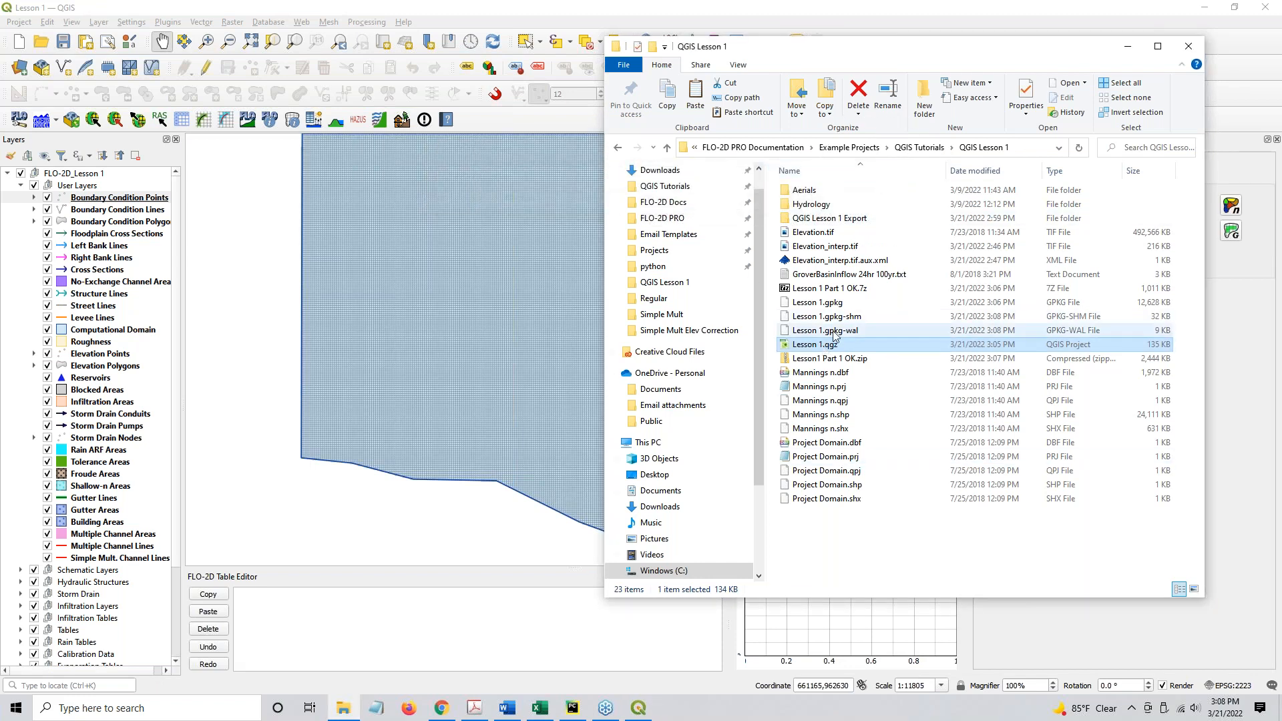
Step: Review the Lesson 1 gpkg, qgz, zip and 7z backup files, checking the 7z file options
{"action": "left_click", "coordinate": [826, 316]}
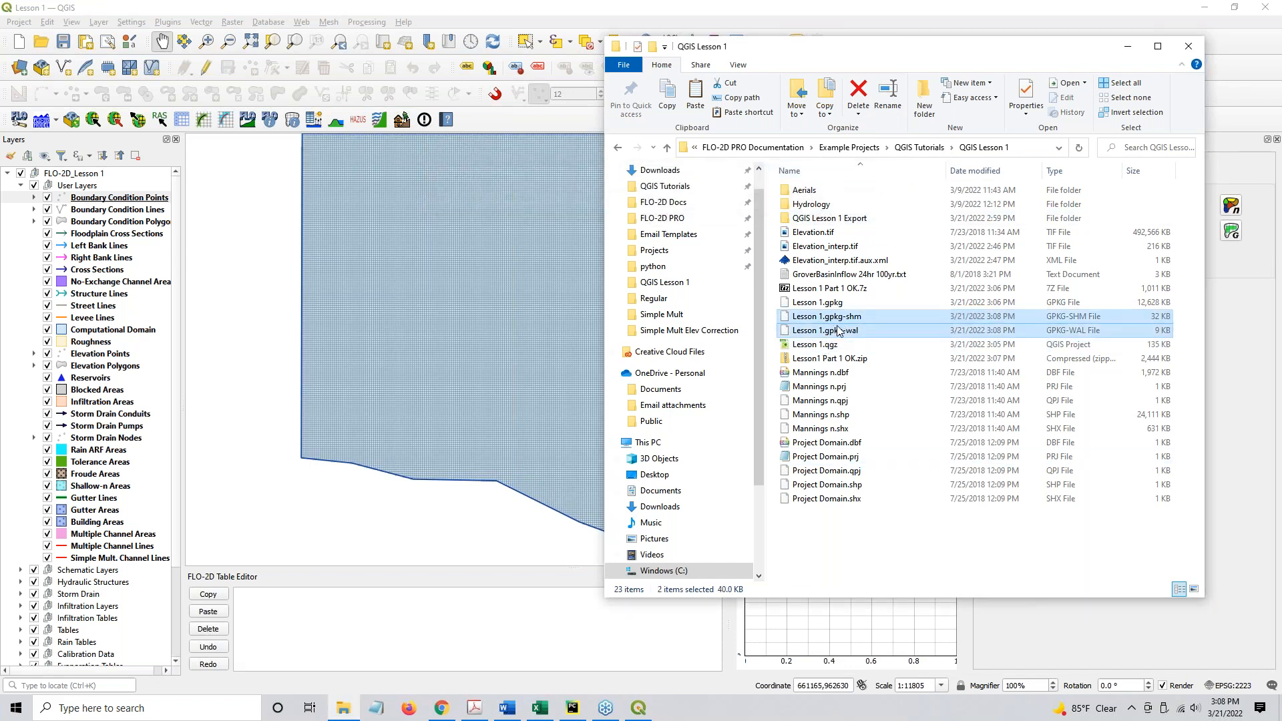
{"action": "mouse_move", "coordinate": [835, 329]}
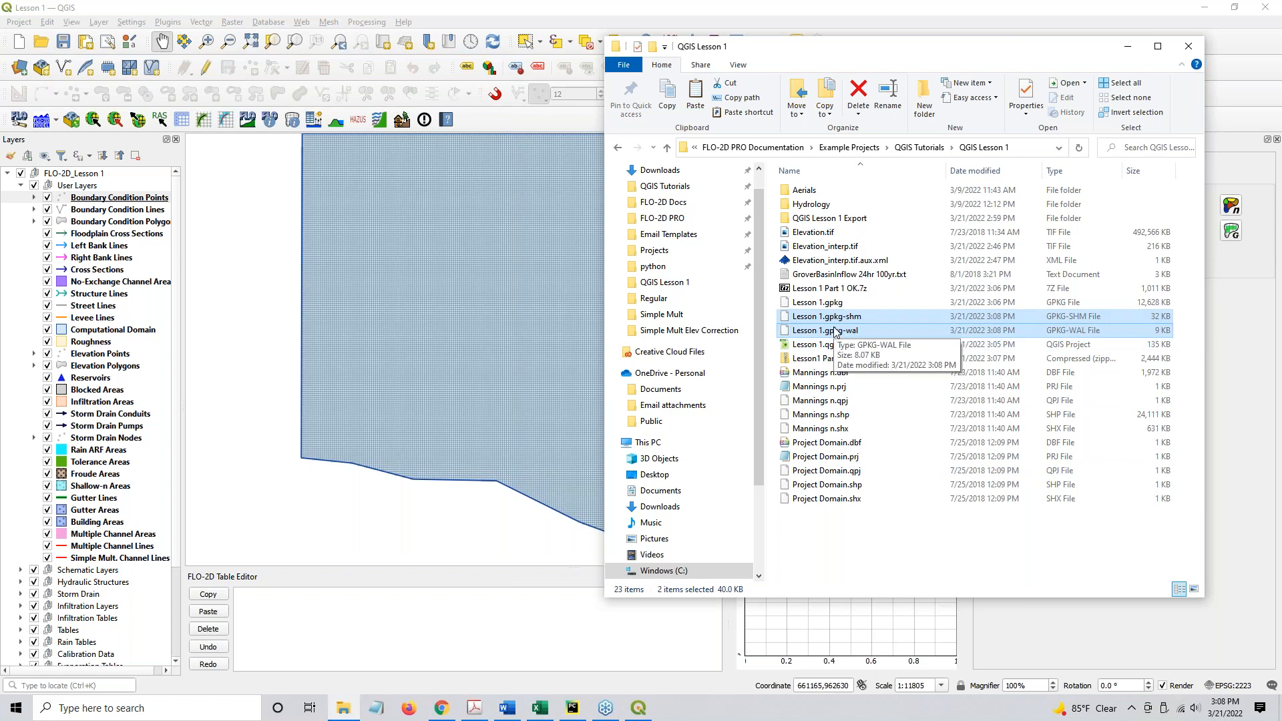
{"action": "mouse_move", "coordinate": [920, 562]}
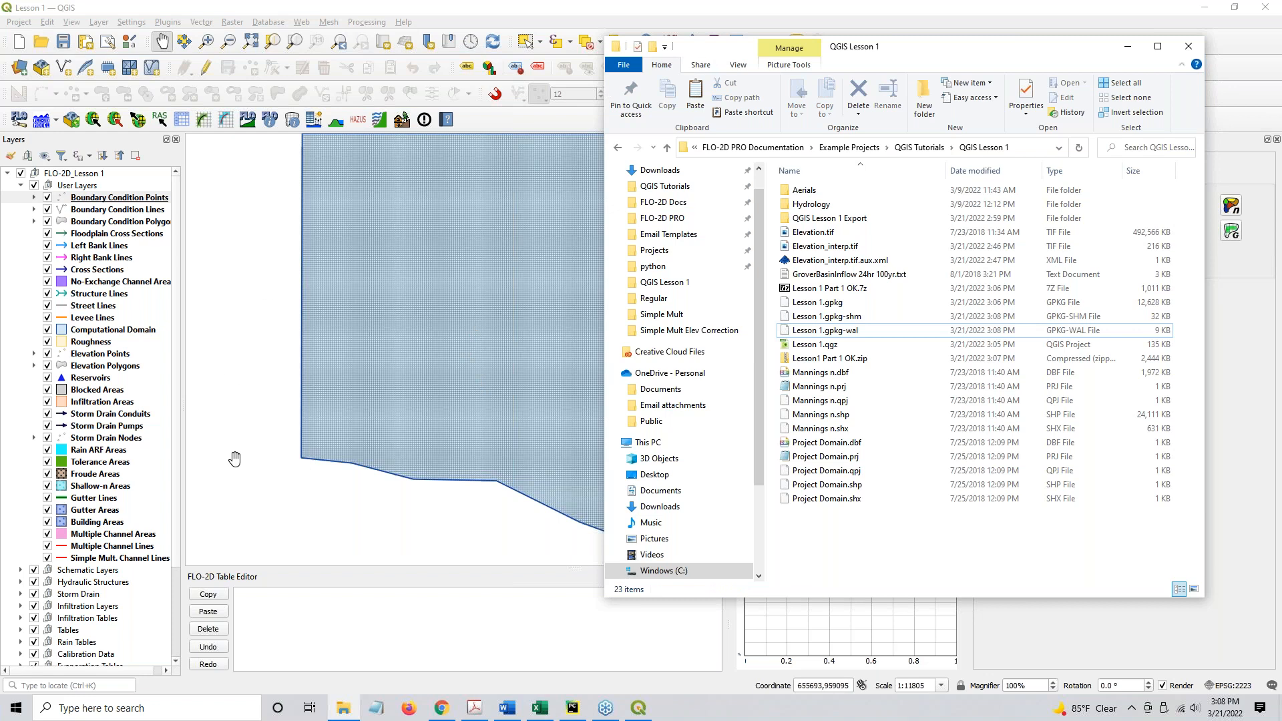
{"action": "mouse_move", "coordinate": [416, 288]}
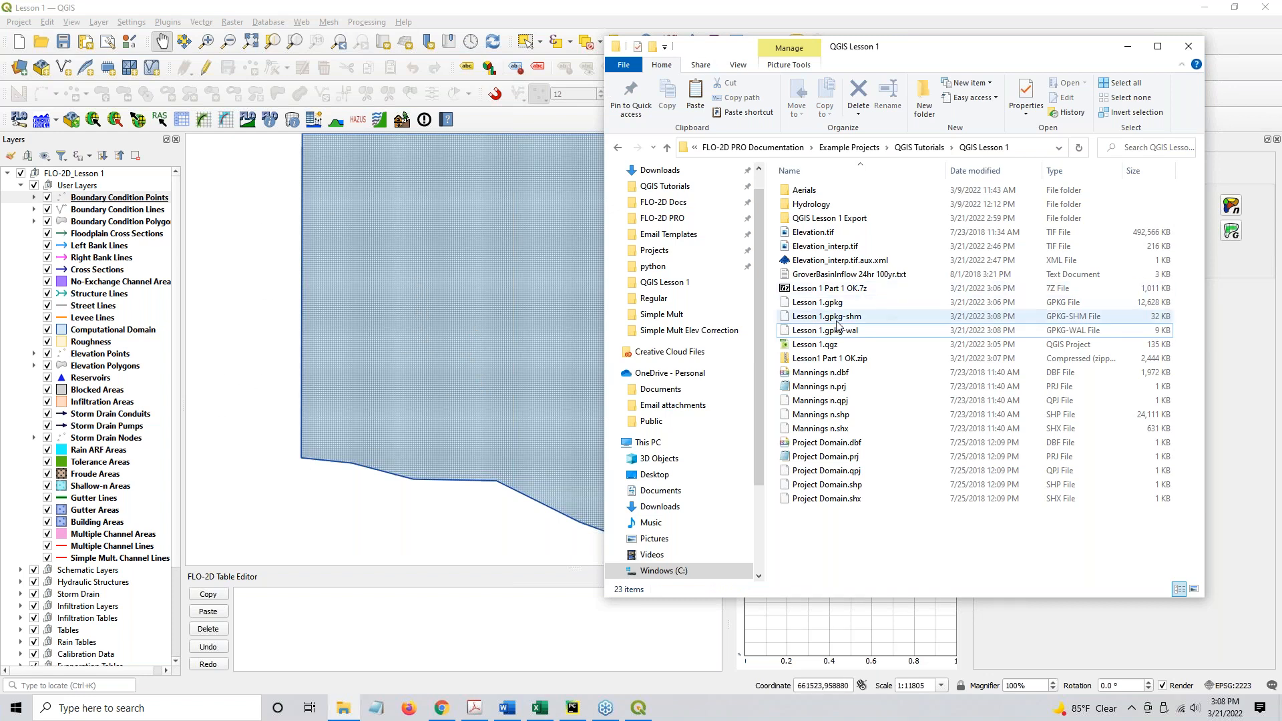
{"action": "mouse_move", "coordinate": [829, 358]}
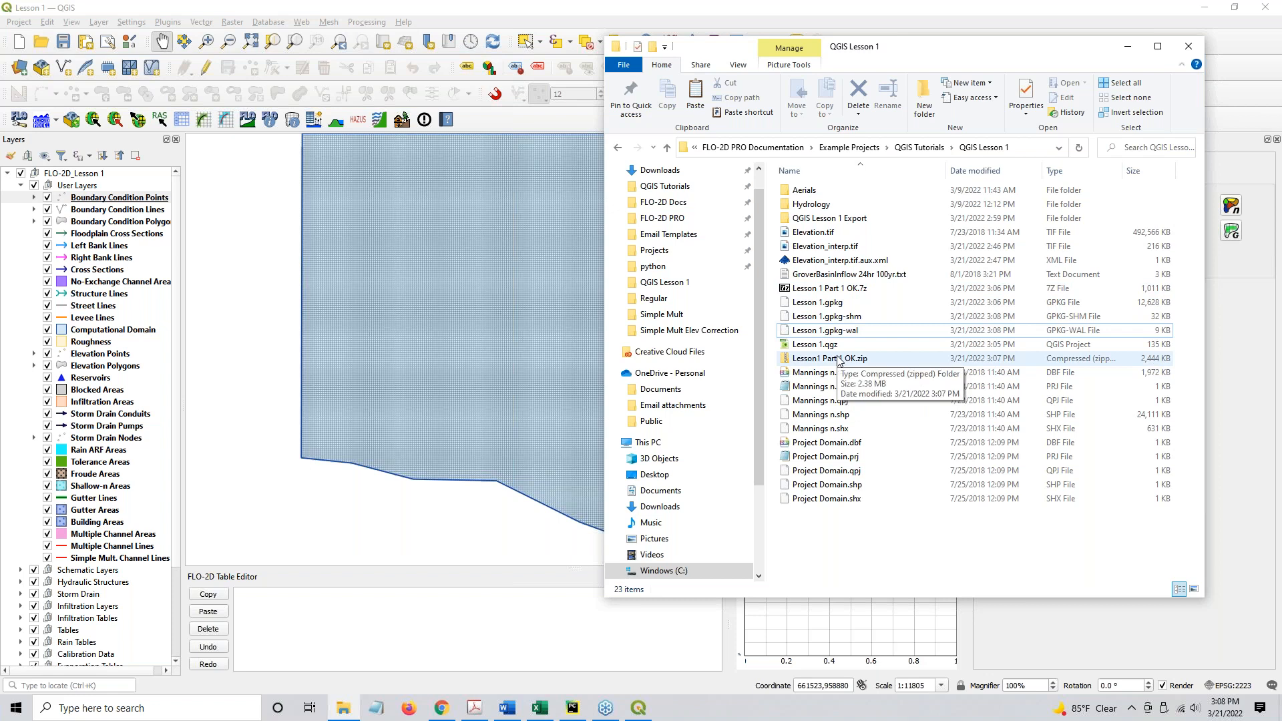
{"action": "left_click", "coordinate": [814, 345]}
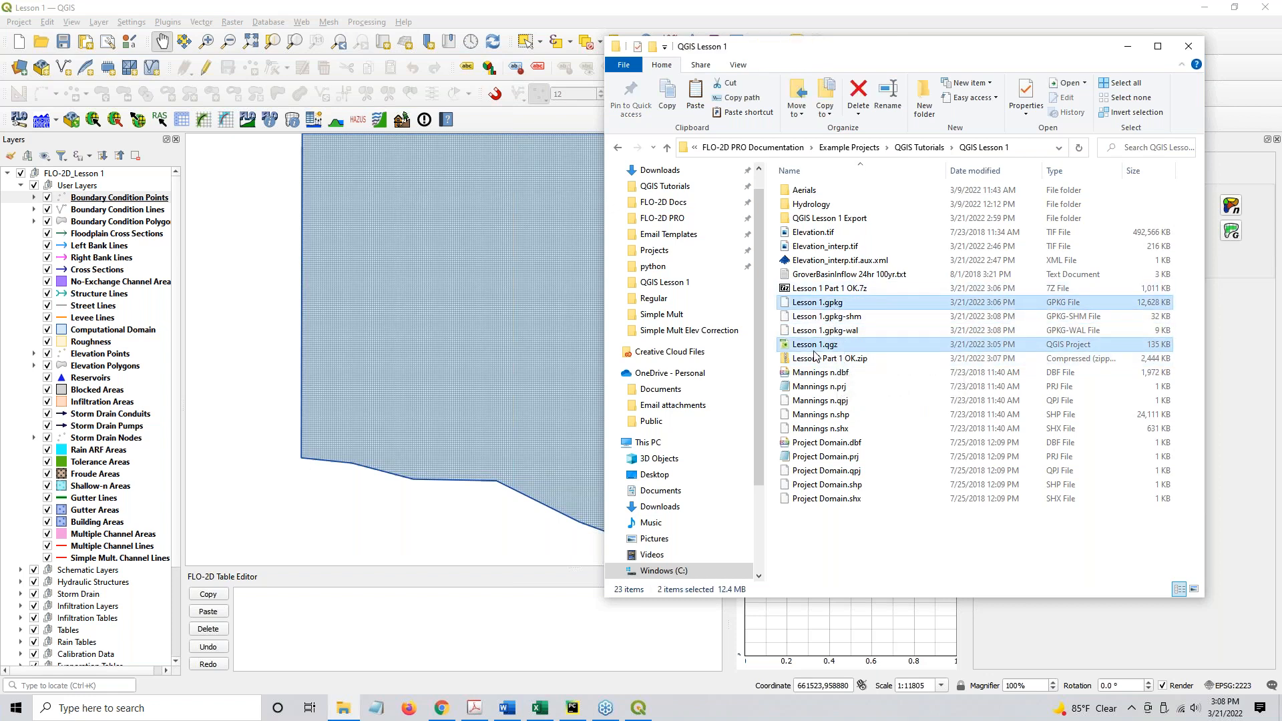
{"action": "left_click", "coordinate": [828, 358]}
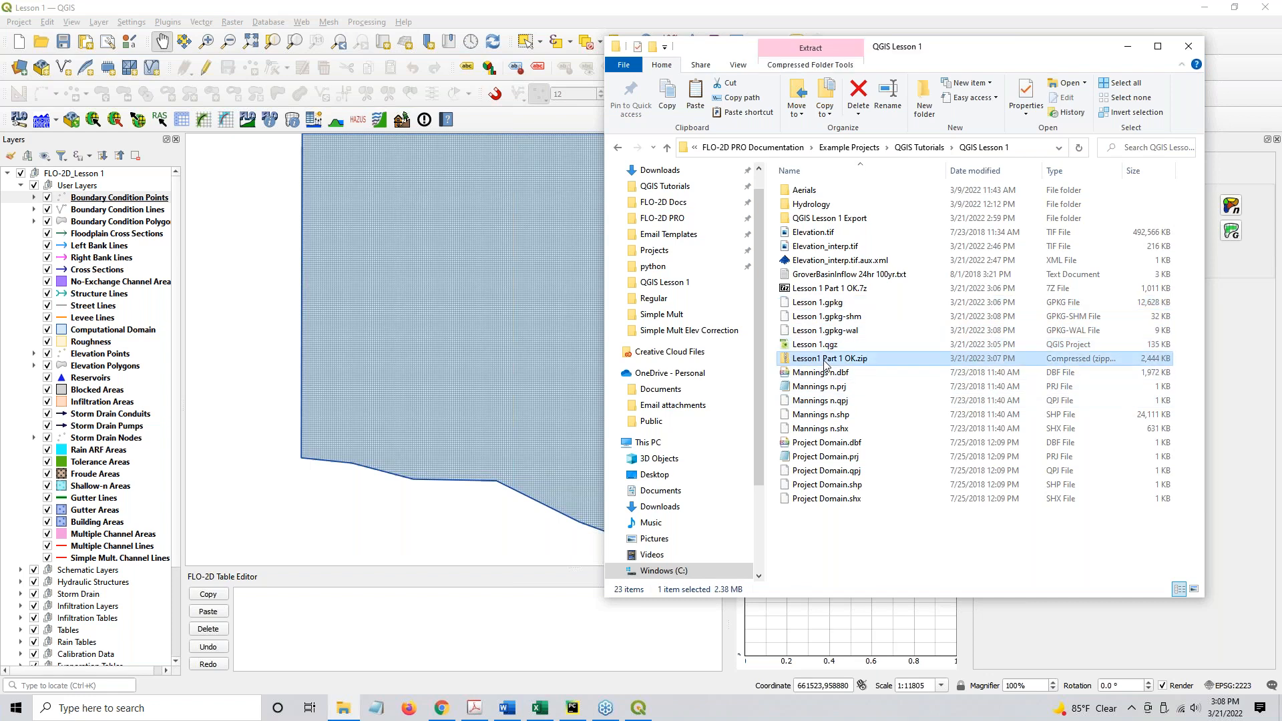
{"action": "right_click", "coordinate": [830, 289]}
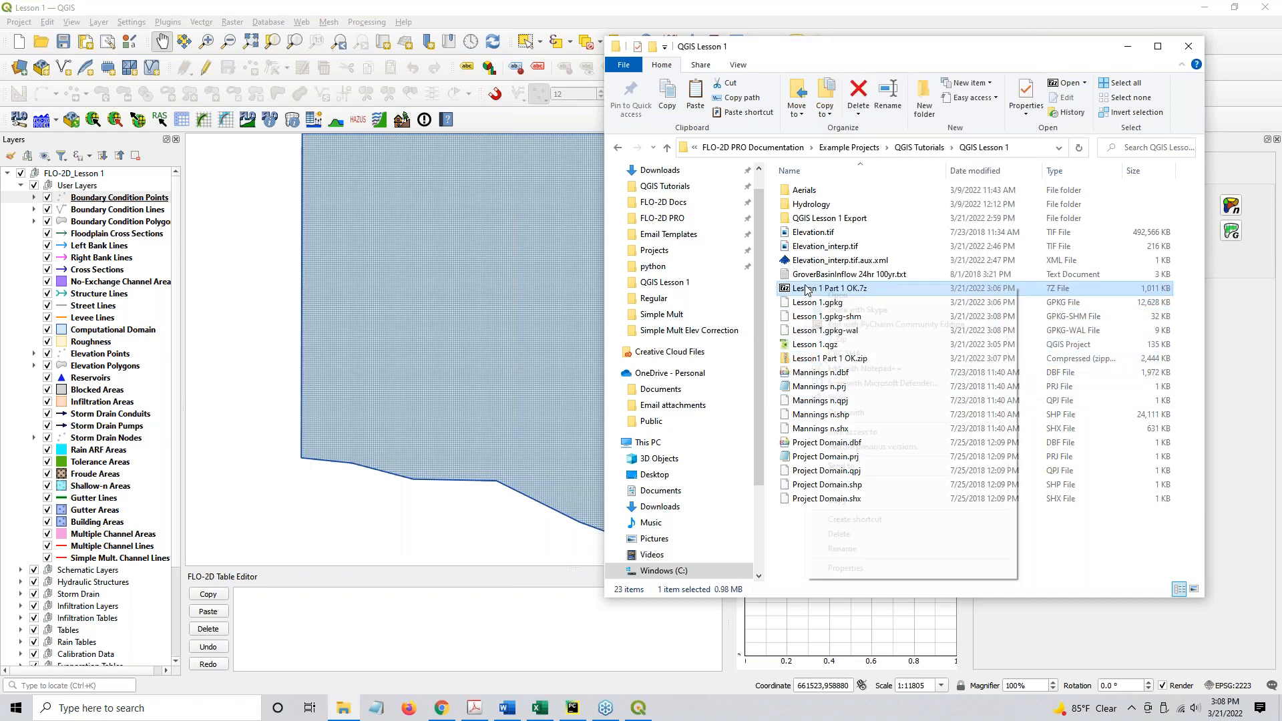
{"action": "right_click", "coordinate": [828, 289]}
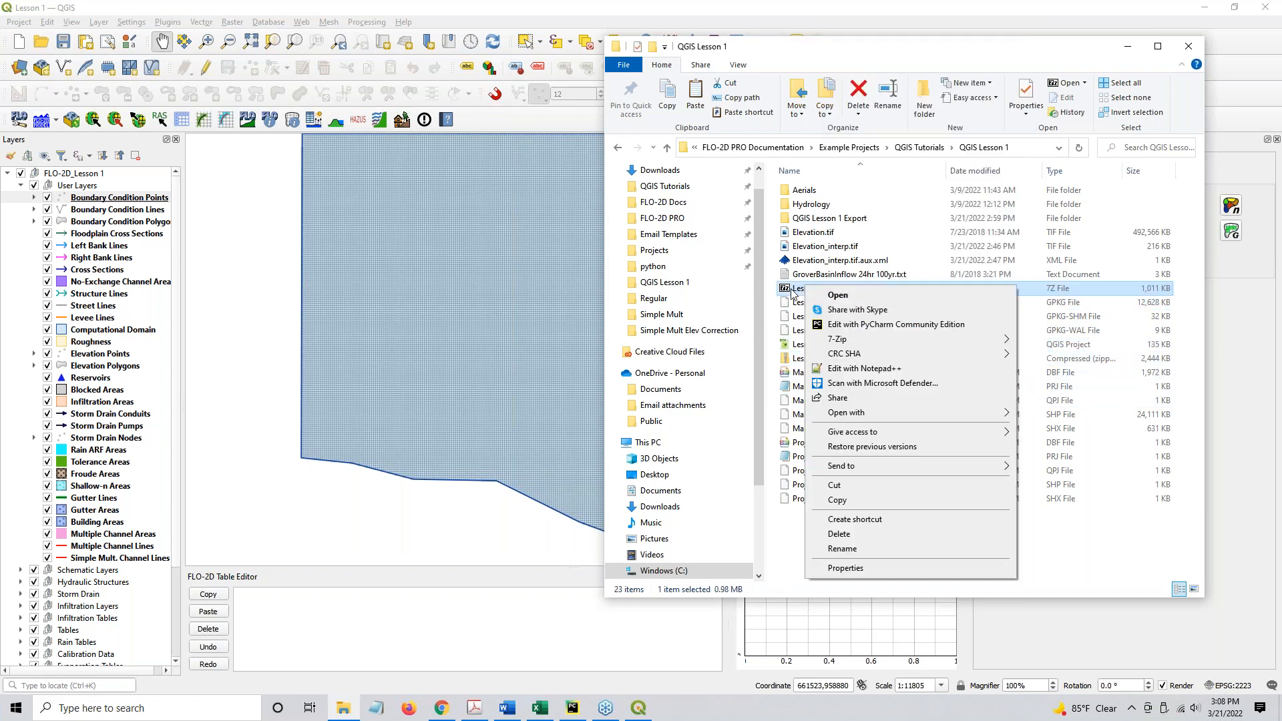
{"action": "left_click", "coordinate": [836, 338]}
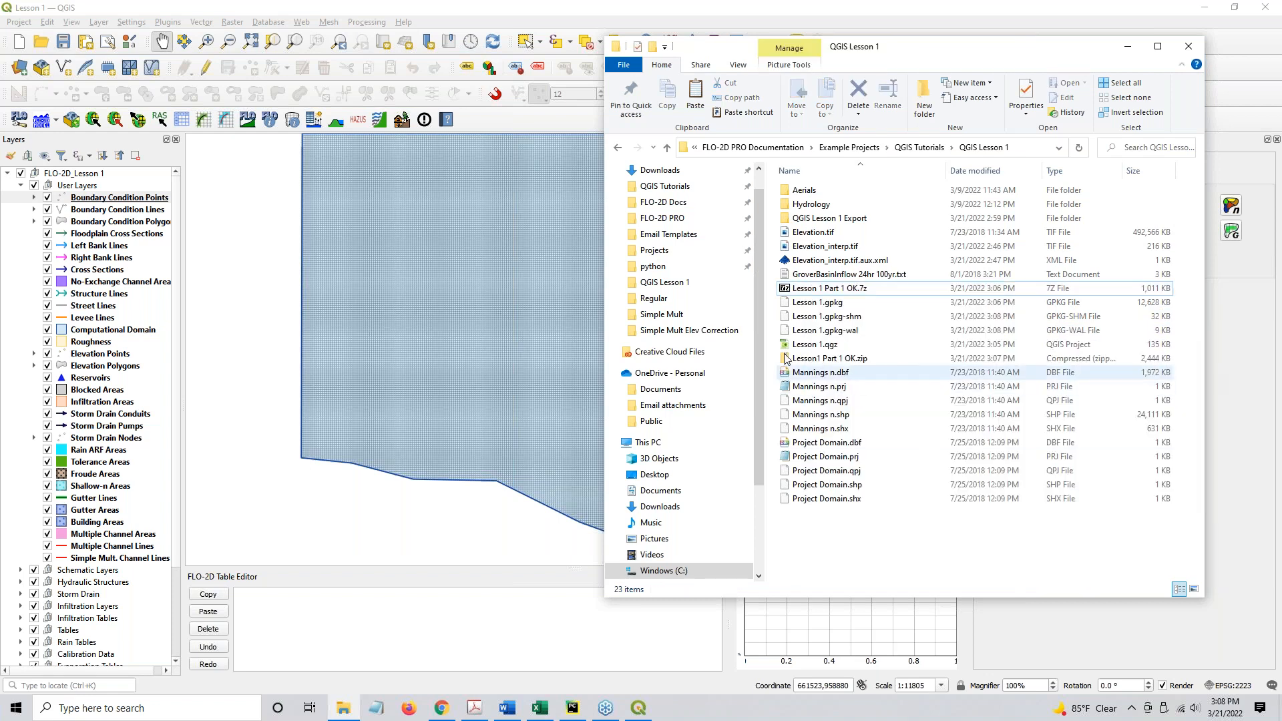
Step: Reselect the Lesson 1 geopackage and project files, then return to QGIS with the loaded project
{"action": "left_click", "coordinate": [815, 302]}
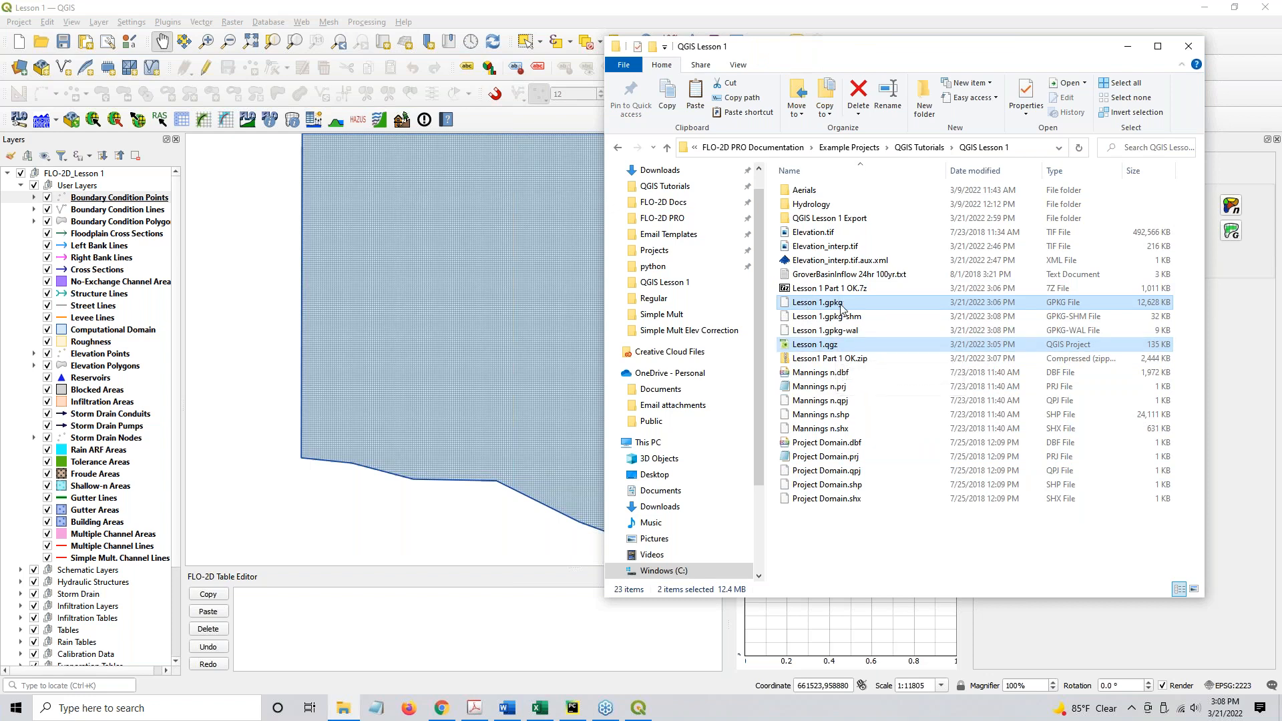
{"action": "left_click", "coordinate": [824, 562]}
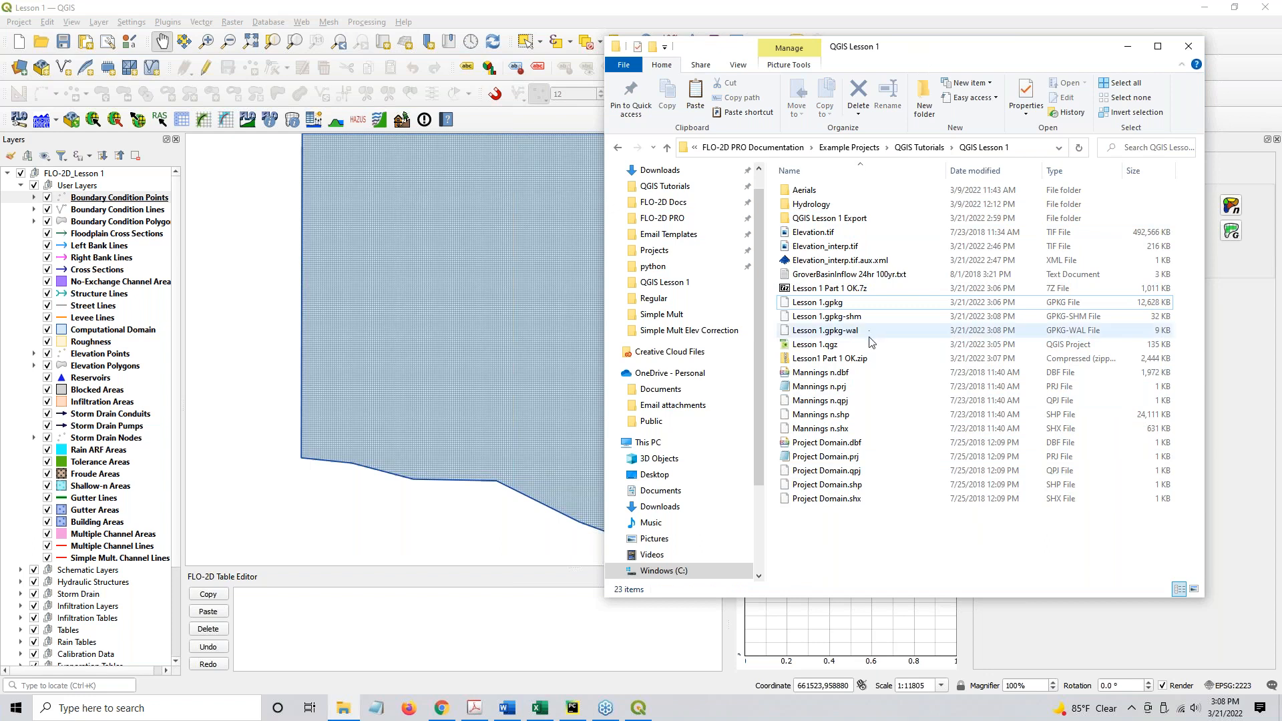
{"action": "left_click", "coordinate": [814, 345]}
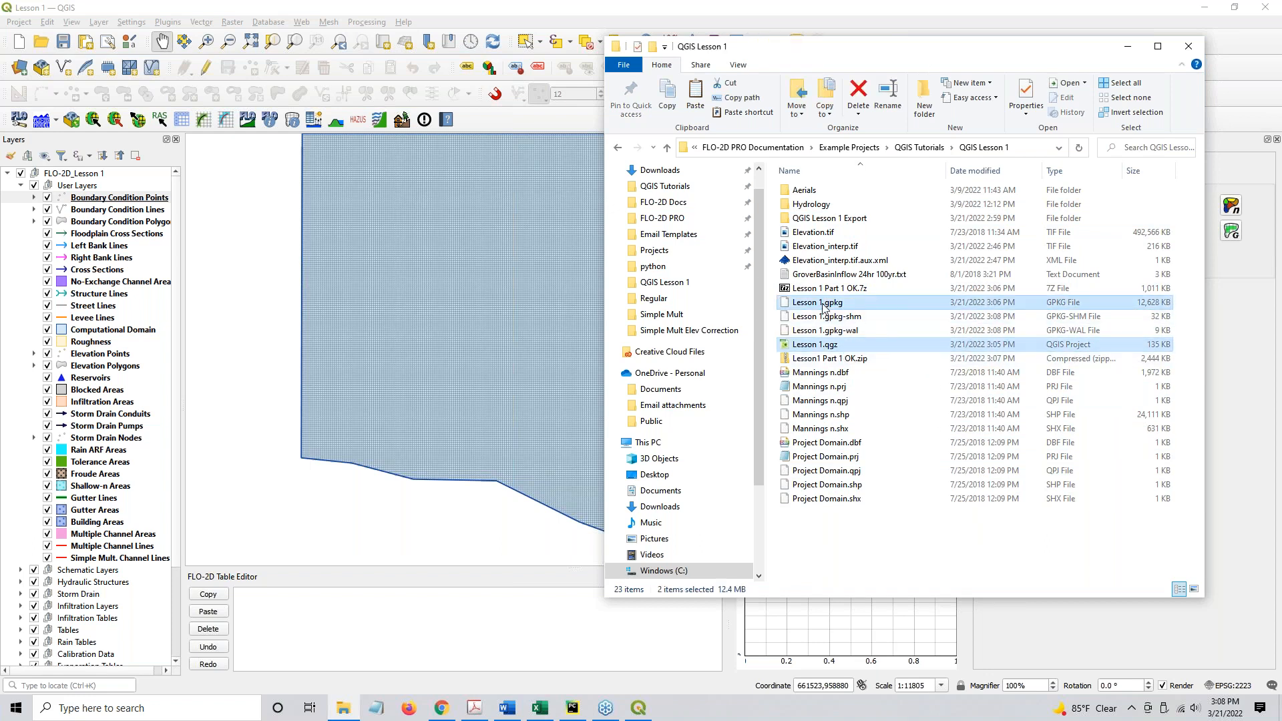
{"action": "mouse_move", "coordinate": [826, 352]}
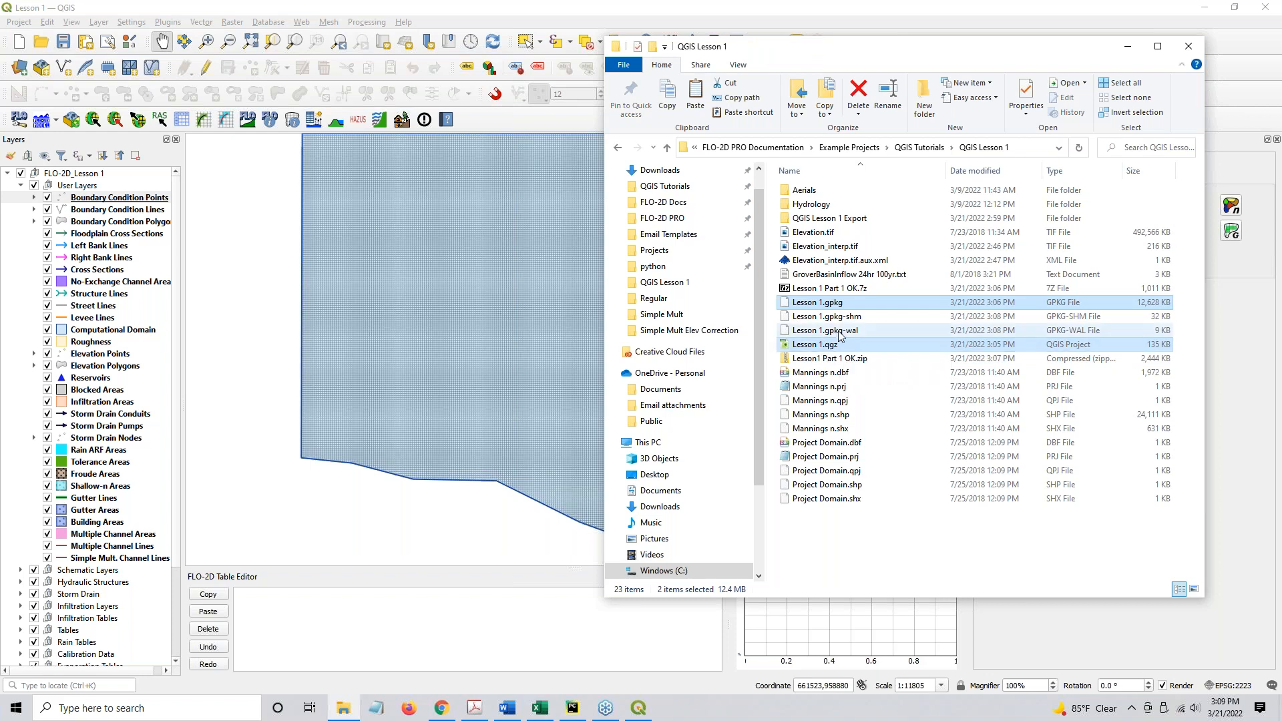
{"action": "left_click", "coordinate": [821, 302]}
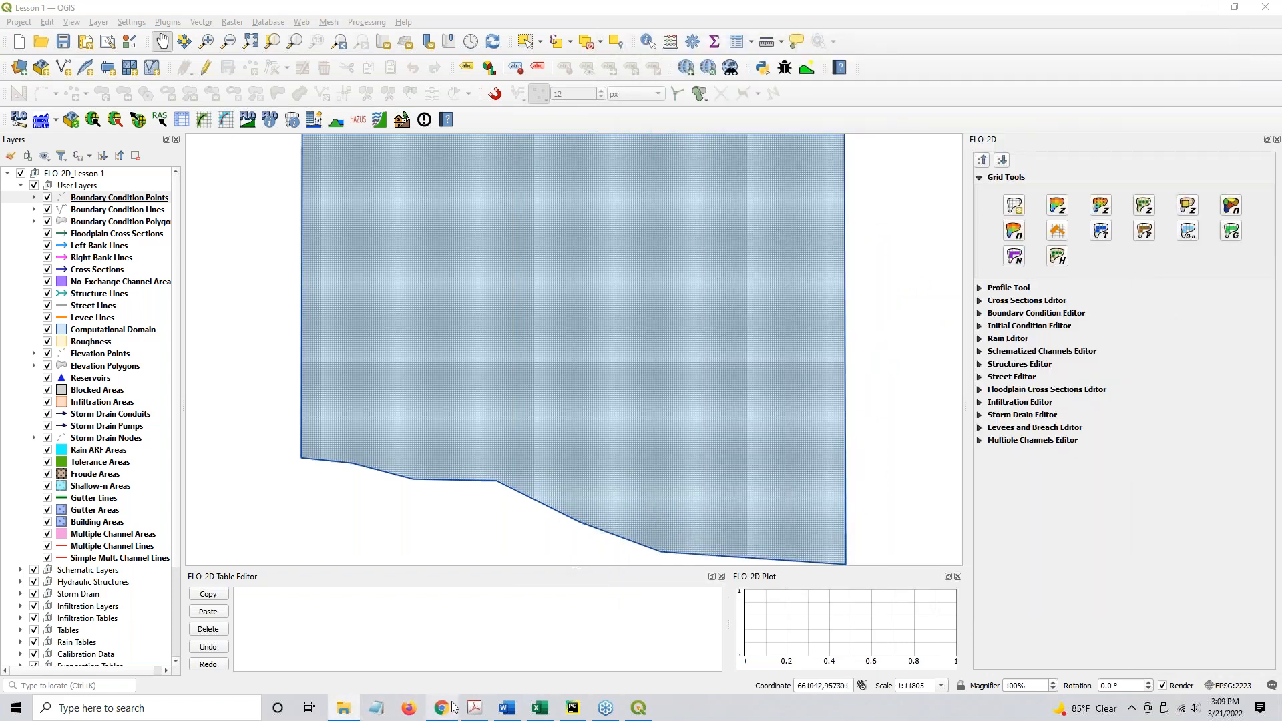
Step: Switch to Chrome and open the Lesson 1 Part 3 Hydrology, Rainfall and Infiltration tutorial page
{"action": "left_click", "coordinate": [440, 708]}
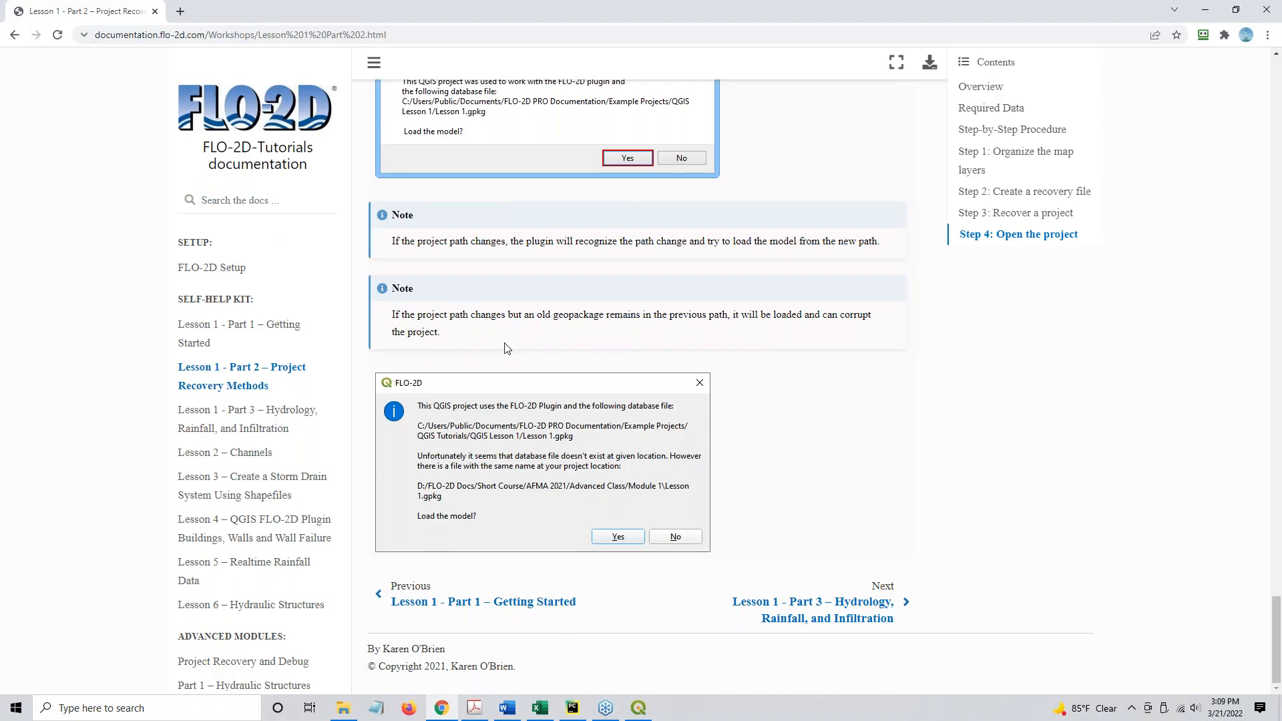
{"action": "mouse_move", "coordinate": [1086, 259]}
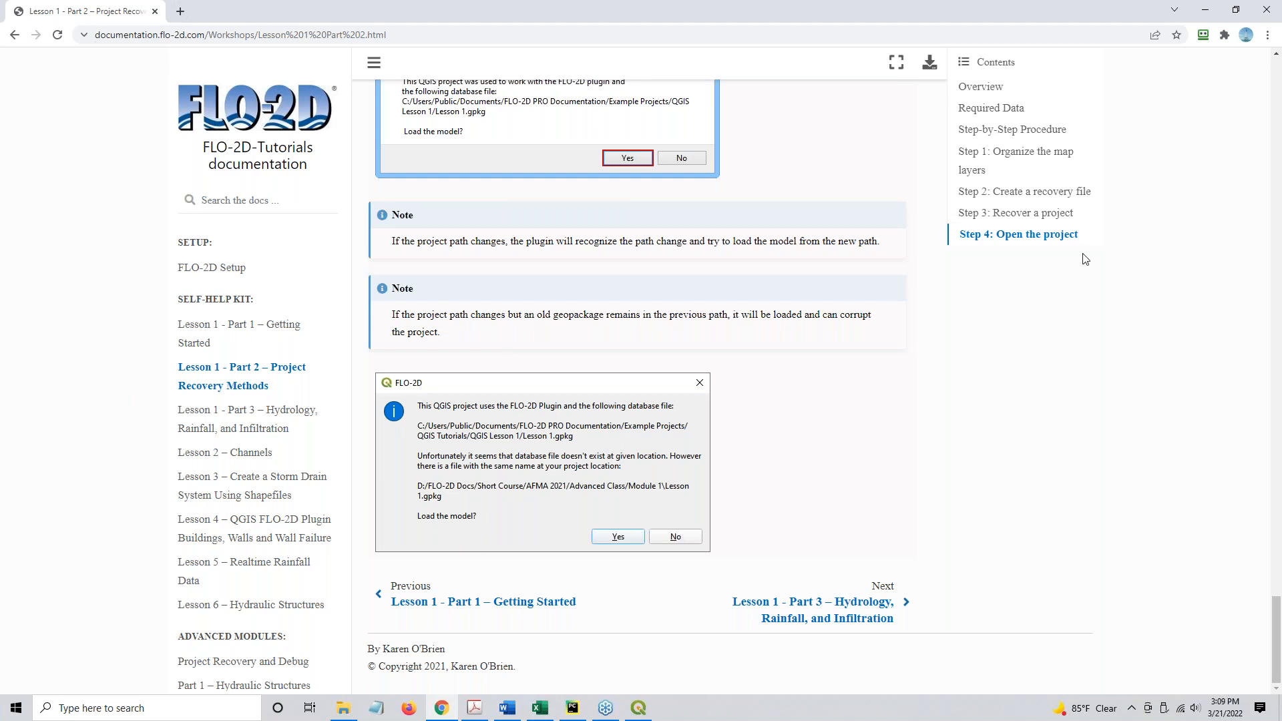
{"action": "mouse_move", "coordinate": [281, 369]}
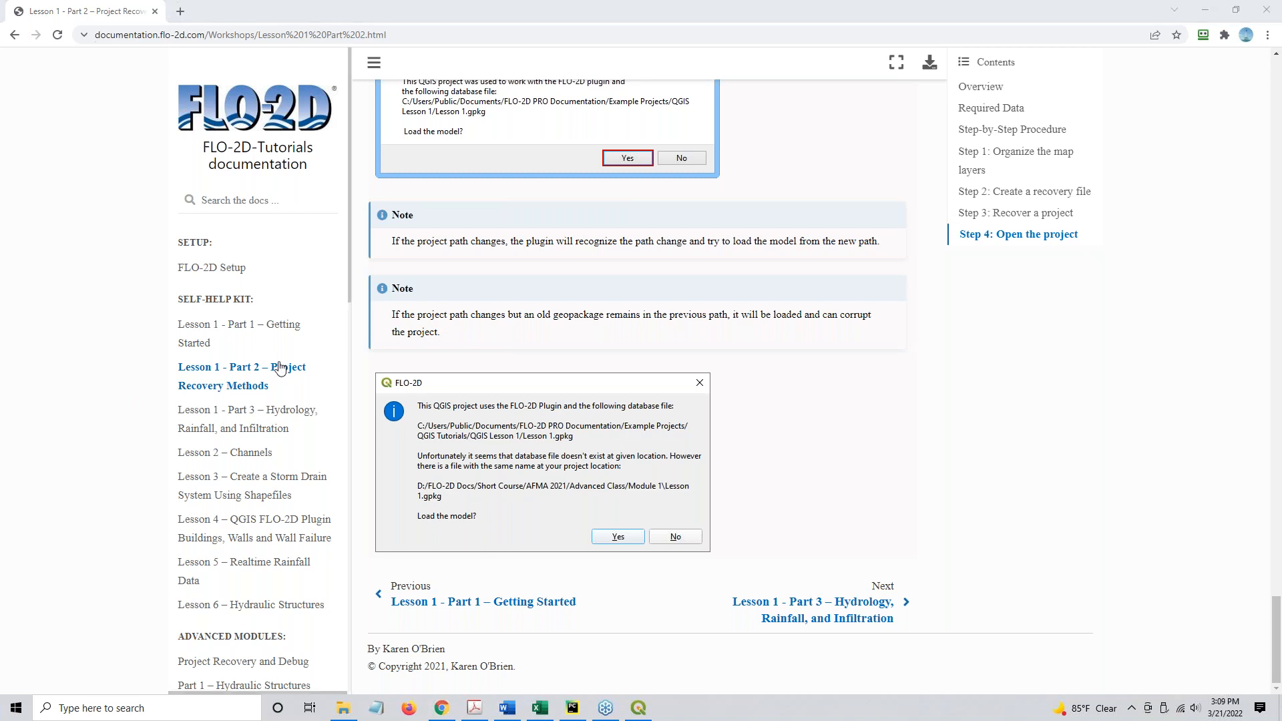
{"action": "mouse_move", "coordinate": [241, 418]}
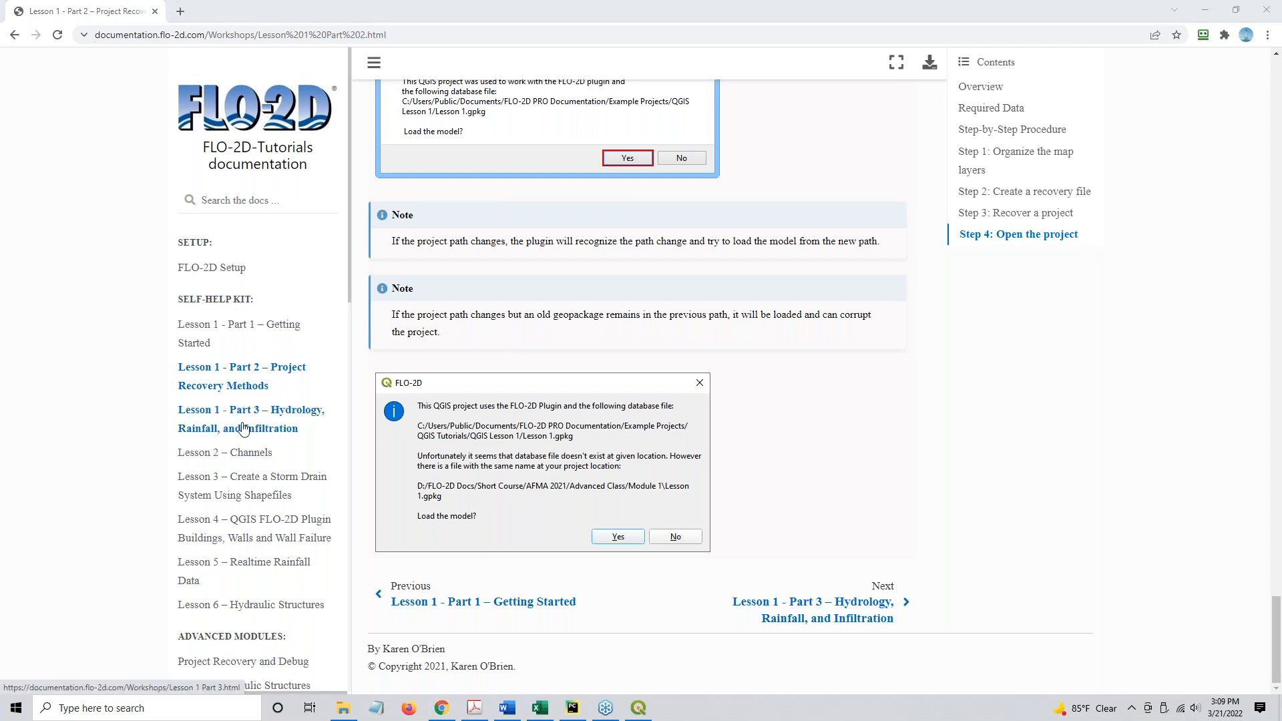
{"action": "left_click", "coordinate": [251, 419]}
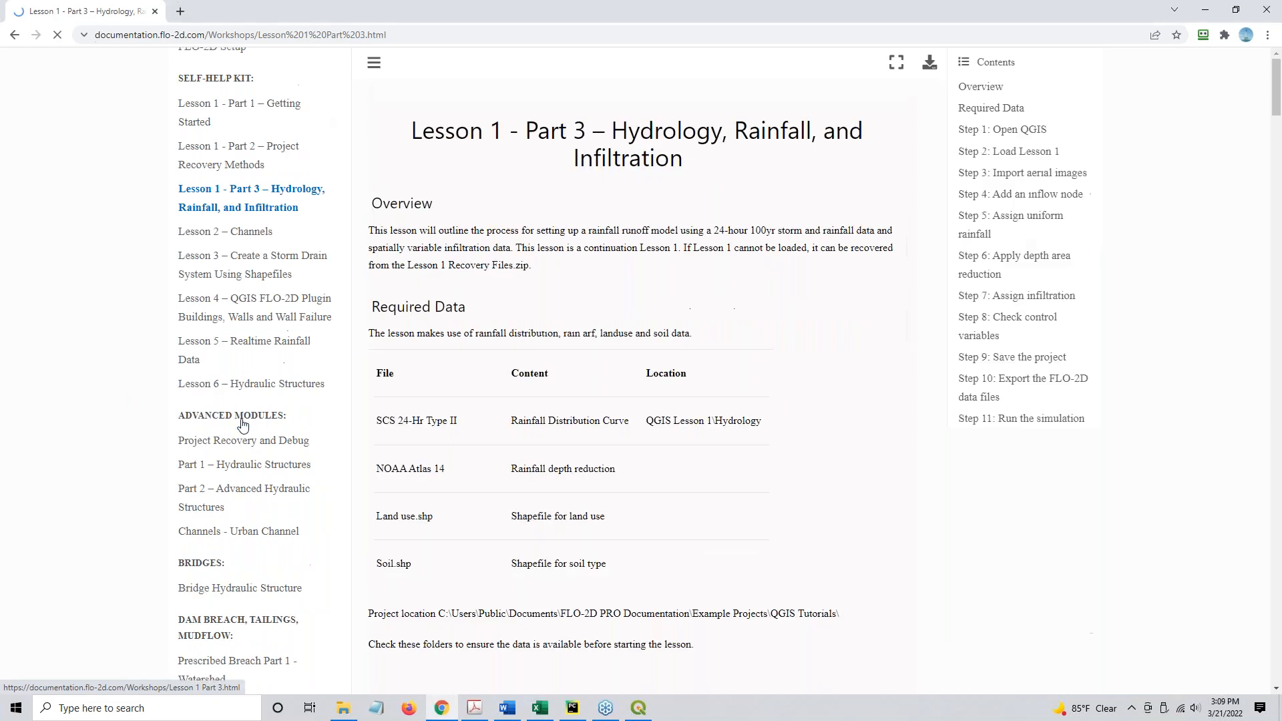